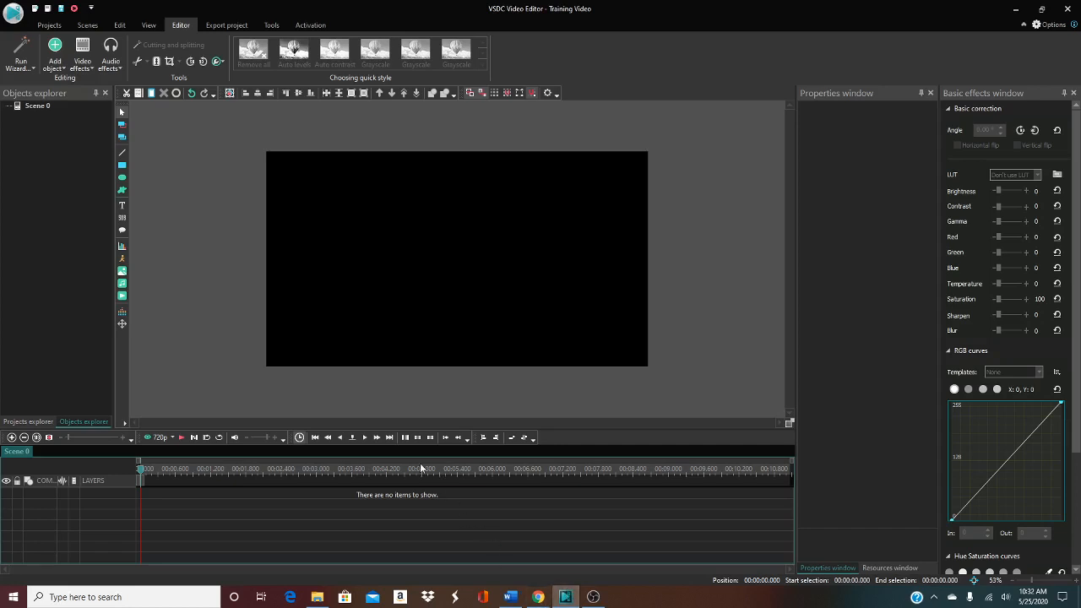
pyautogui.moveTo(428, 434)
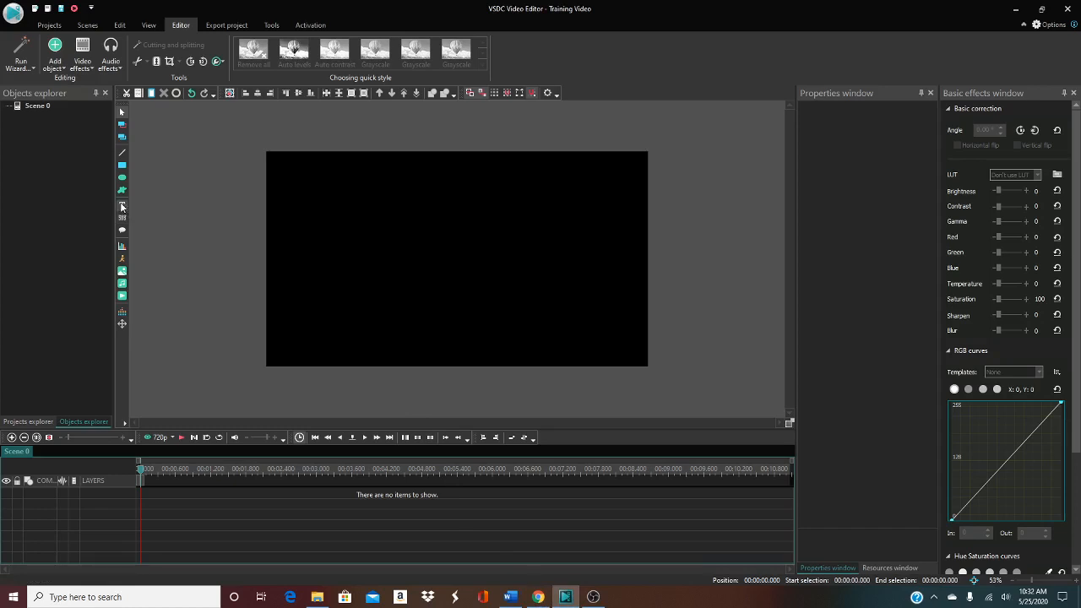
# Add a text object to the scene and enter the title 'The Diamond Lab'
pyautogui.click(122, 206)
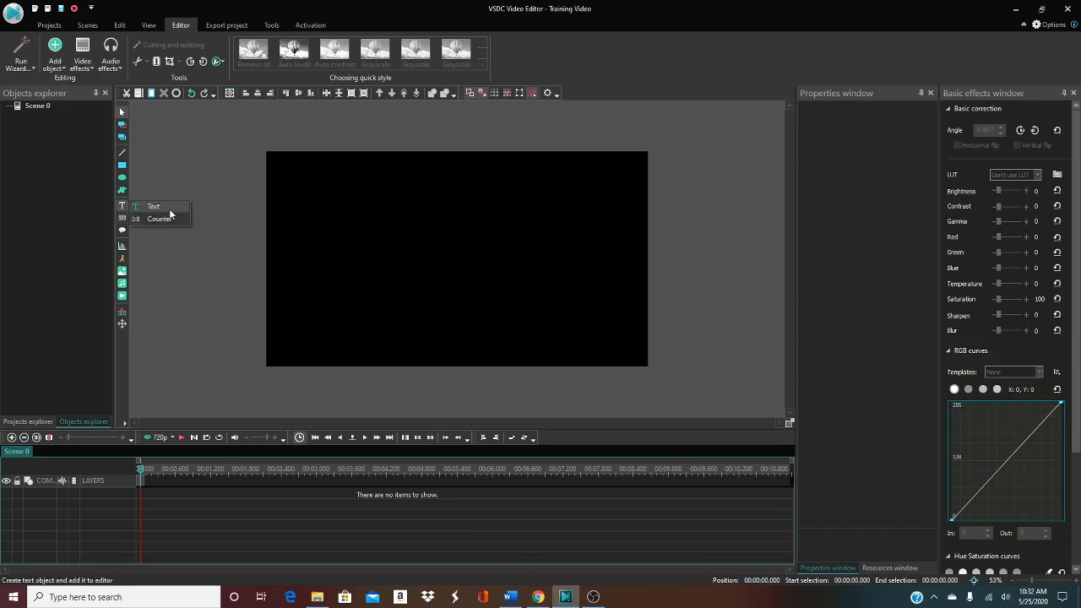
pyautogui.click(152, 206)
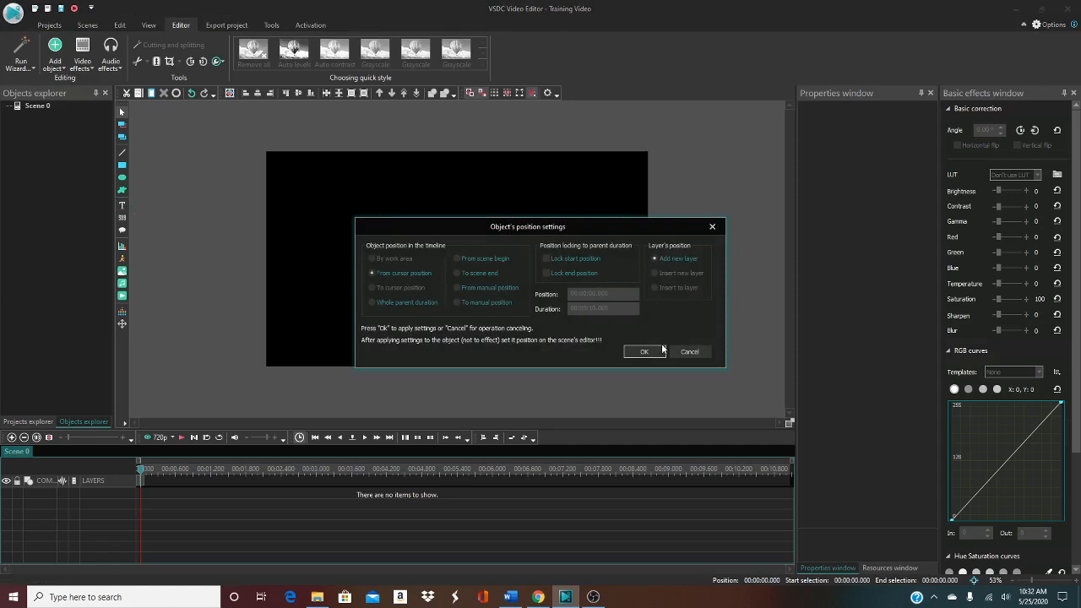
pyautogui.click(644, 351)
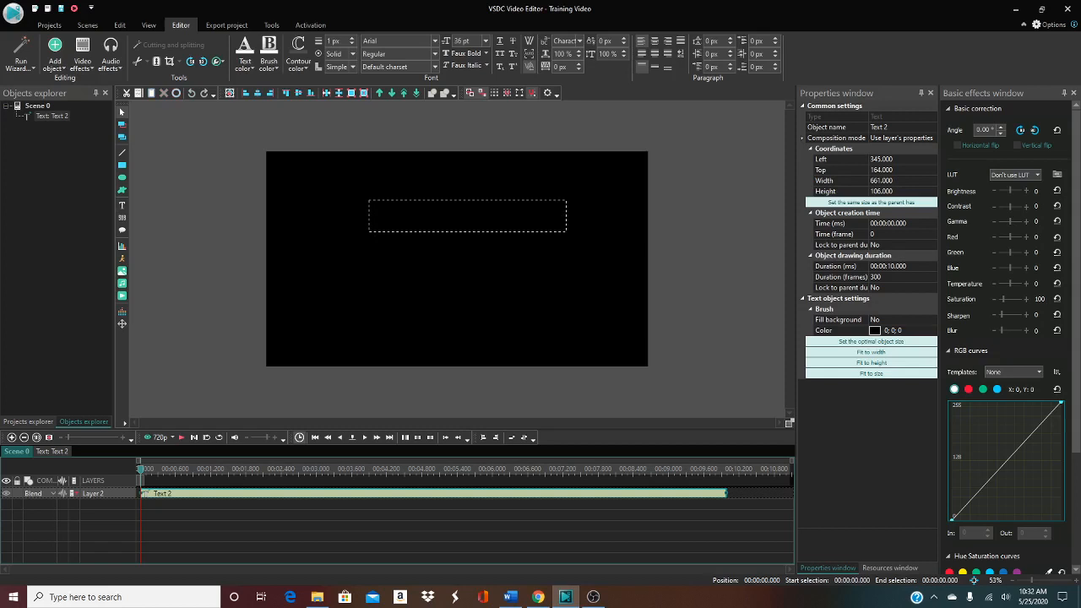
pyautogui.write('The Dia')
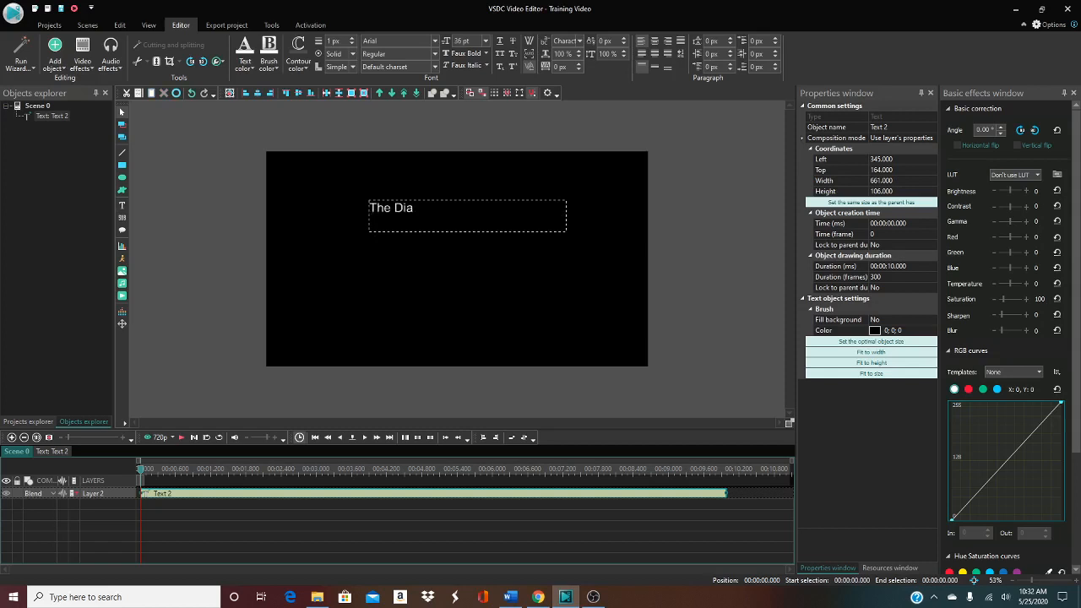
pyautogui.write('mond Lab')
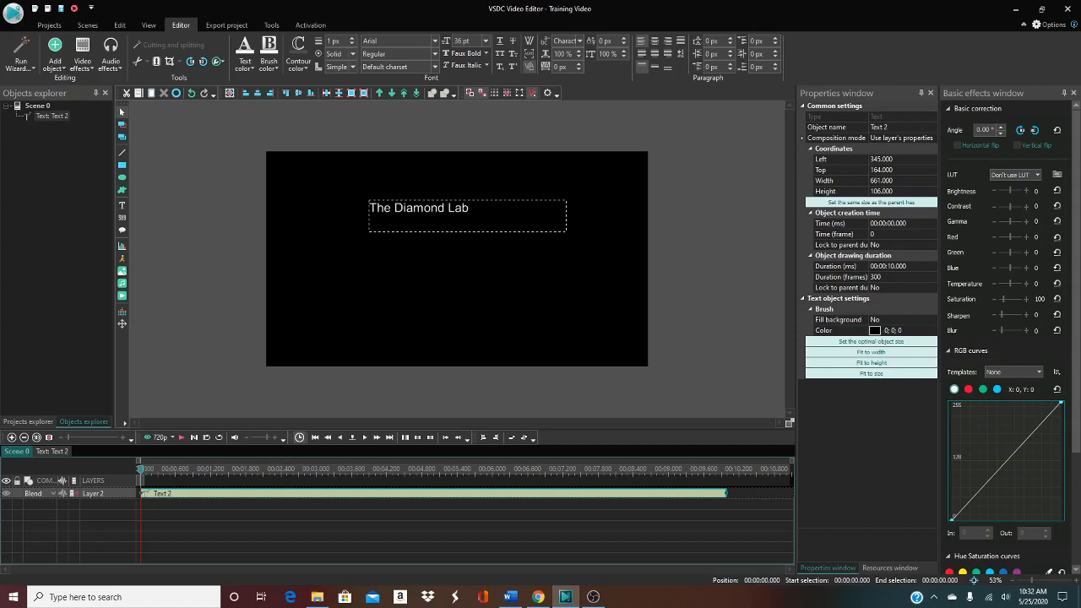
# Centre the title and apply a larger font size to all of its text
pyautogui.click(655, 41)
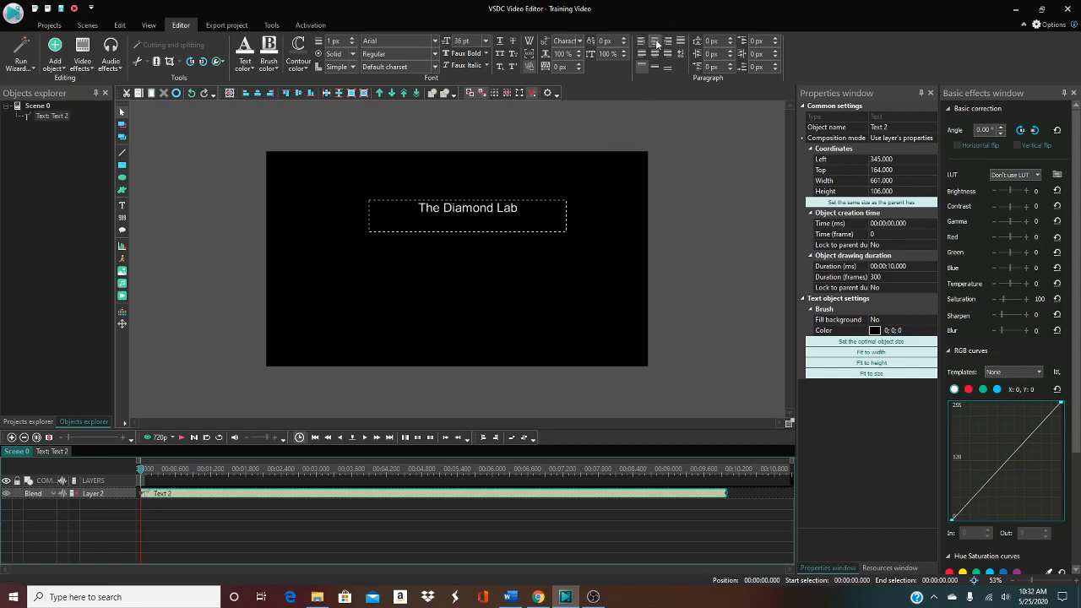
pyautogui.click(487, 41)
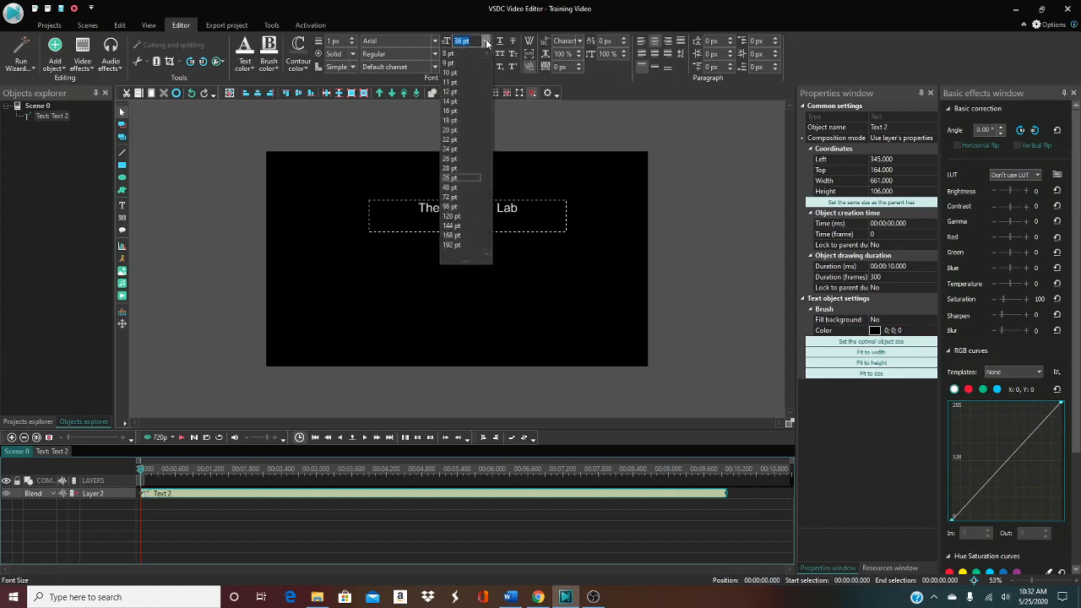
pyautogui.click(449, 186)
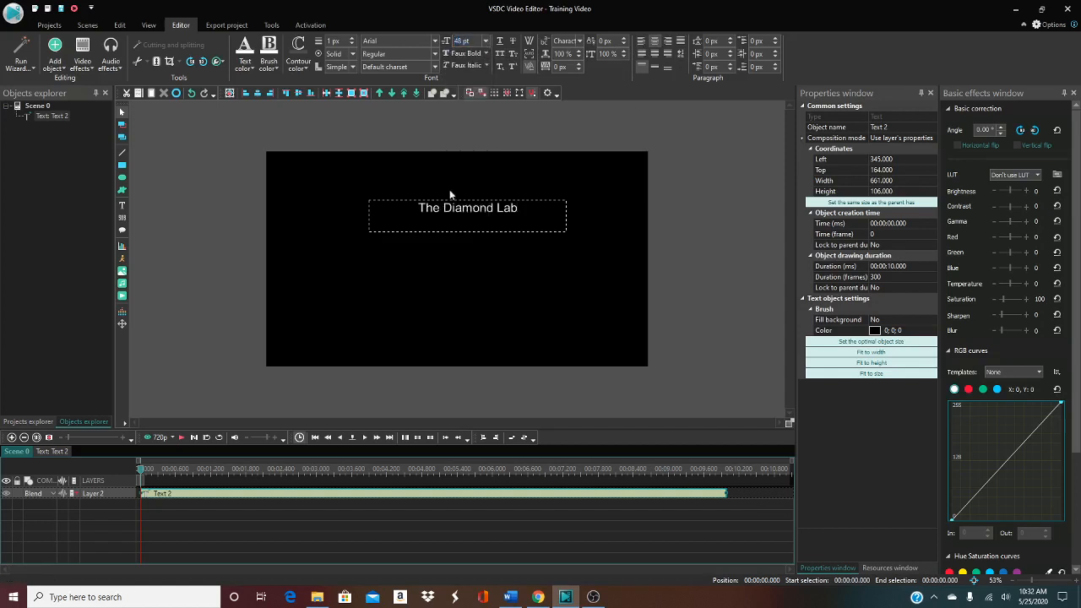
pyautogui.tripleClick(466, 207)
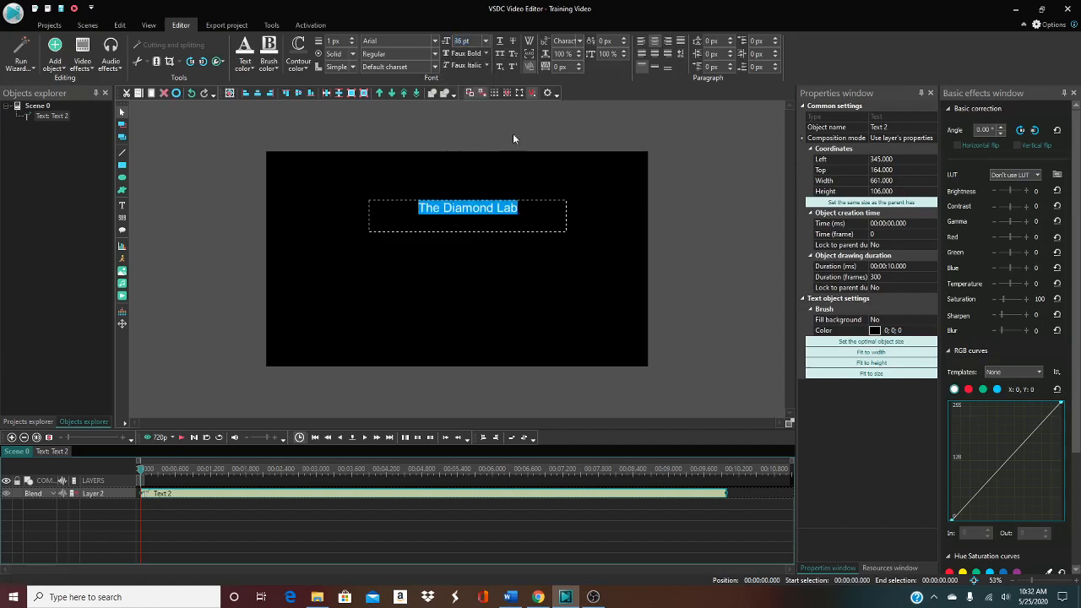
pyautogui.click(483, 40)
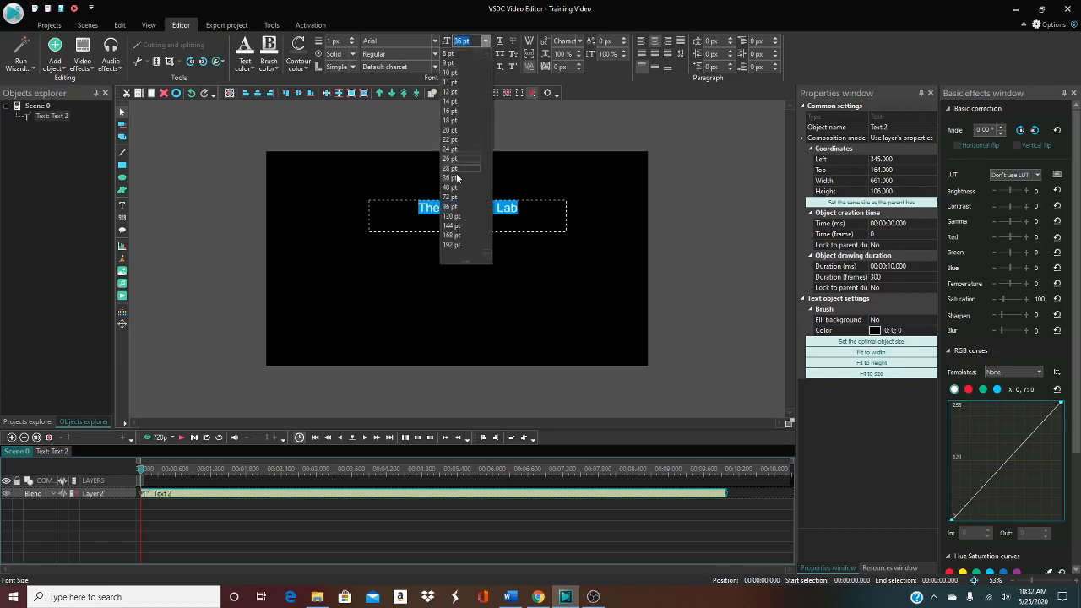
pyautogui.click(463, 188)
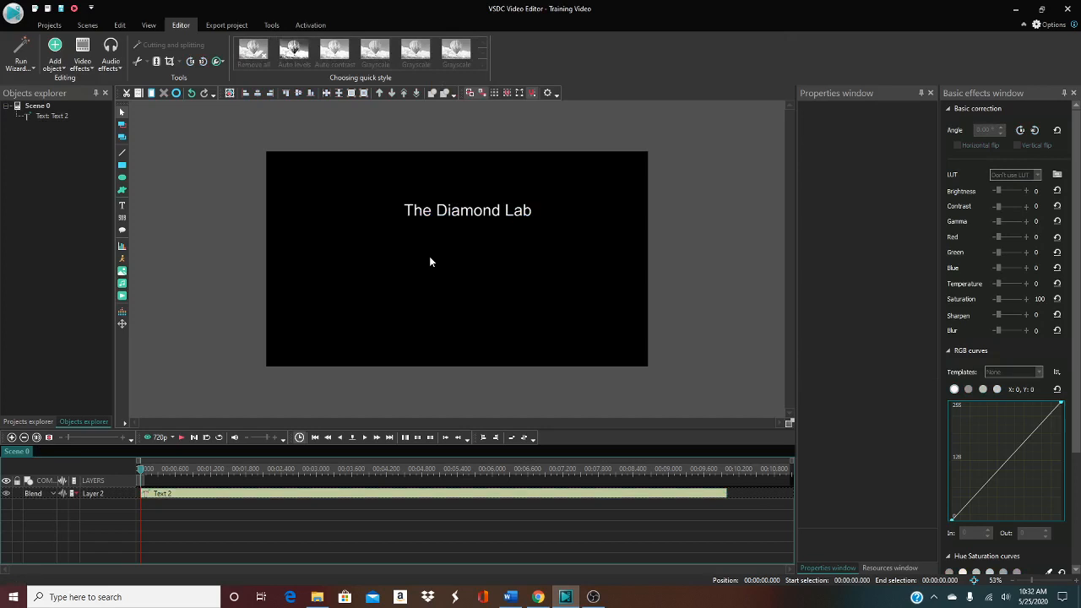
# Add a second, small, centred text line reading 'TheDiamondLab.org' beneath the title
pyautogui.click(122, 206)
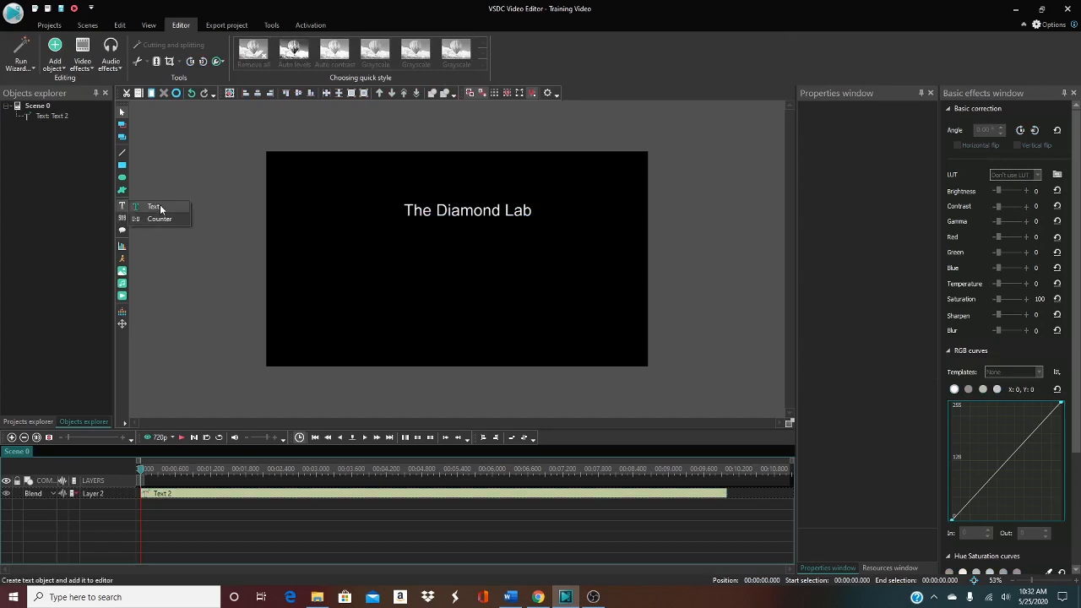
pyautogui.click(122, 206)
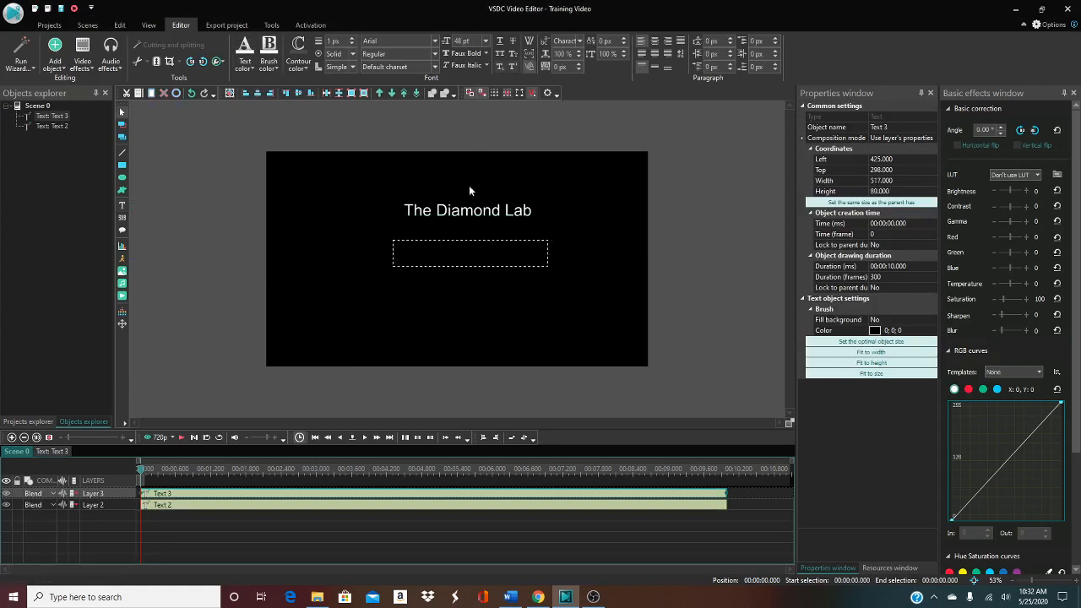
pyautogui.click(486, 40)
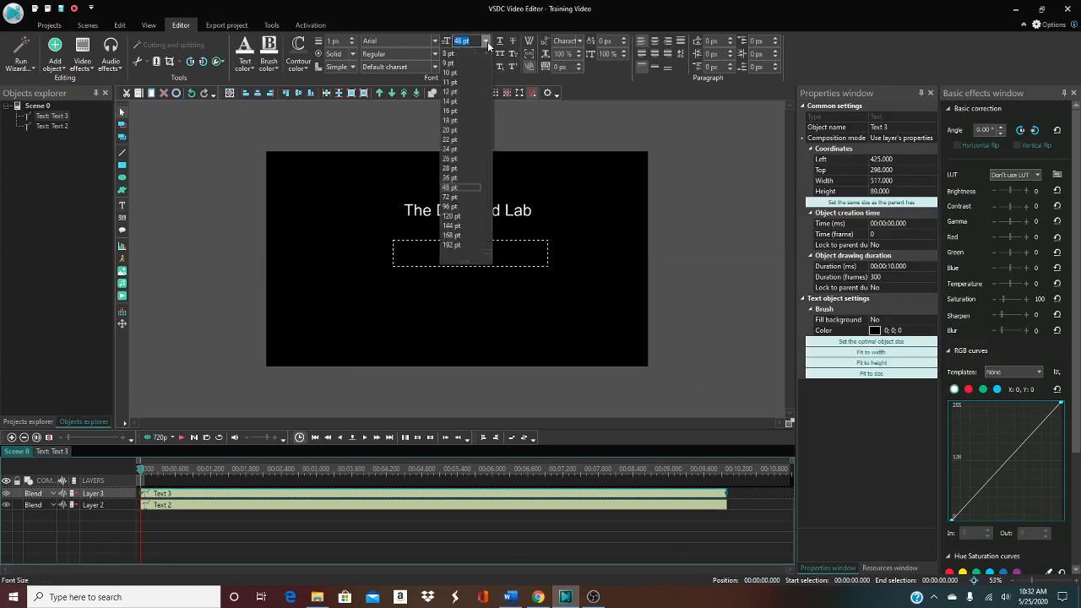
pyautogui.click(462, 148)
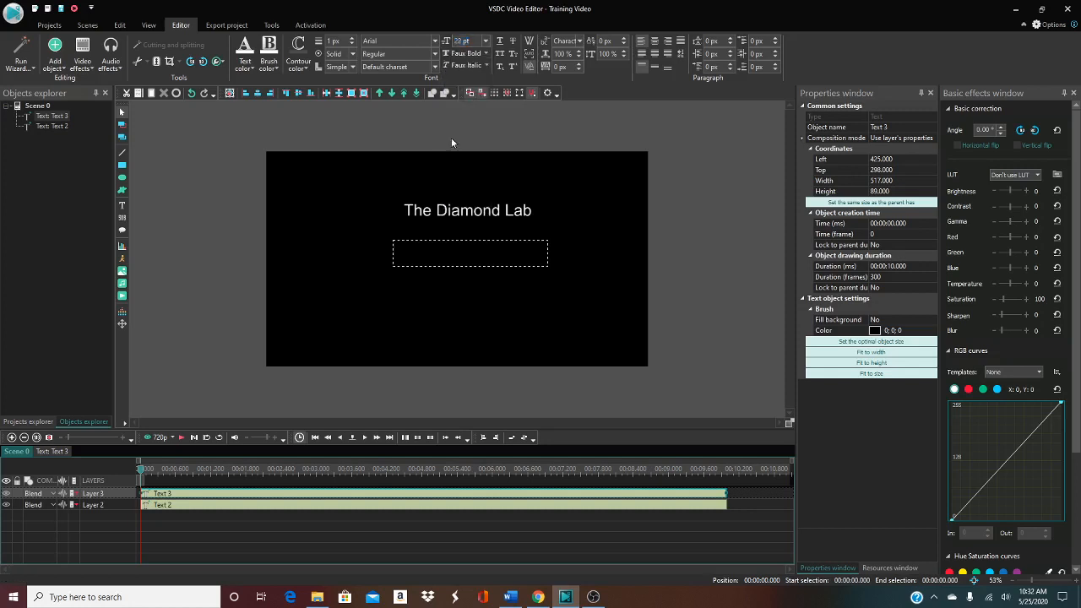
pyautogui.moveTo(435, 256)
pyautogui.write('TheDiamond')
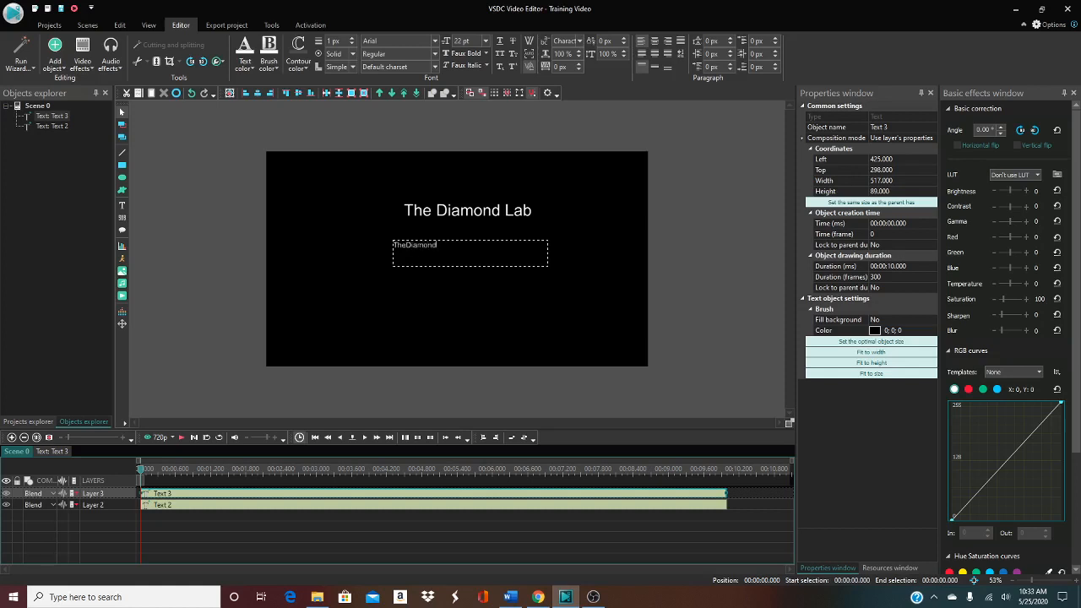
pyautogui.write('Lab.org')
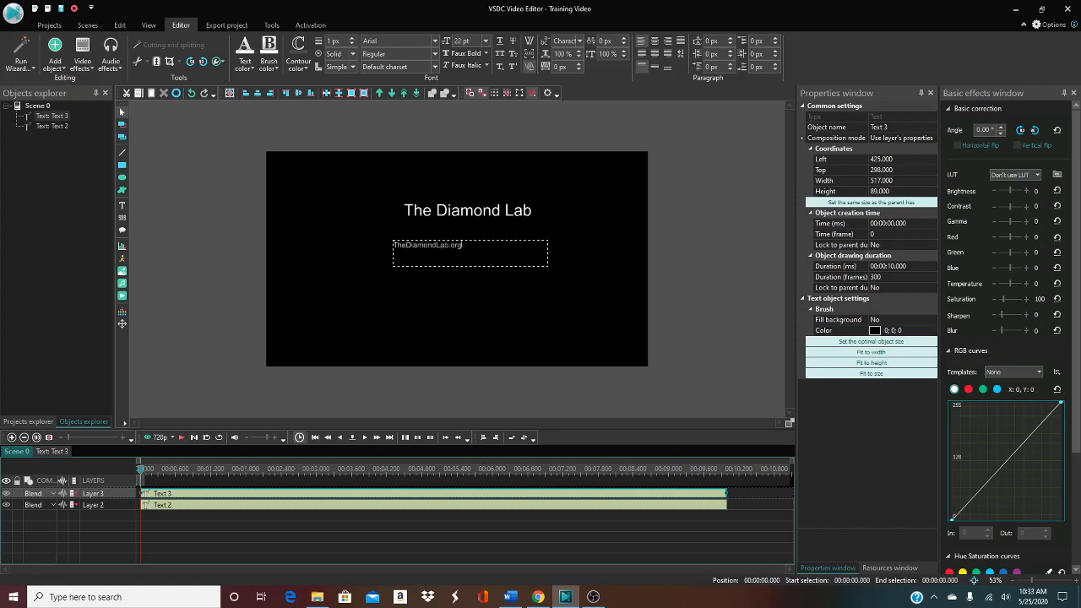
pyautogui.click(655, 41)
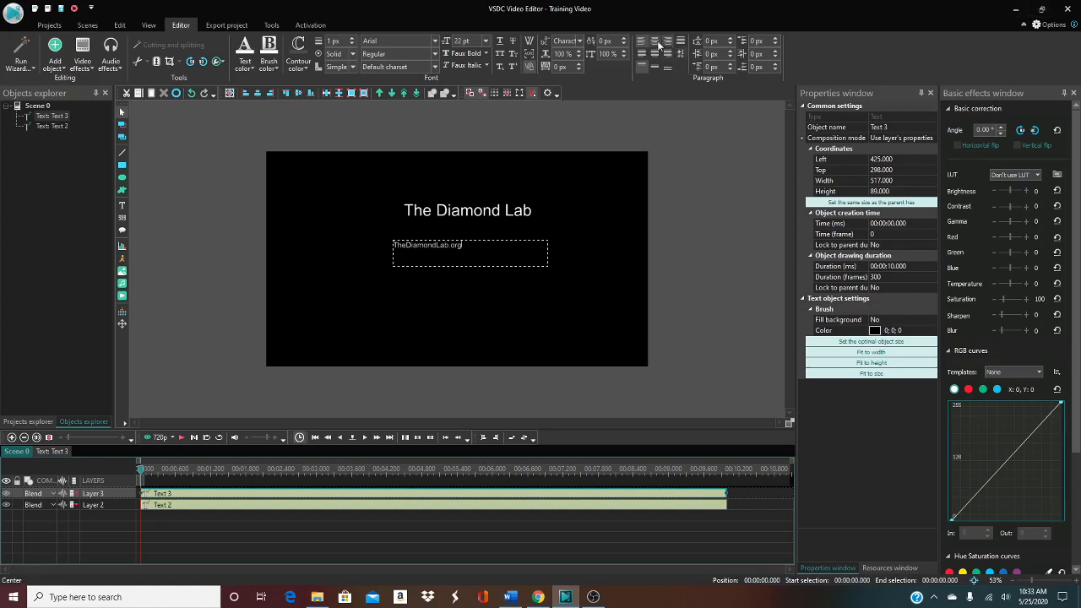
pyautogui.click(655, 53)
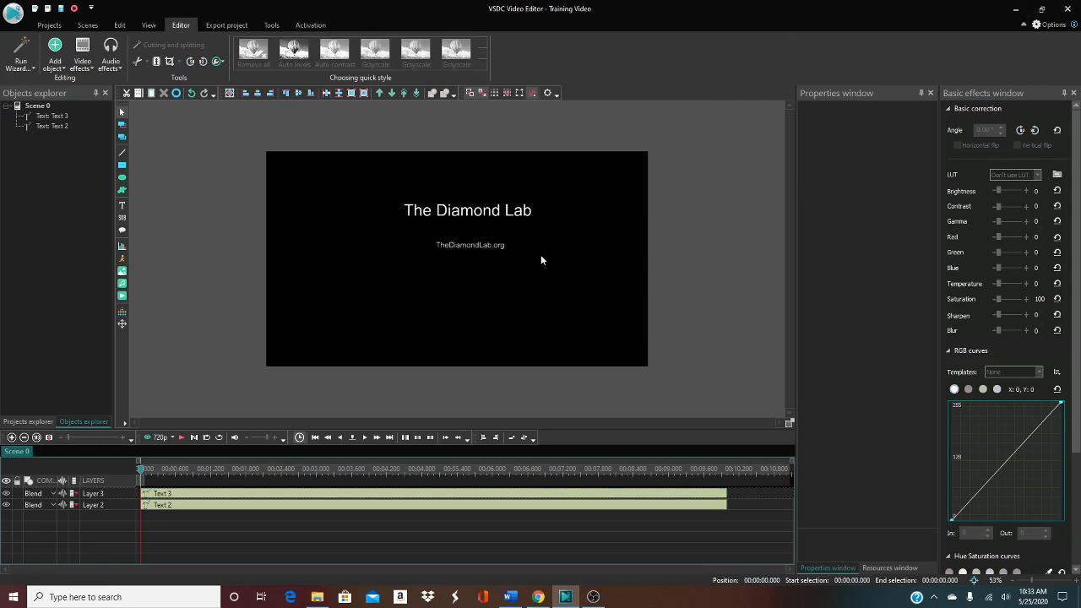
# Nudge the title's position and reselect the website line before adding a new object
pyautogui.click(469, 245)
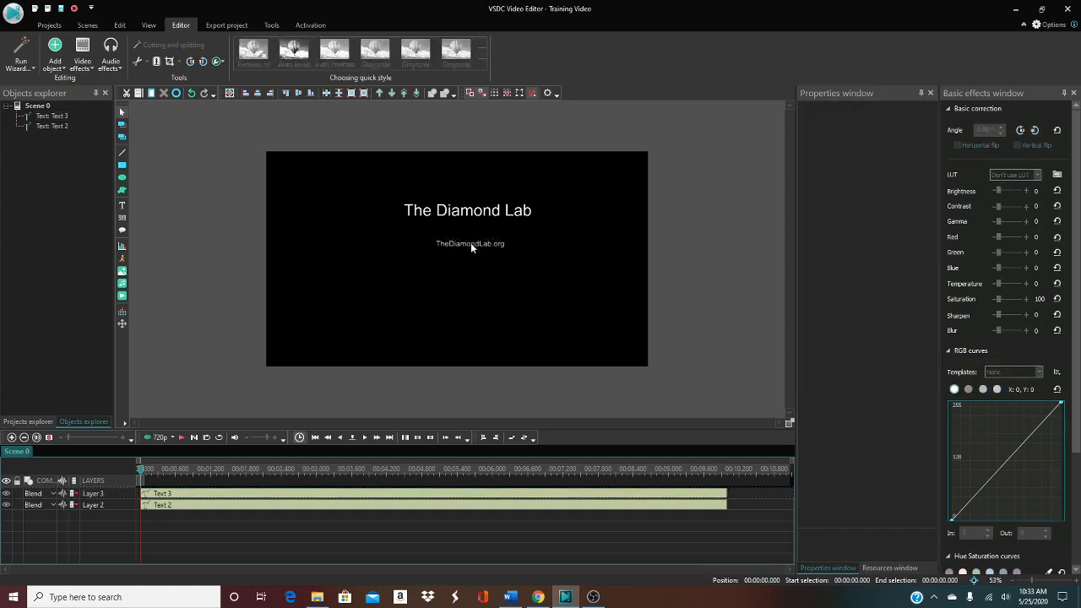
pyautogui.click(466, 209)
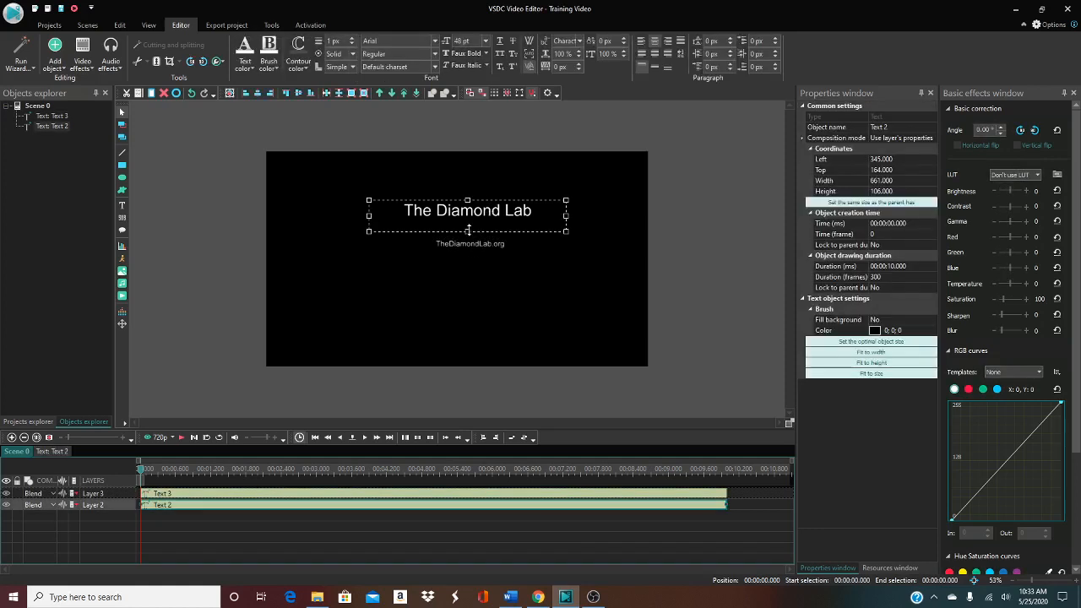
pyautogui.moveTo(466, 209); pyautogui.dragTo(466, 217)
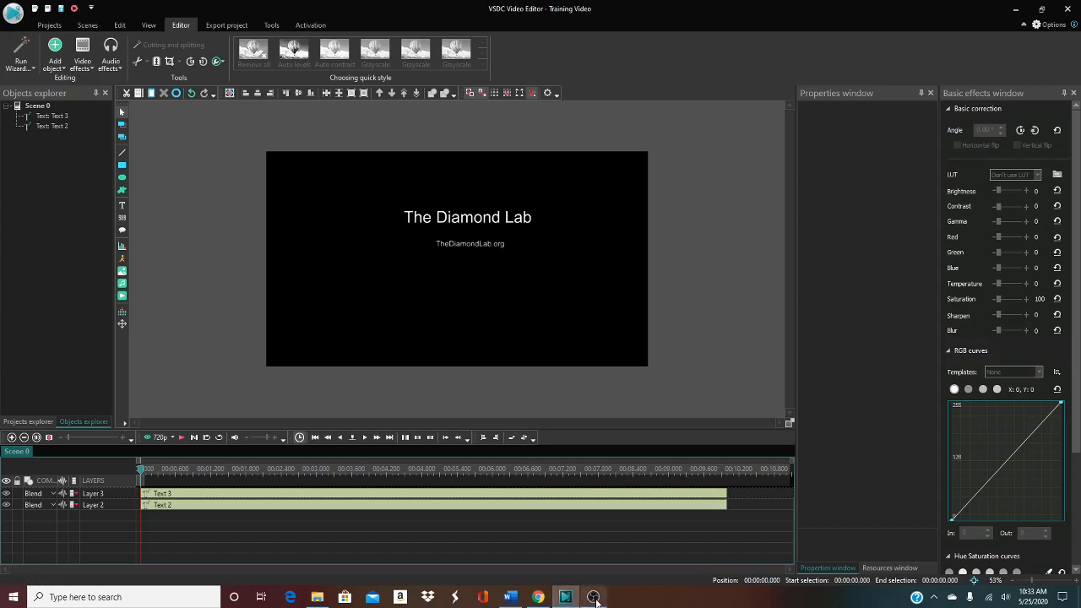
pyautogui.click(592, 598)
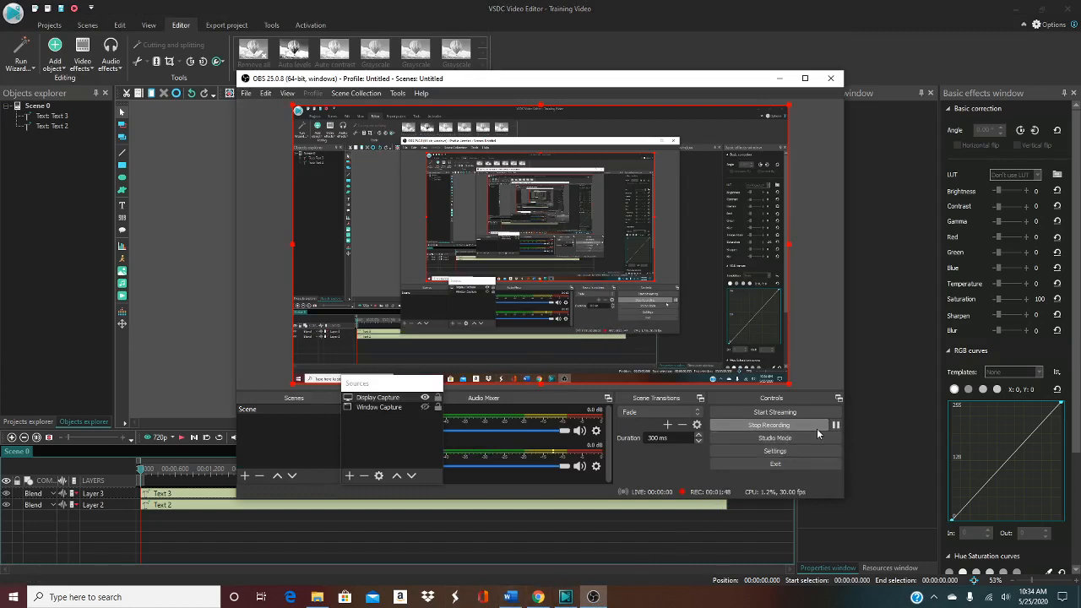
pyautogui.moveTo(836, 425)
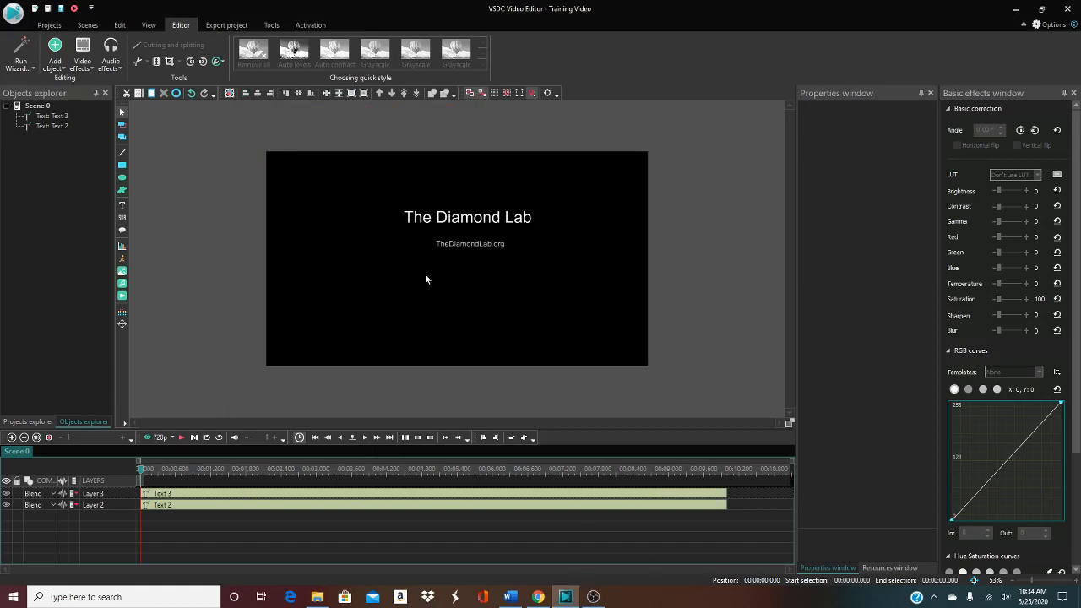
pyautogui.moveTo(469, 243)
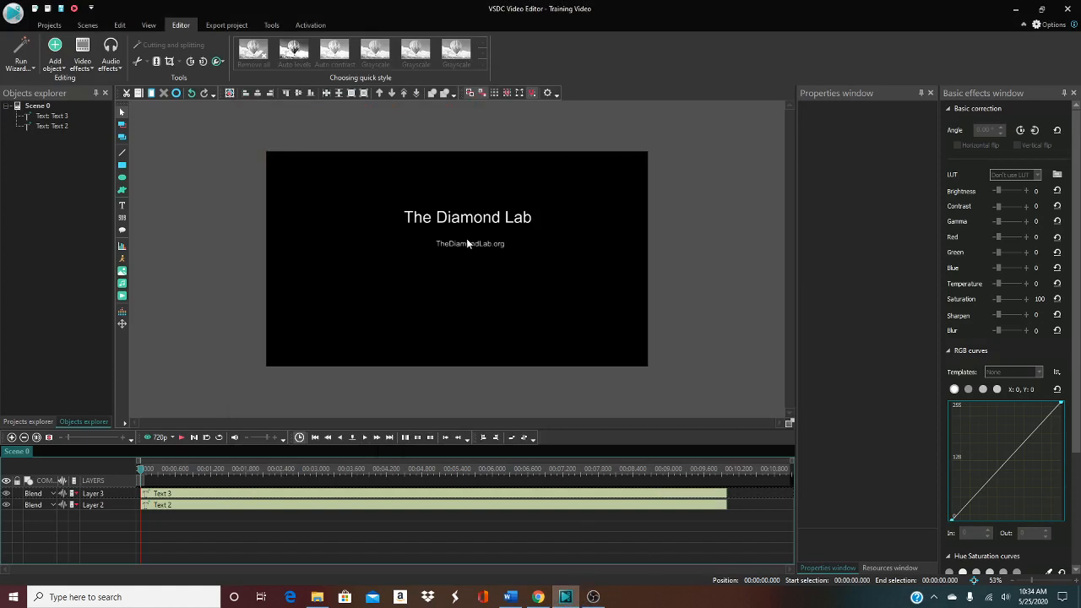
pyautogui.click(470, 243)
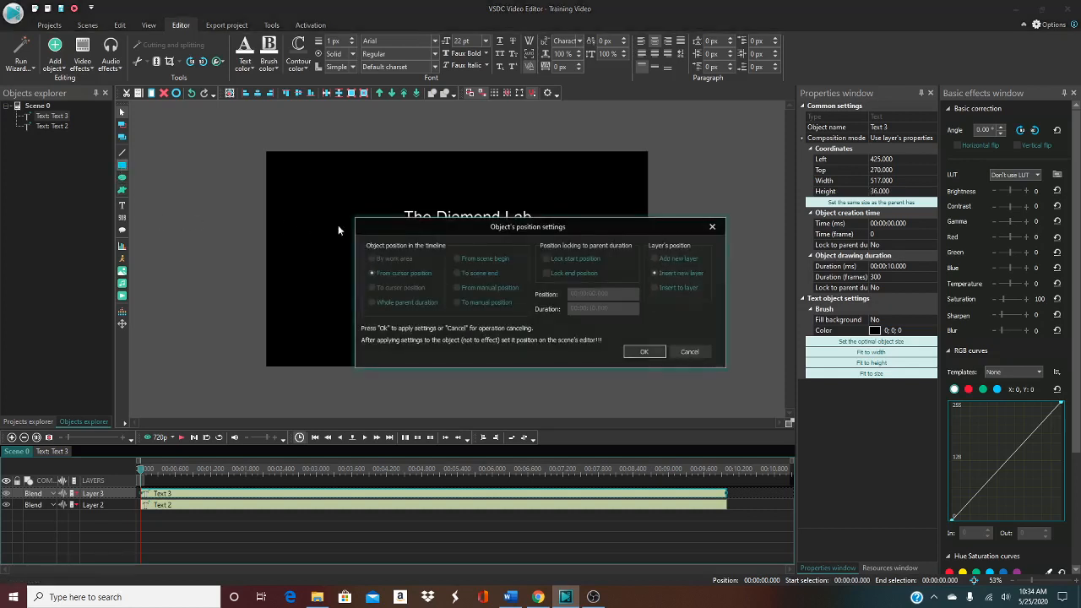
# Draw a white outline-only rectangle around both text lines and adjust its line thickness
pyautogui.click(645, 351)
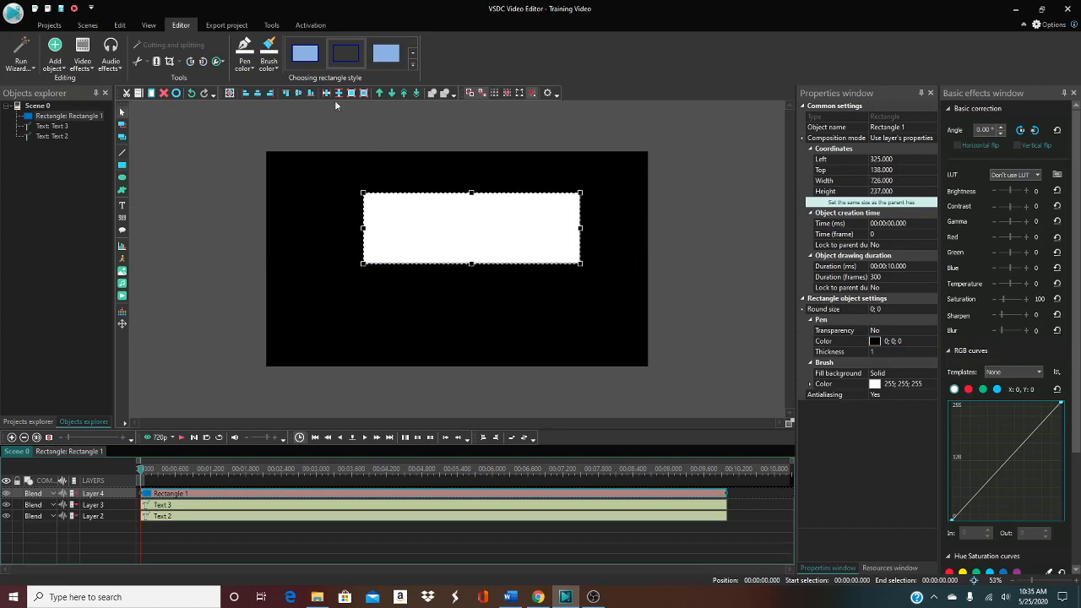
pyautogui.click(345, 52)
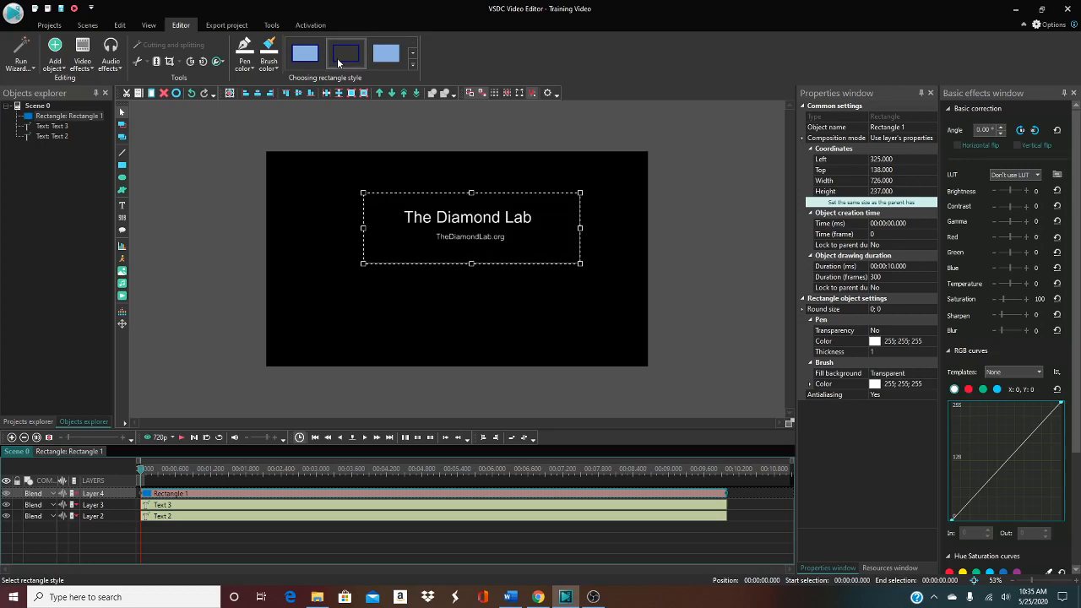
pyautogui.click(243, 50)
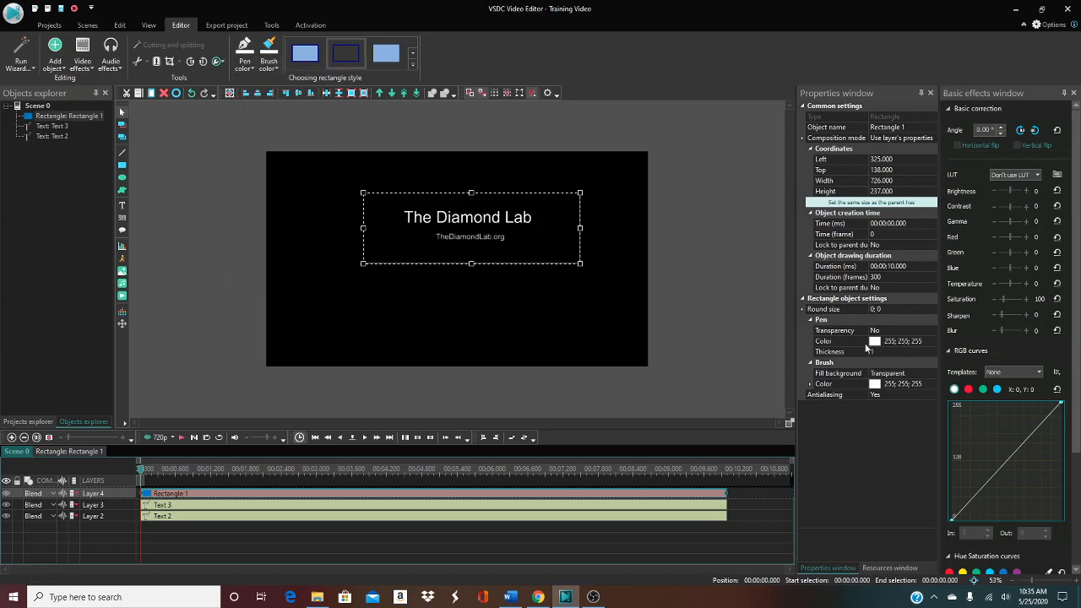
pyautogui.click(841, 351)
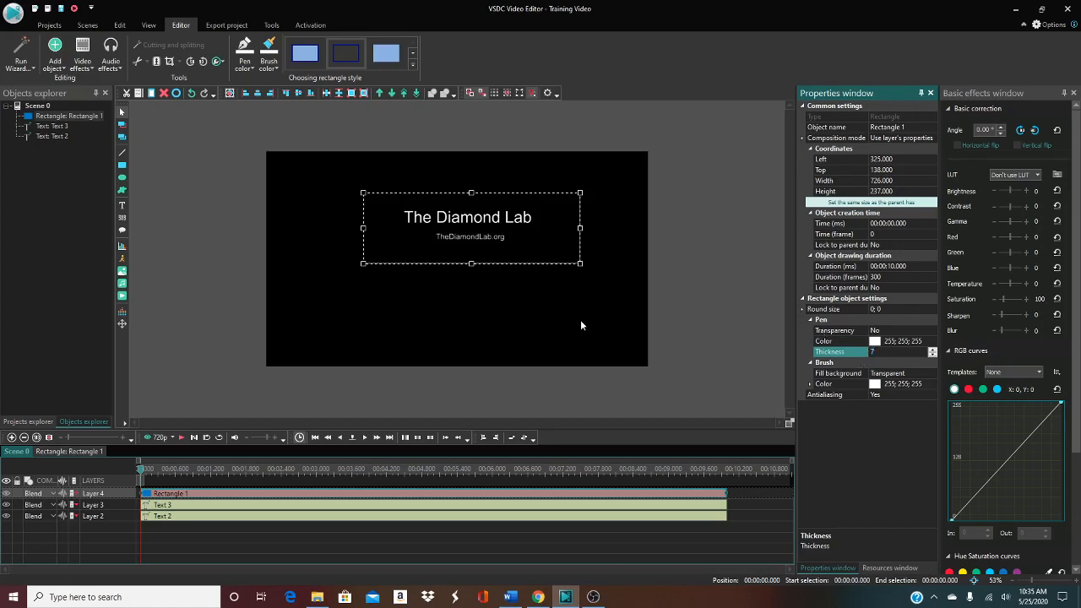
pyautogui.click(593, 598)
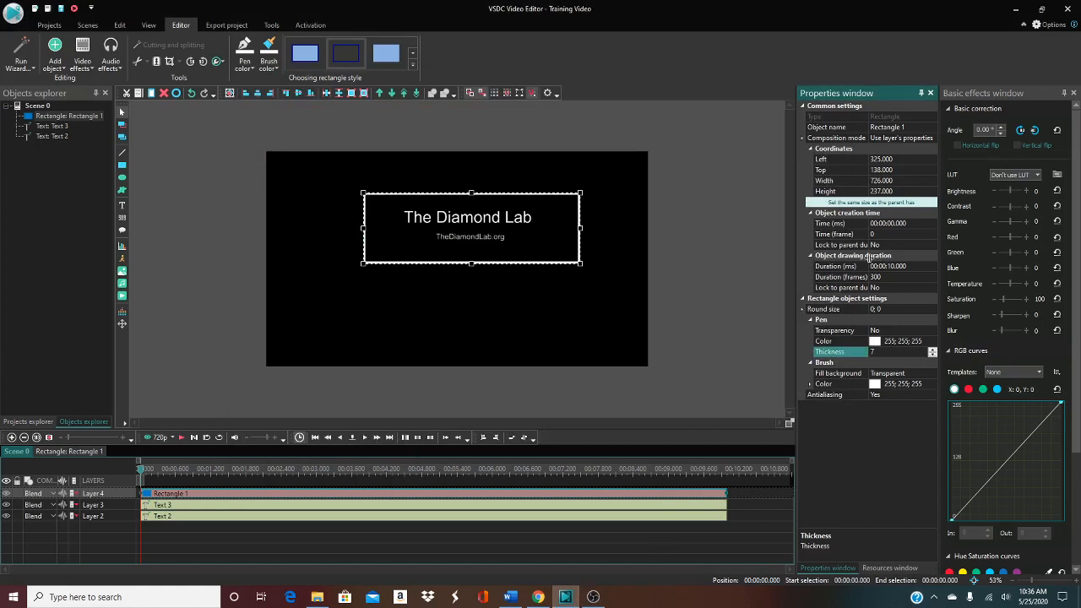
pyautogui.moveTo(194, 186)
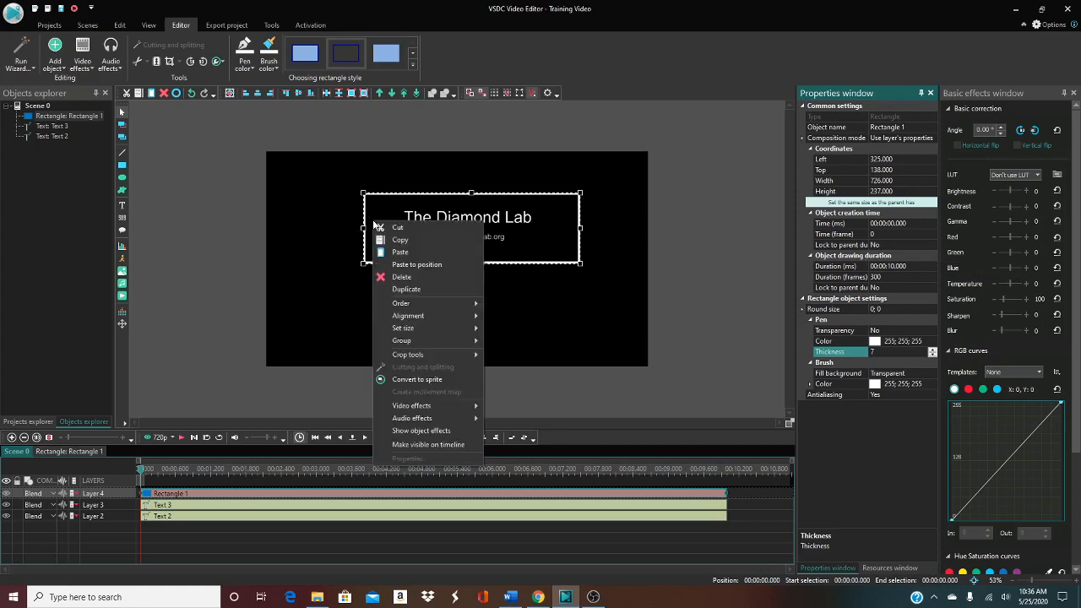
# Convert the rectangle to a sprite and set its Fill background to No
pyautogui.click(416, 378)
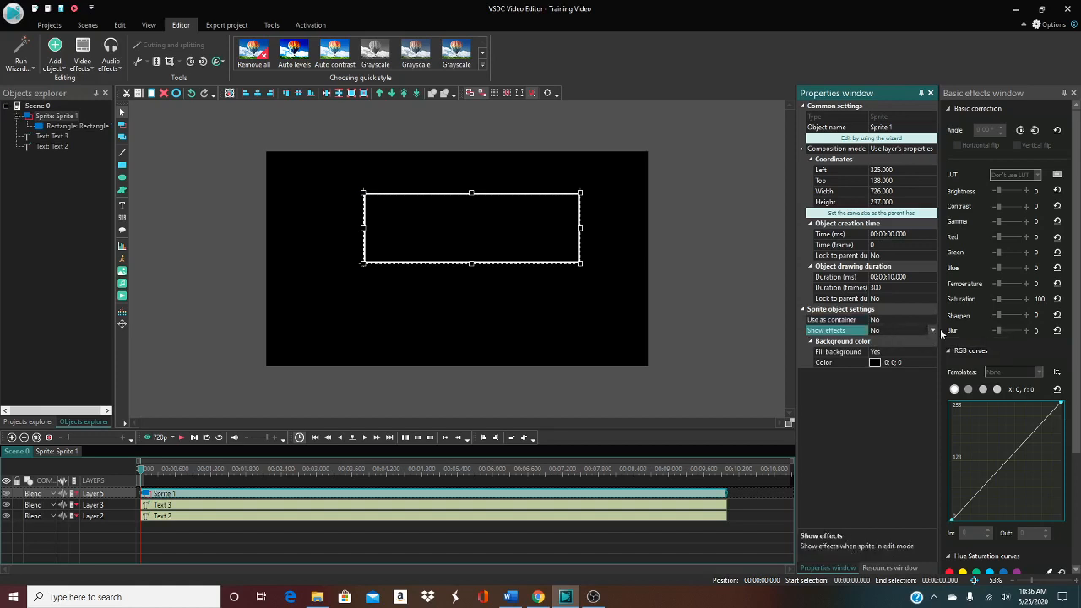
pyautogui.click(875, 351)
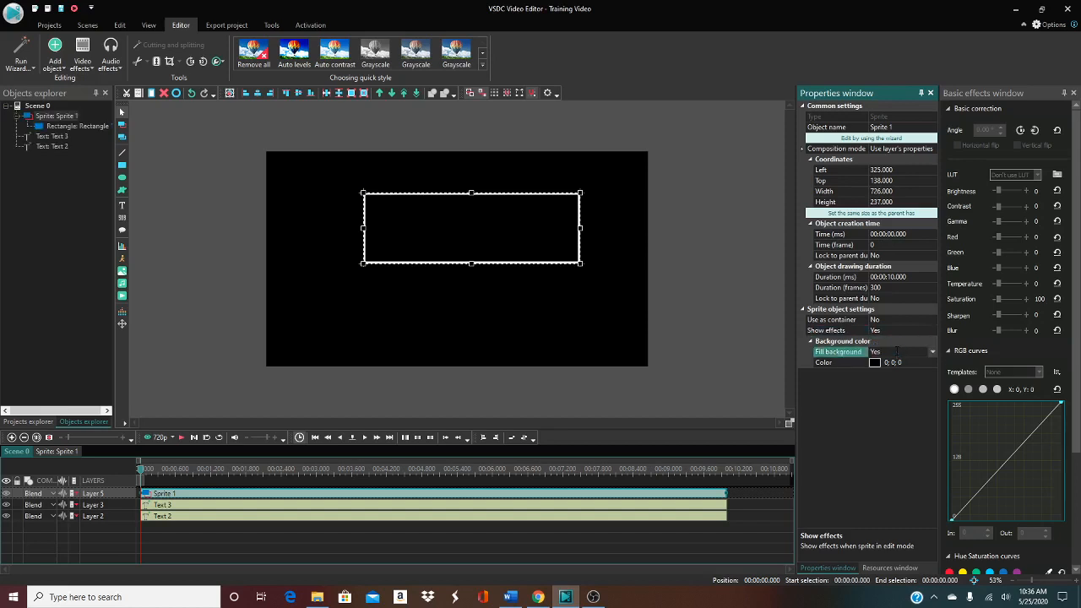
pyautogui.click(932, 361)
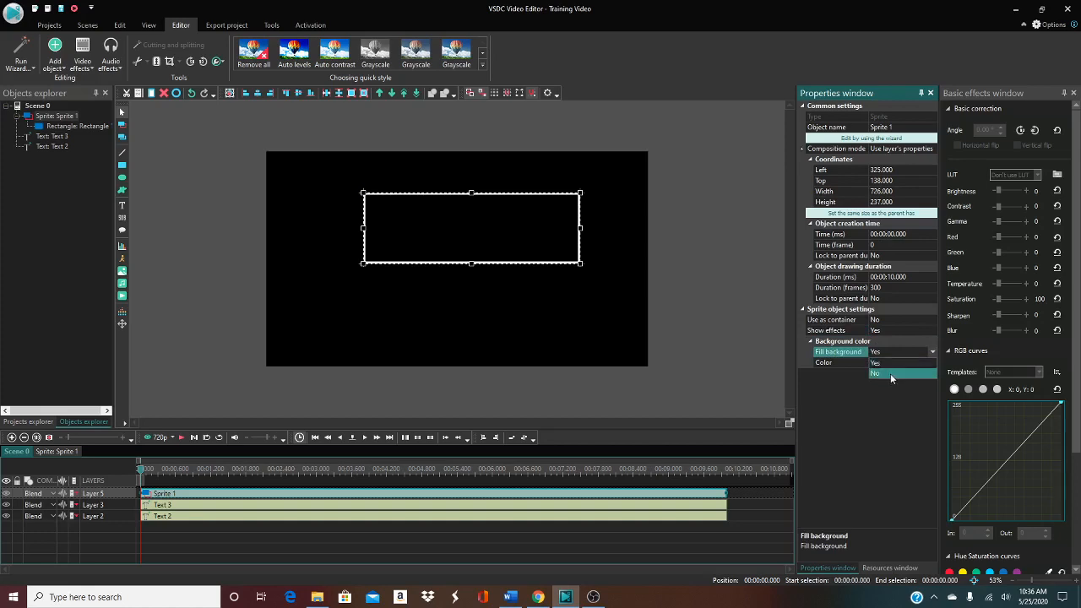
pyautogui.click(874, 373)
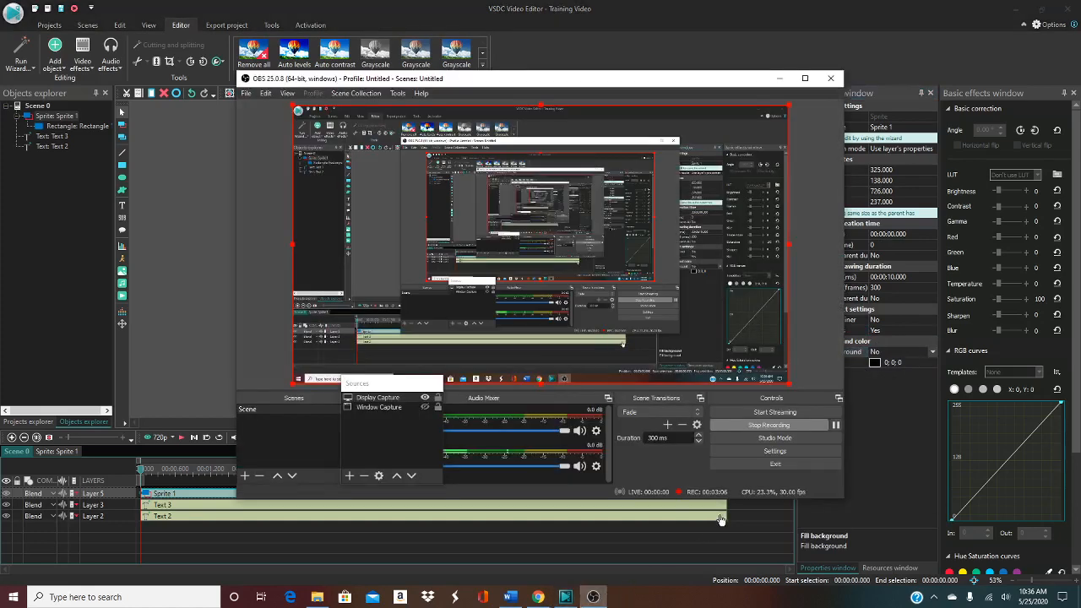
pyautogui.click(834, 426)
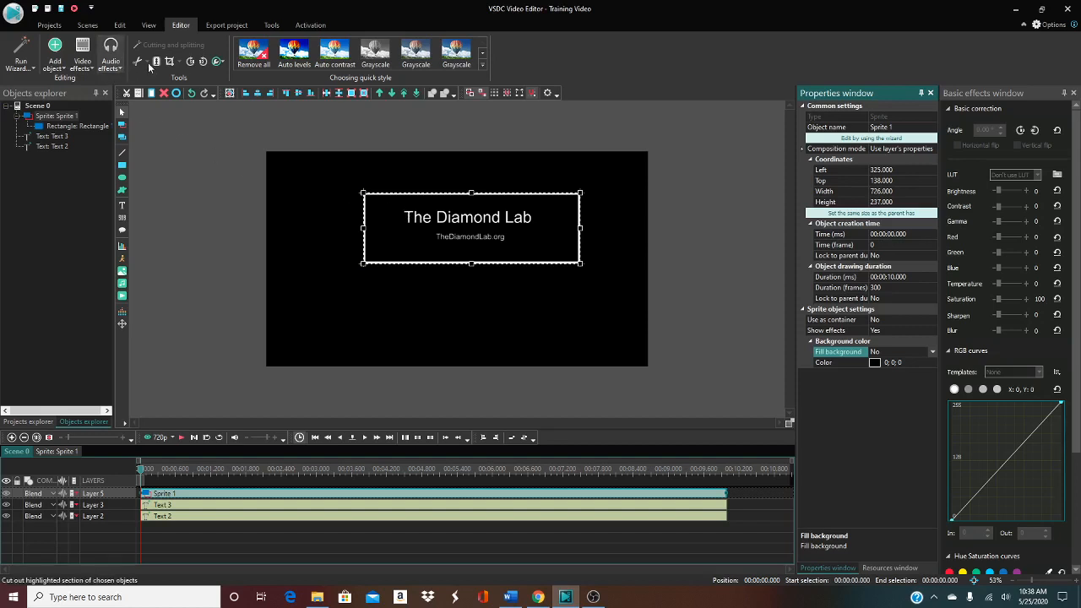
pyautogui.moveTo(284, 195)
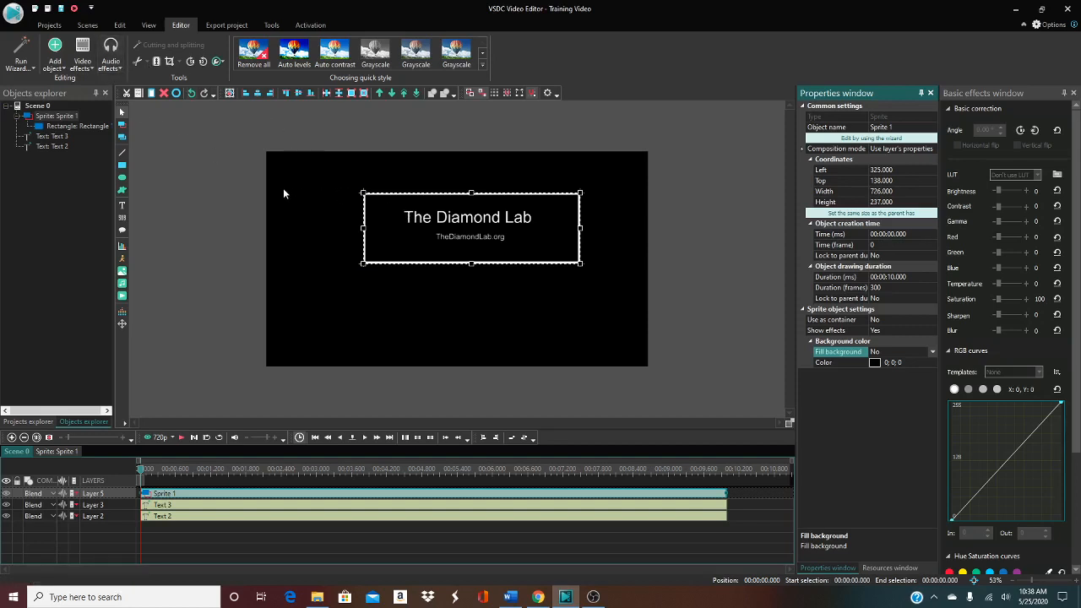
pyautogui.moveTo(83, 54)
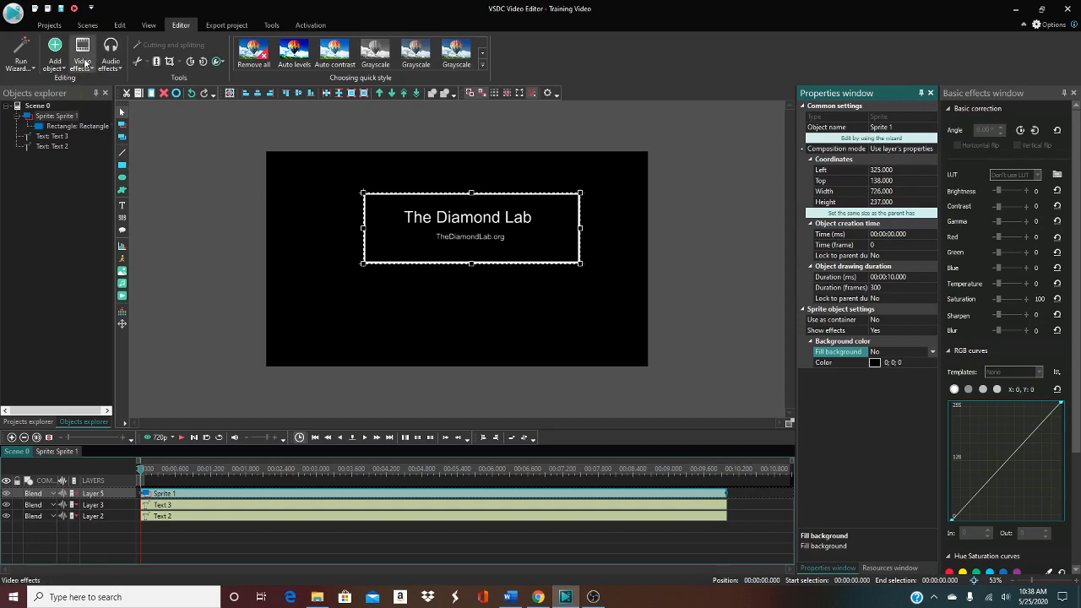
pyautogui.moveTo(390, 178)
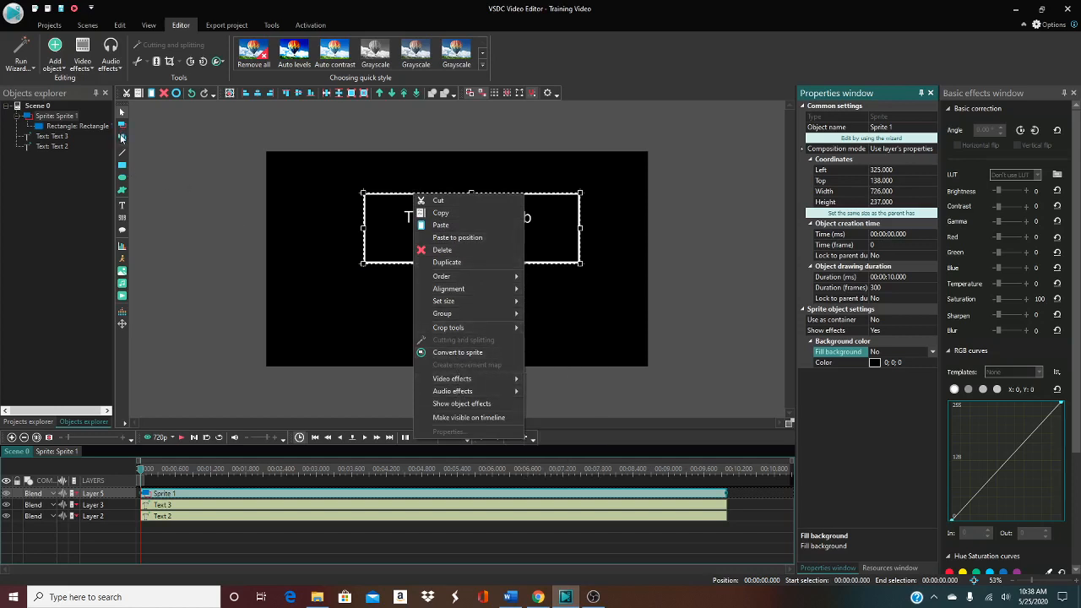
pyautogui.moveTo(125, 268)
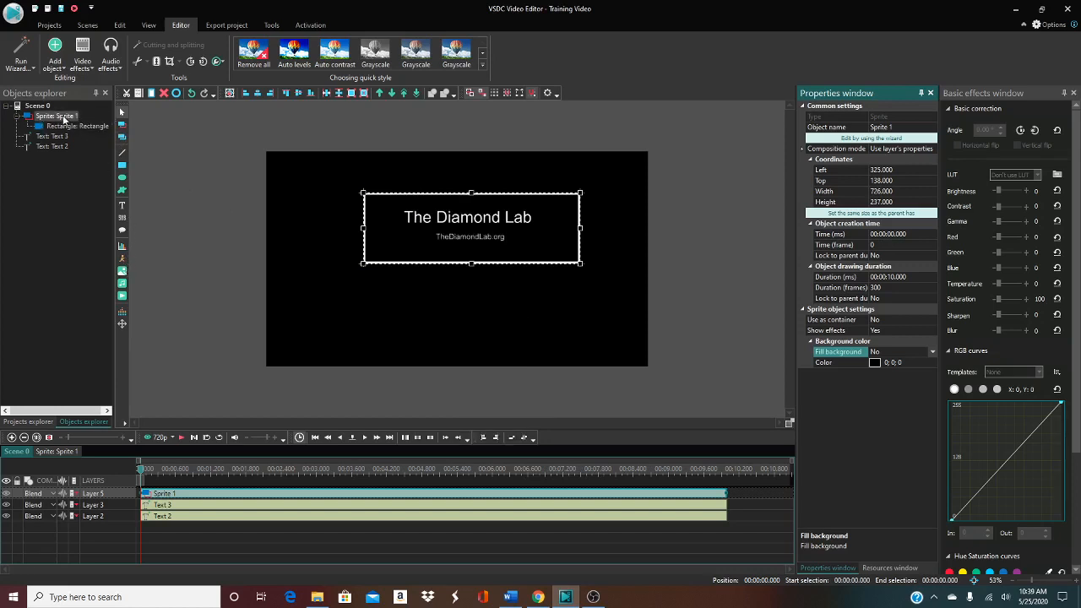
pyautogui.rightClick(55, 114)
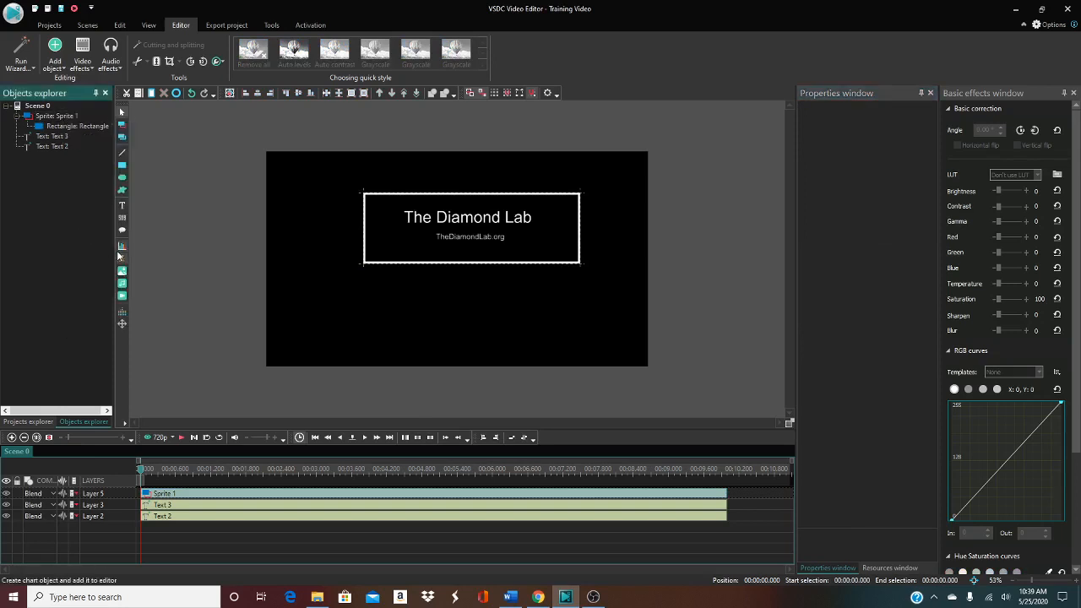
pyautogui.moveTo(122, 139)
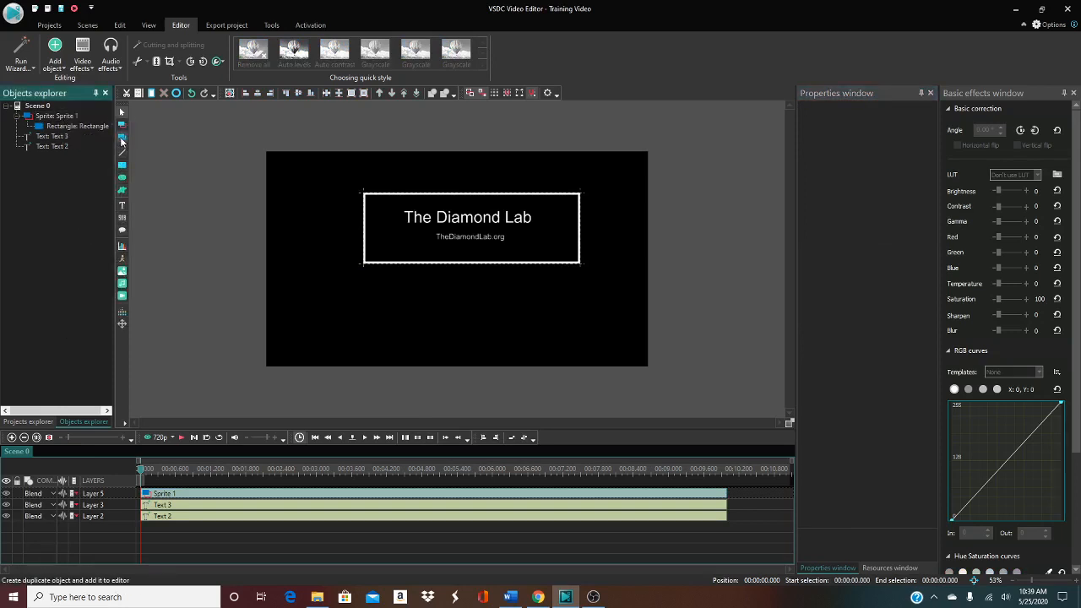
pyautogui.moveTo(122, 166)
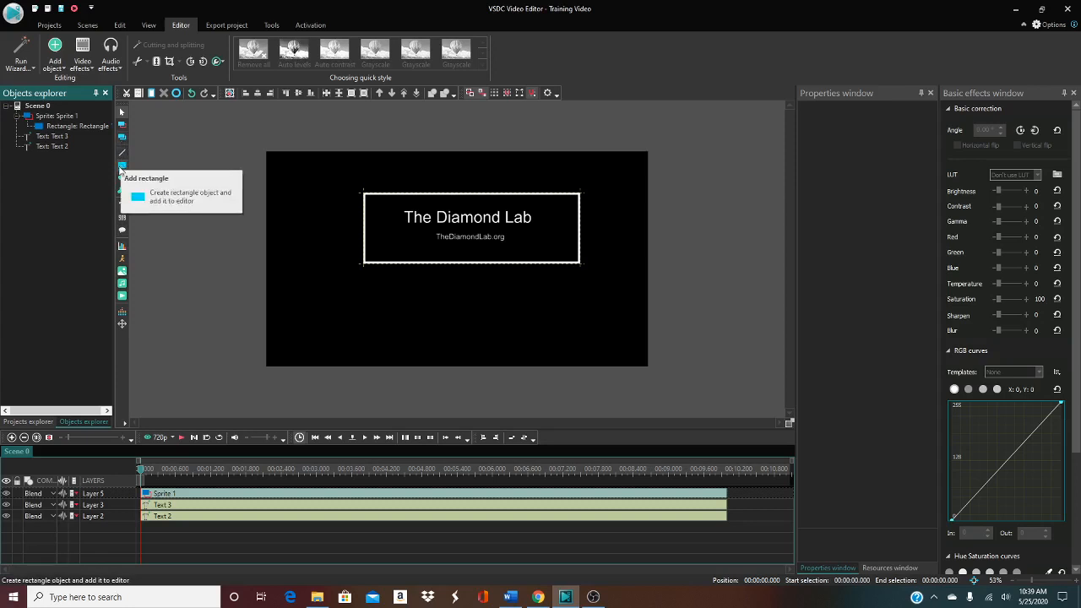
pyautogui.moveTo(122, 206)
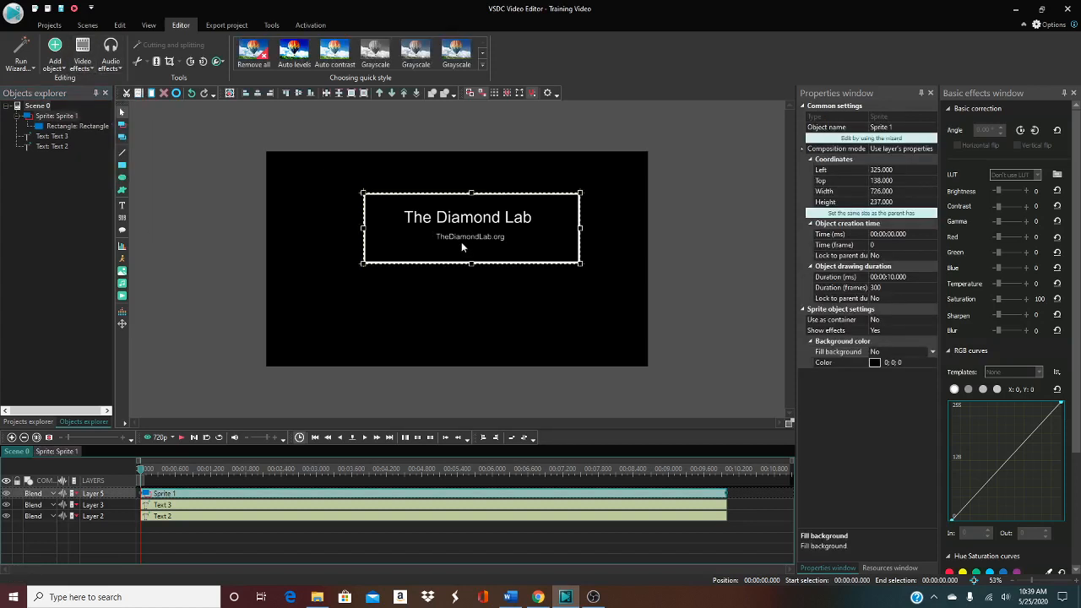
# Add a Fade in effect inside the sprite and select Rectangle 1
pyautogui.click(81, 49)
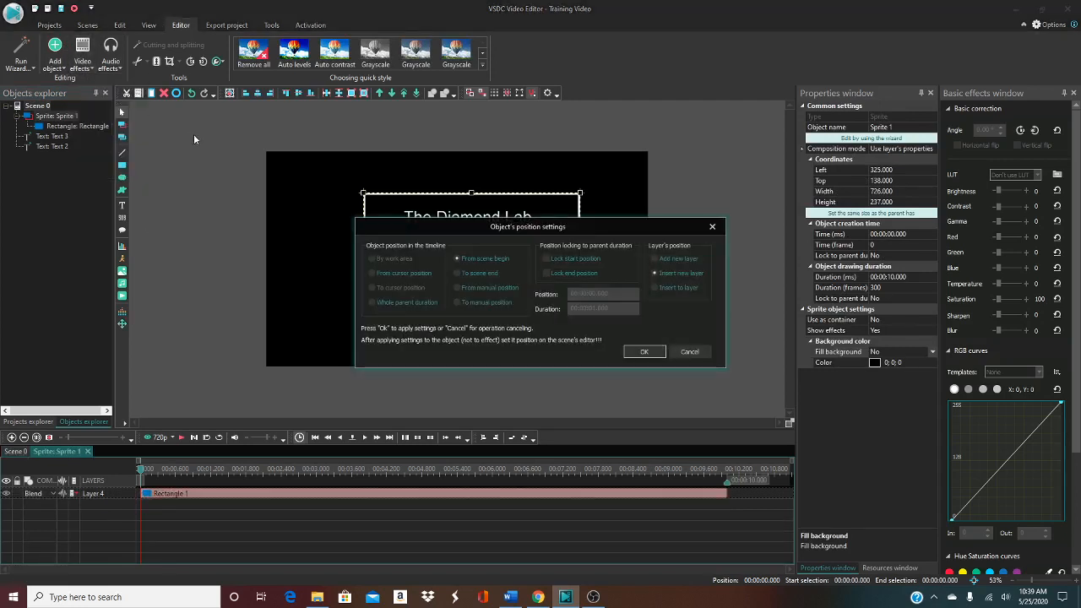
pyautogui.click(643, 351)
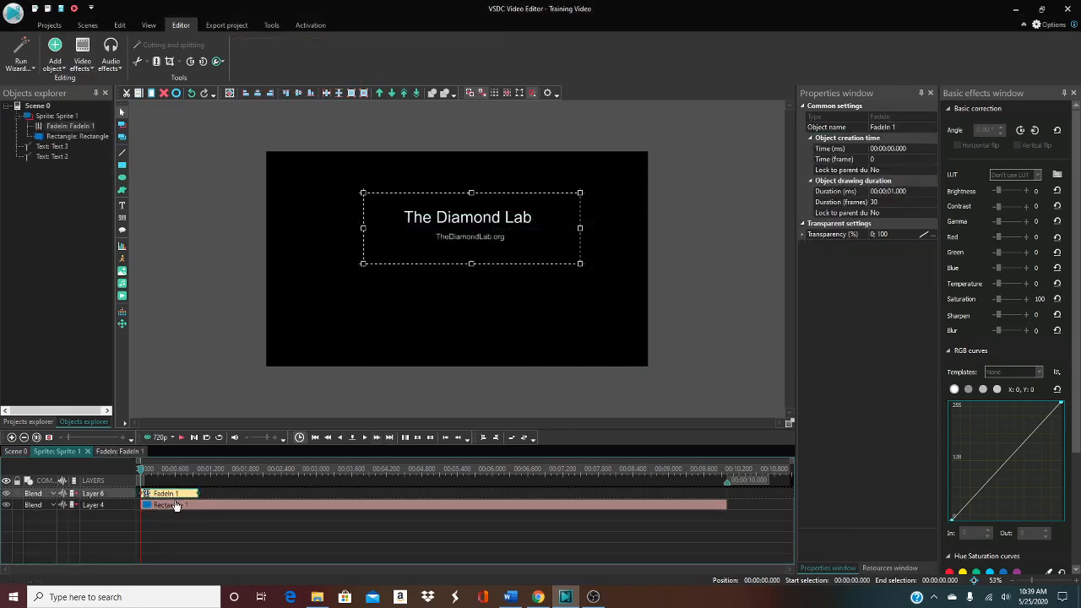
pyautogui.click(216, 503)
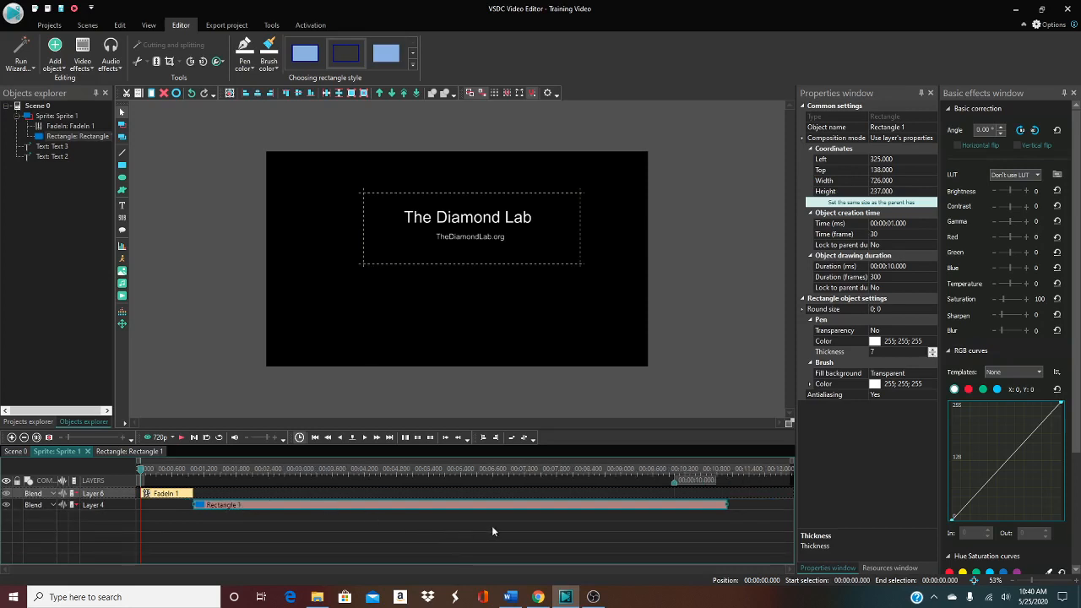
pyautogui.moveTo(527, 522)
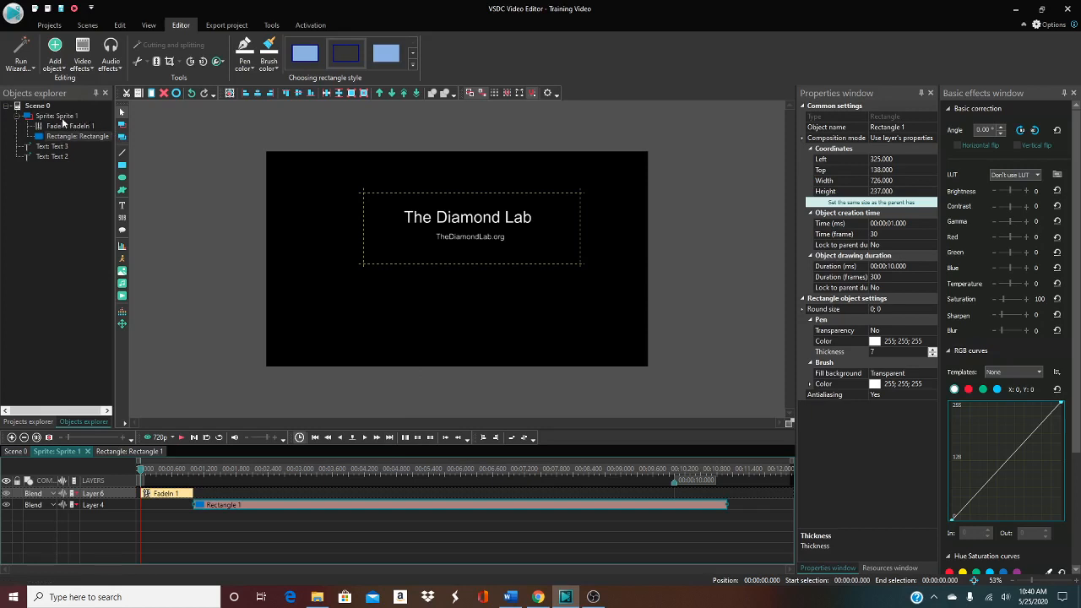
# Add a Fade out to the whole sprite and drag it to the rectangle's end
pyautogui.click(81, 49)
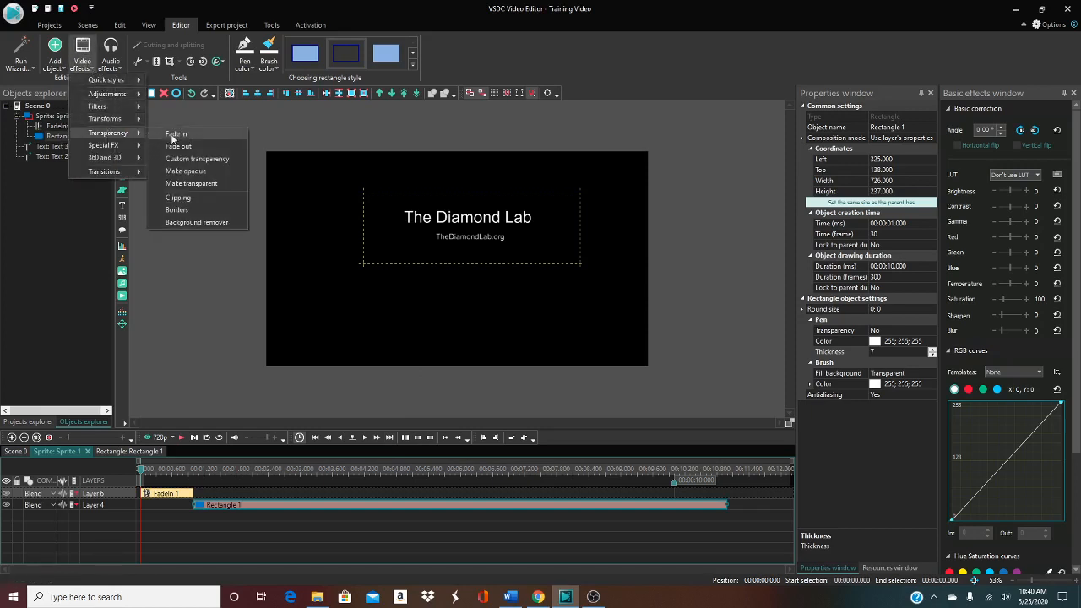
pyautogui.click(175, 133)
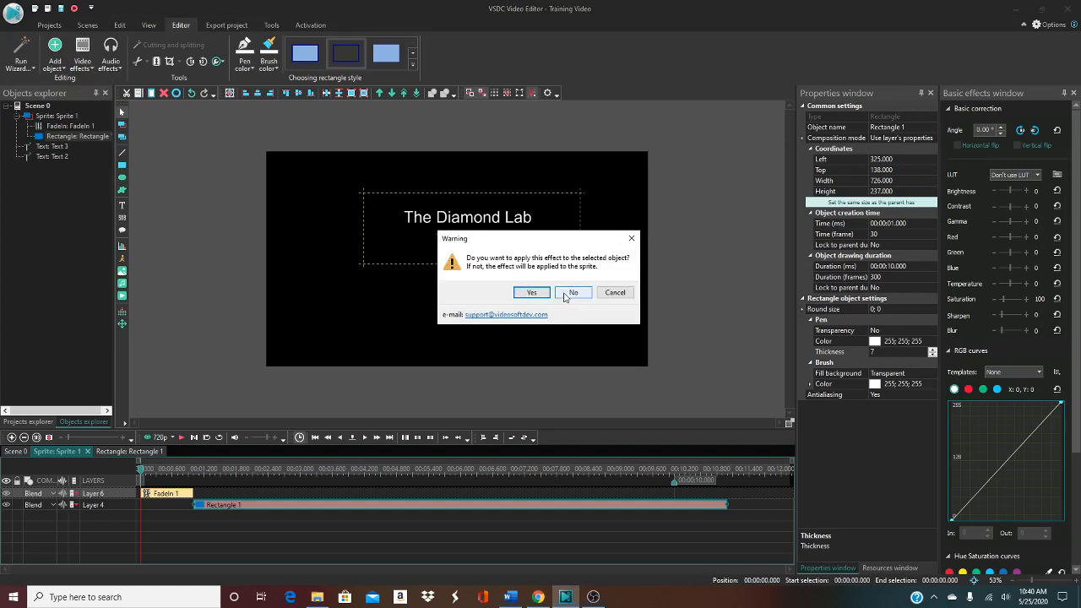
pyautogui.click(573, 293)
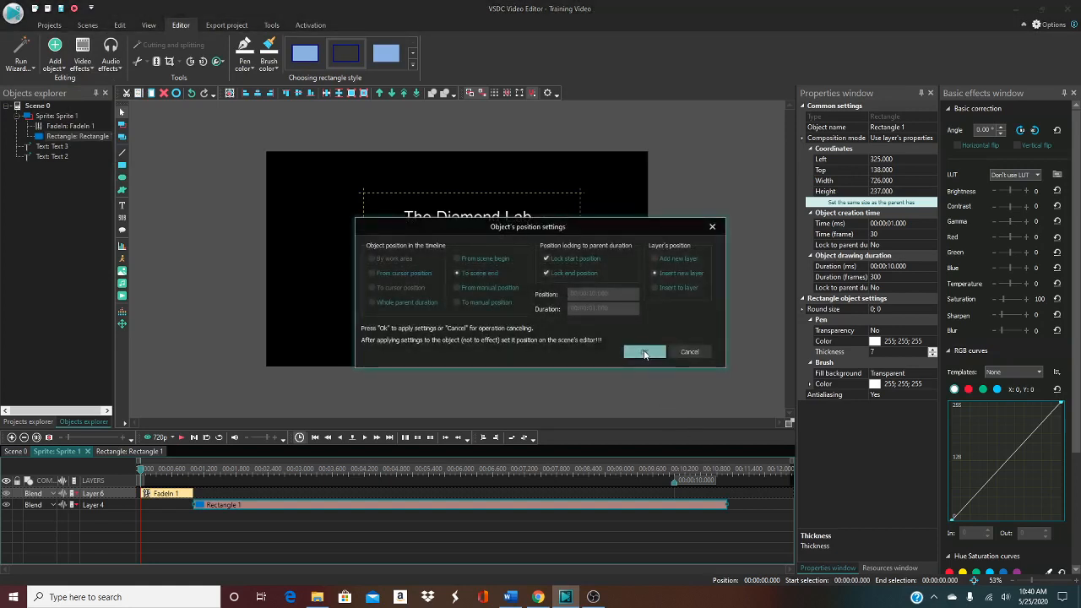
pyautogui.click(645, 351)
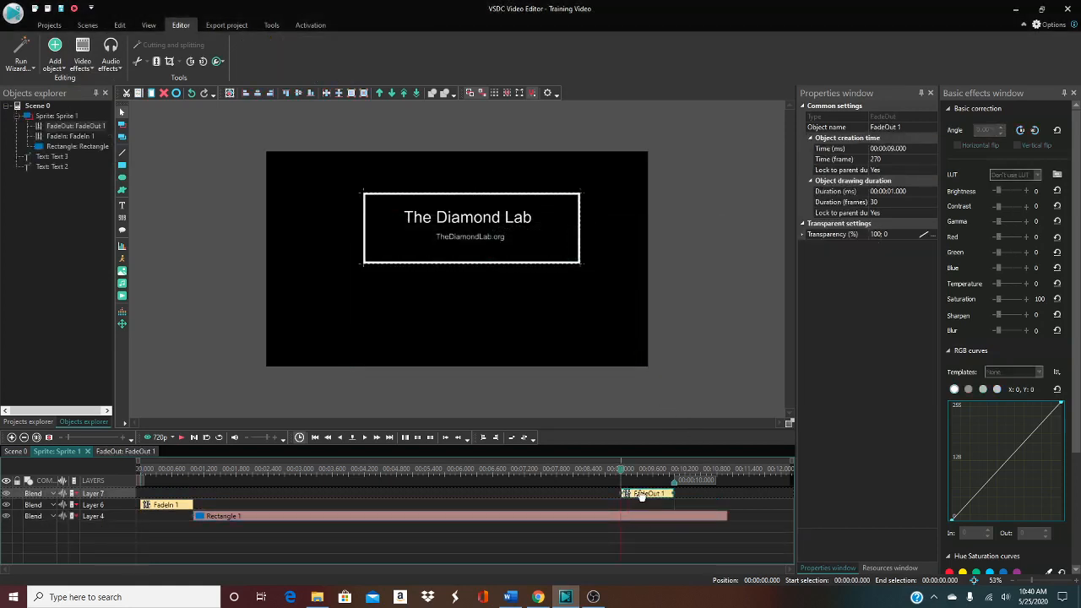
pyautogui.moveTo(645, 493); pyautogui.dragTo(706, 503)
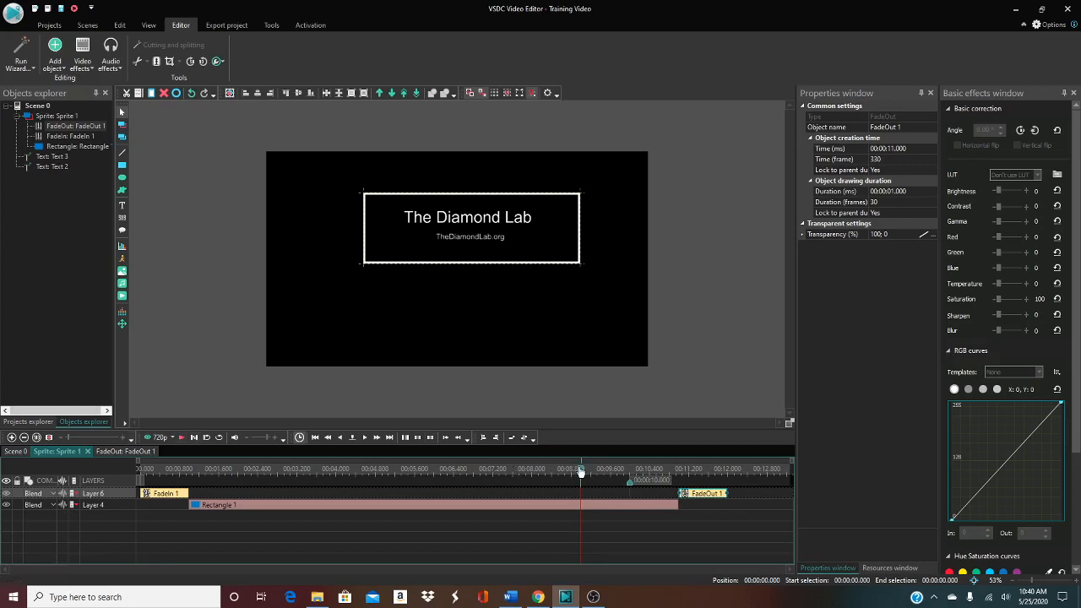
pyautogui.click(182, 437)
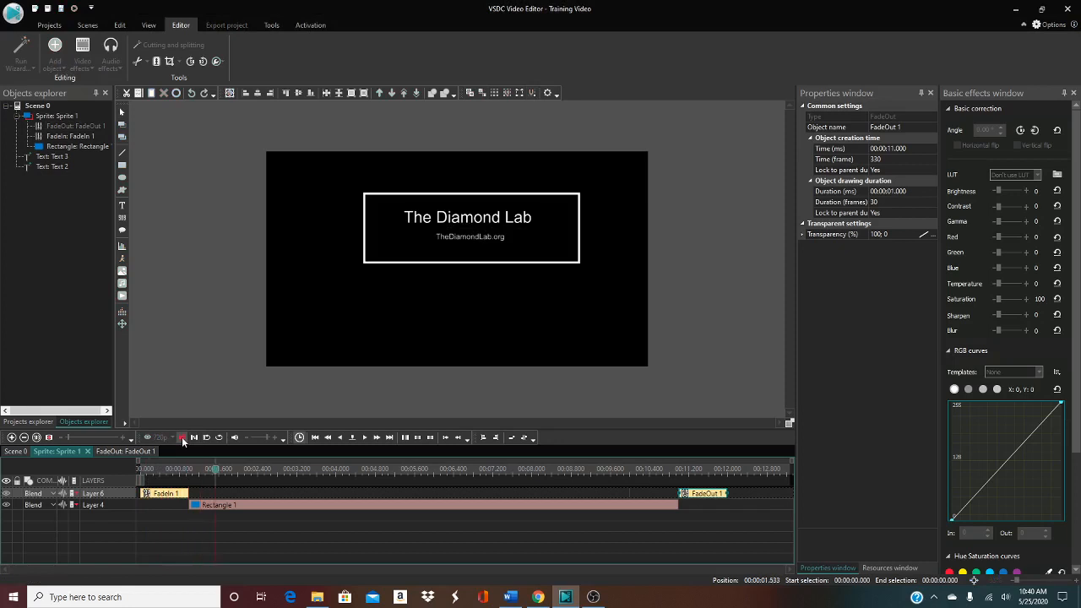
pyautogui.click(313, 469)
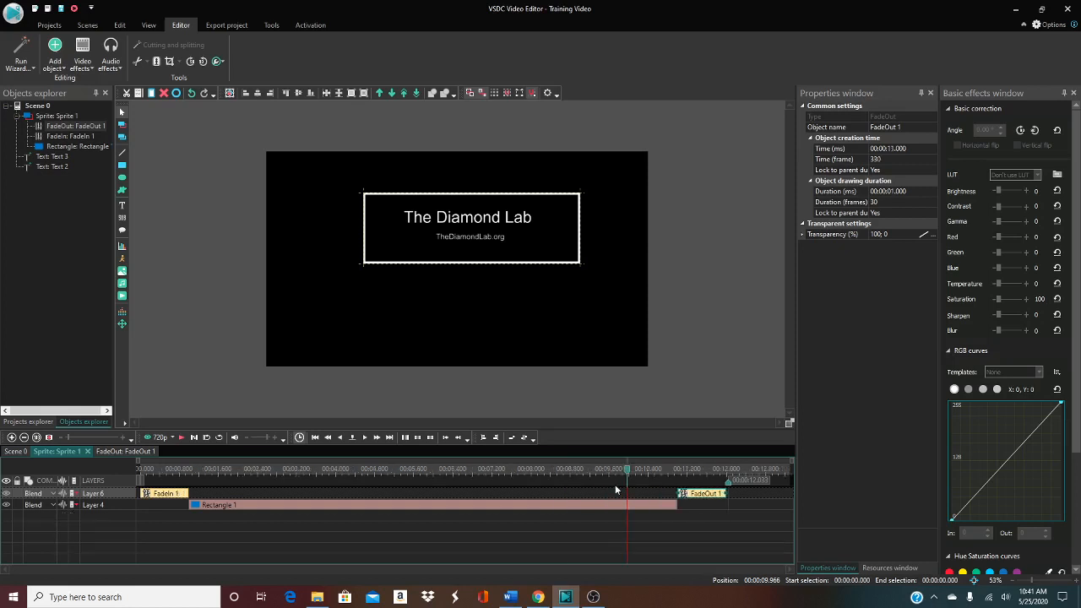
pyautogui.click(141, 469)
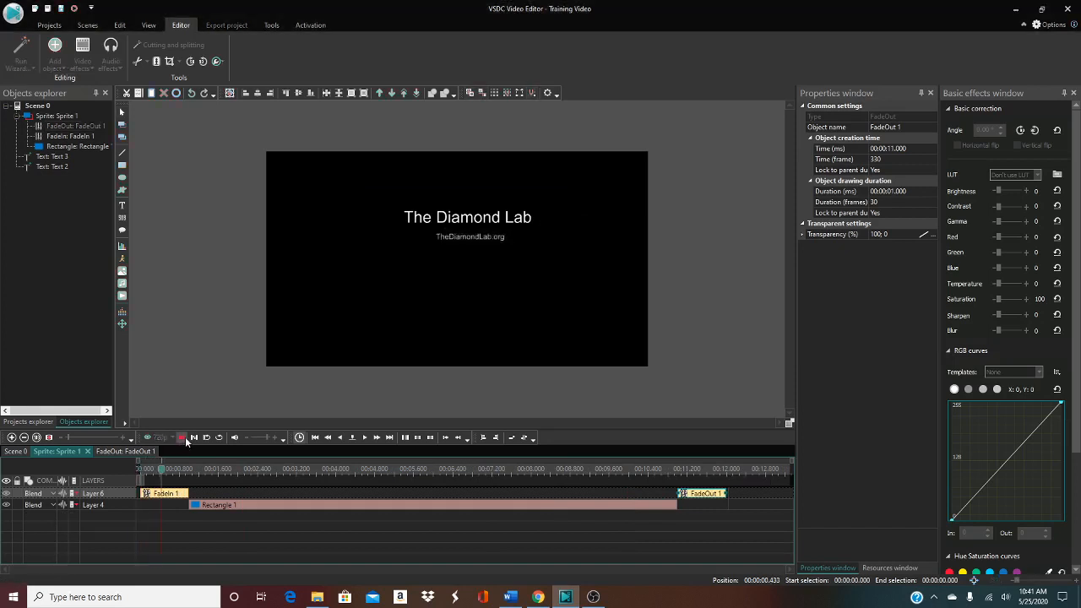
pyautogui.click(182, 437)
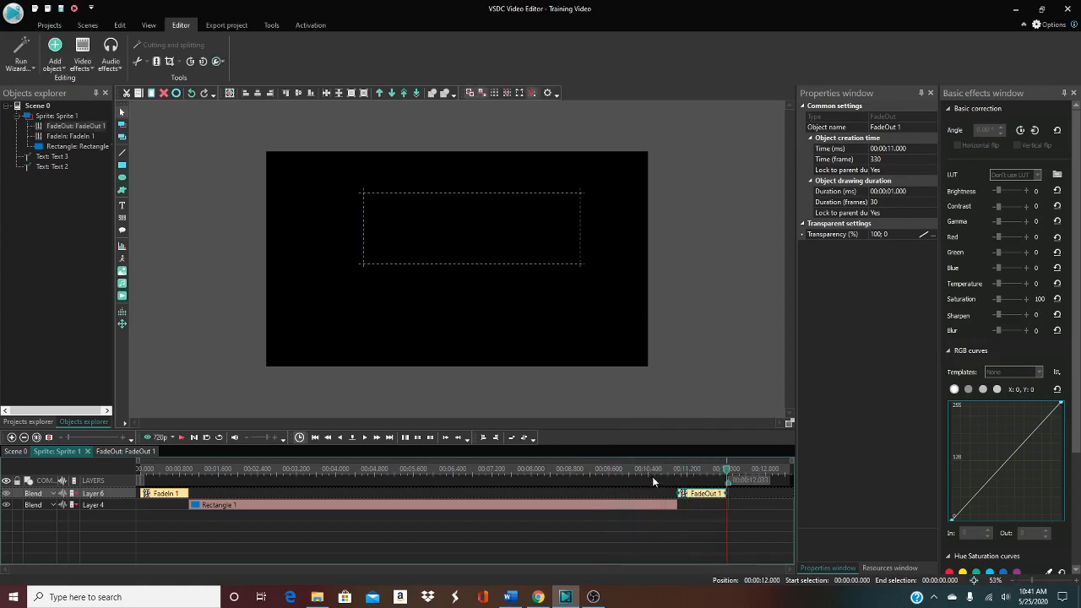
pyautogui.moveTo(68, 516)
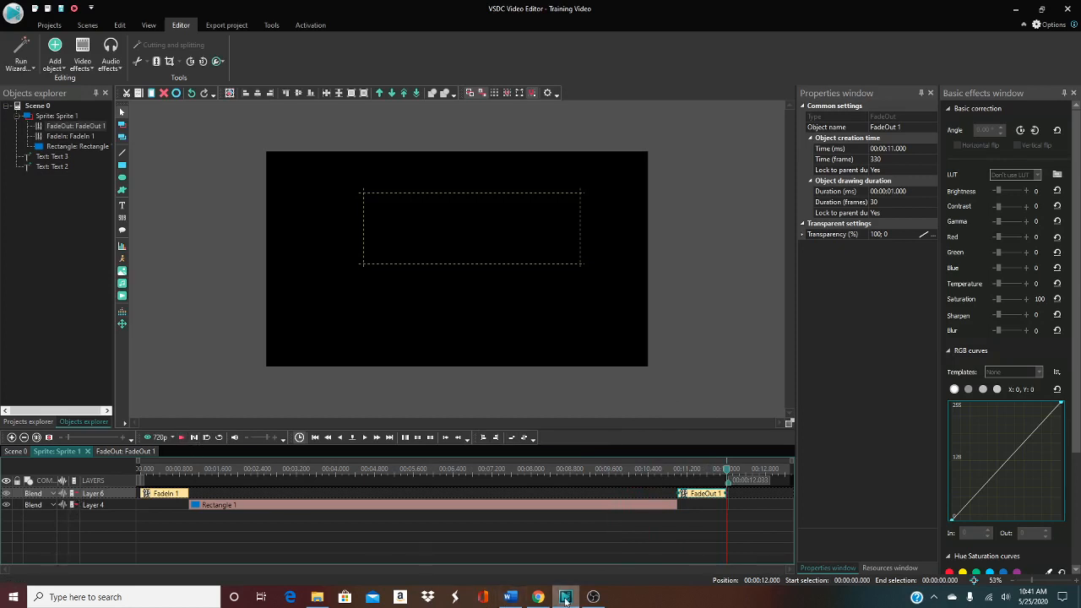
pyautogui.click(592, 598)
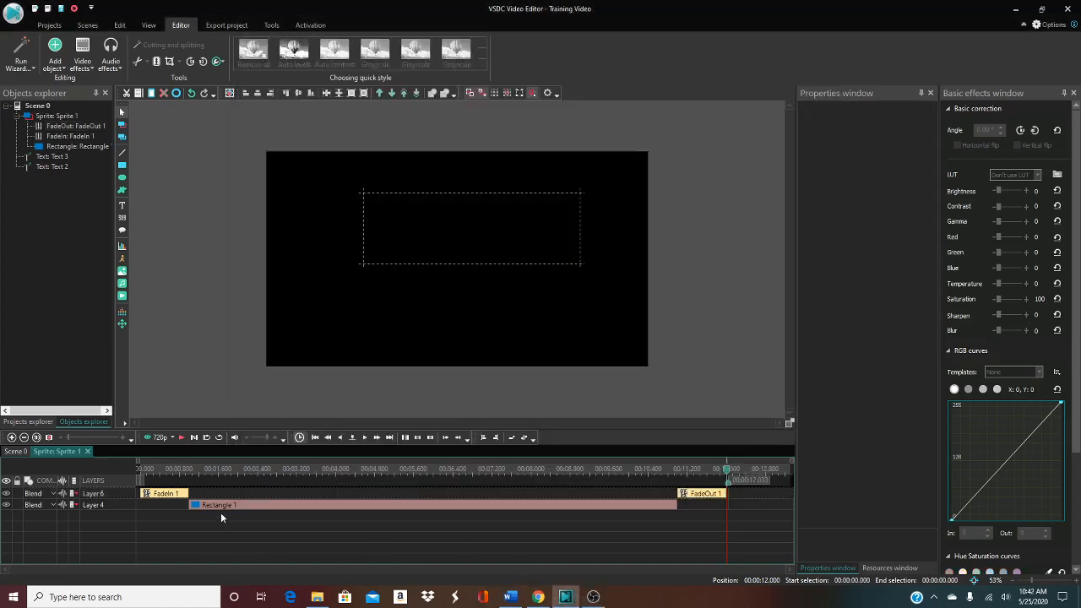
# Apply a Wipe effect directly to the selected rectangle rather than the sprite
pyautogui.click(220, 503)
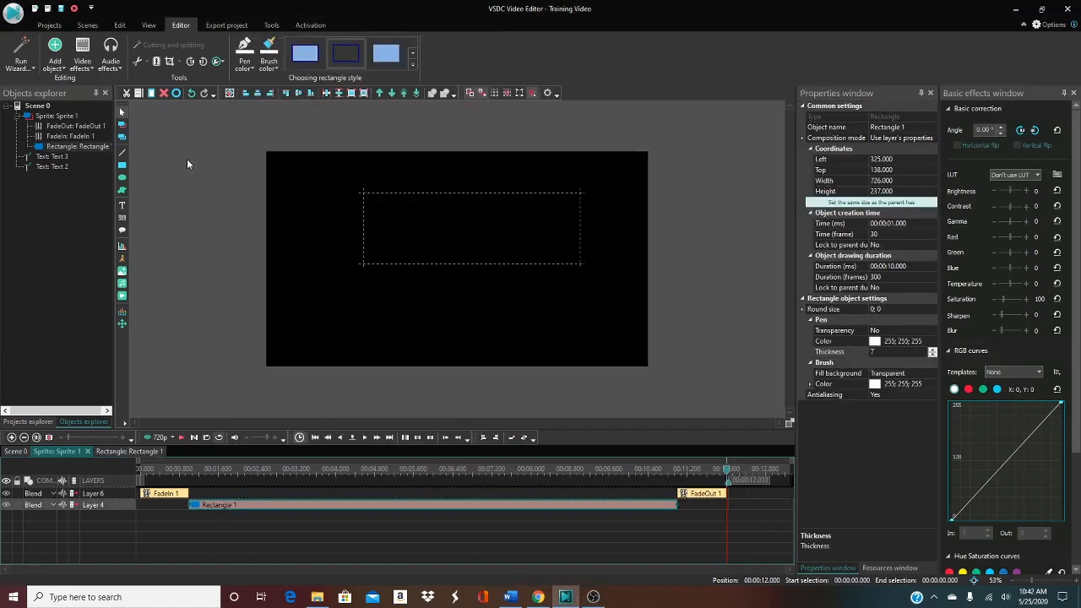
pyautogui.click(81, 51)
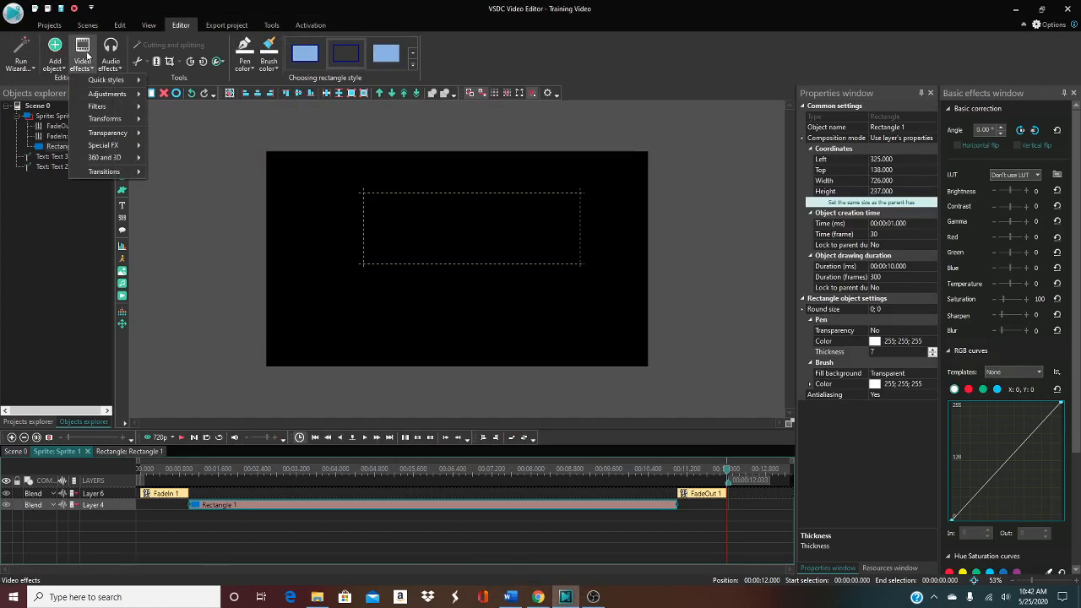
pyautogui.moveTo(105, 172)
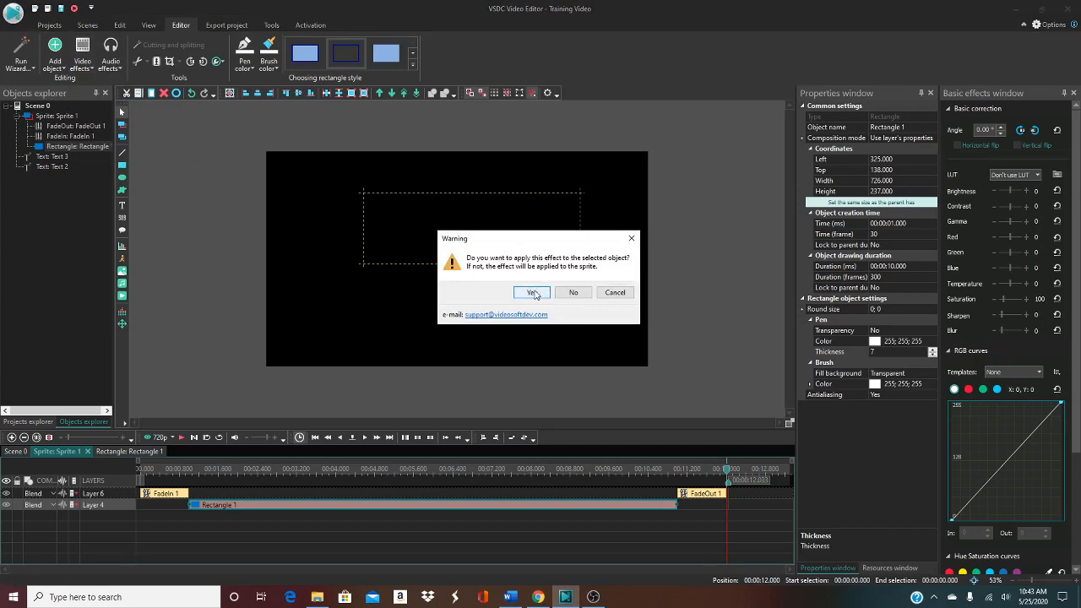
pyautogui.click(530, 292)
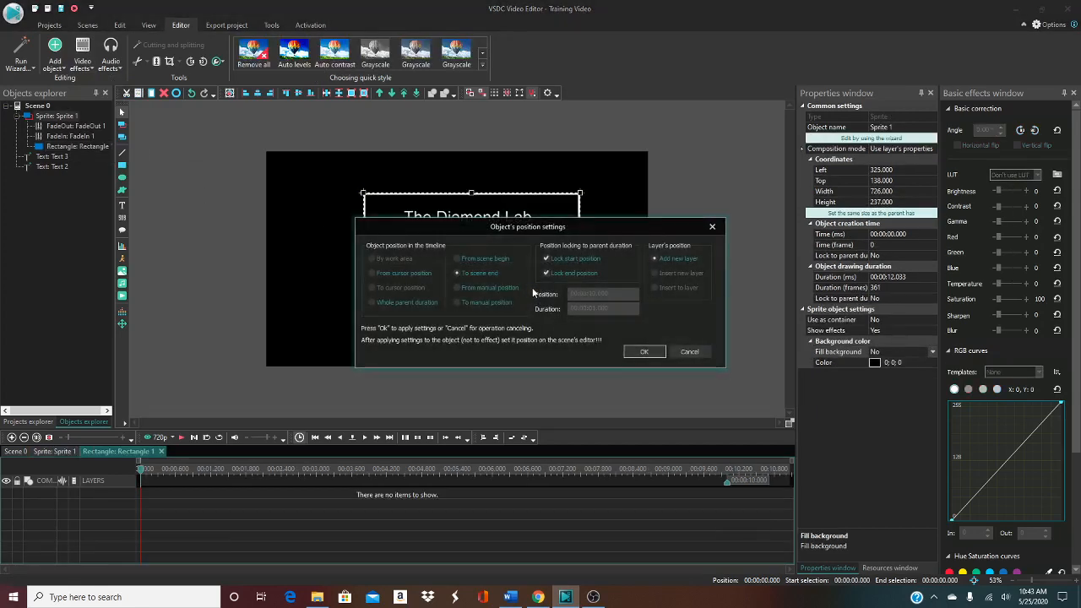
pyautogui.click(643, 352)
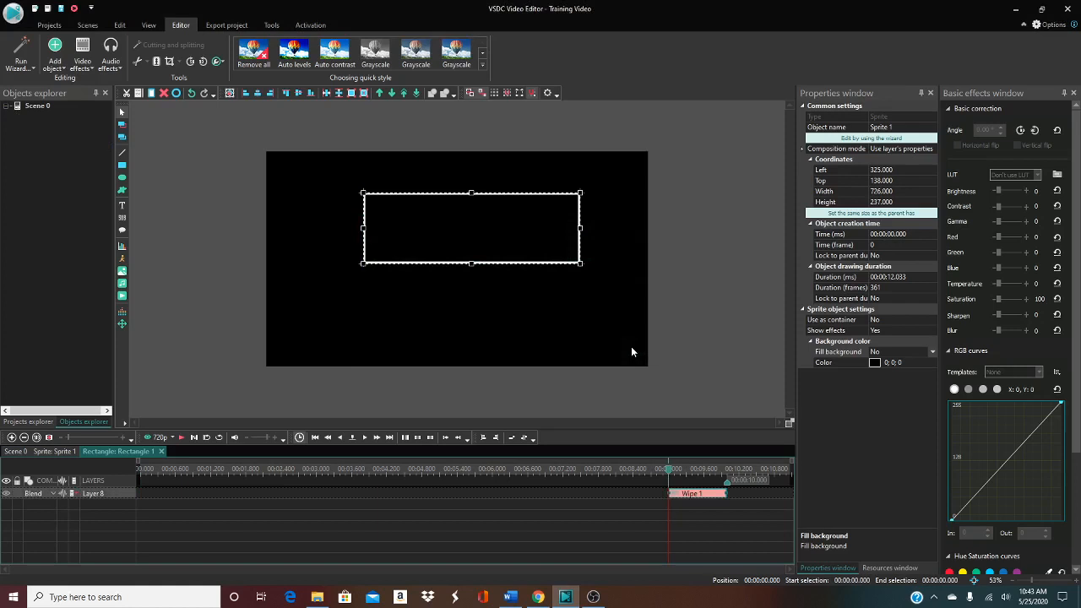
# Move Wipe 1 to the start of the rectangle's timeline with transition levels 100 to 0
pyautogui.click(691, 493)
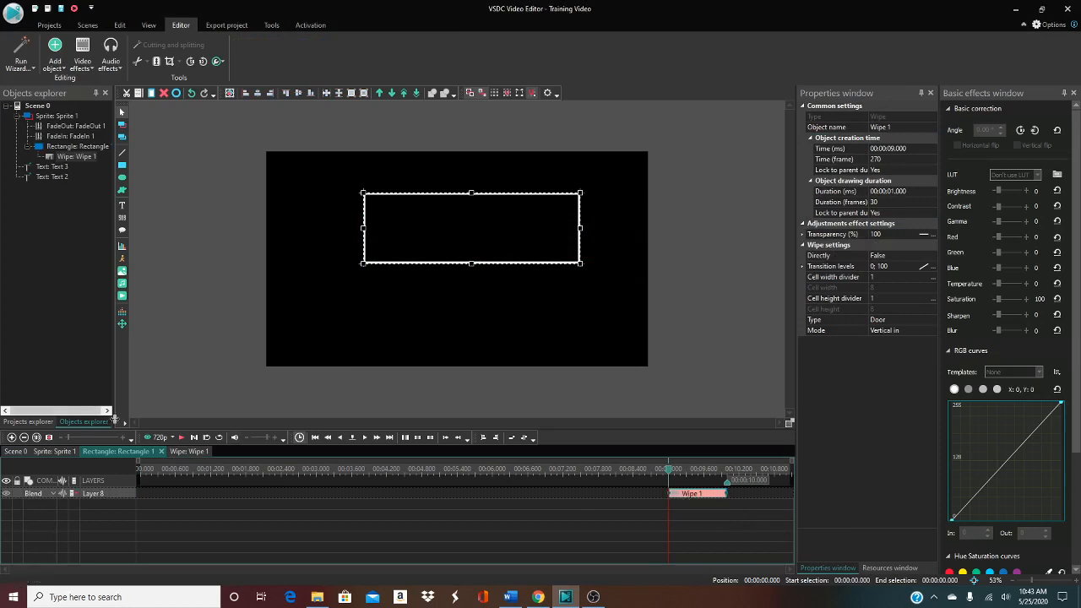
pyautogui.click(182, 437)
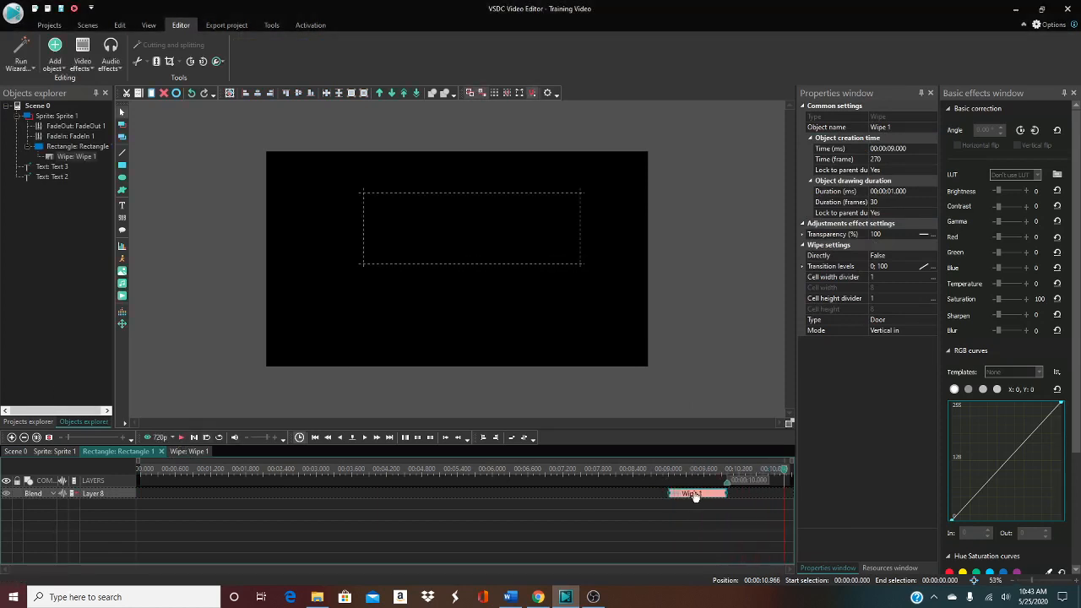
pyautogui.moveTo(696, 493); pyautogui.dragTo(169, 493)
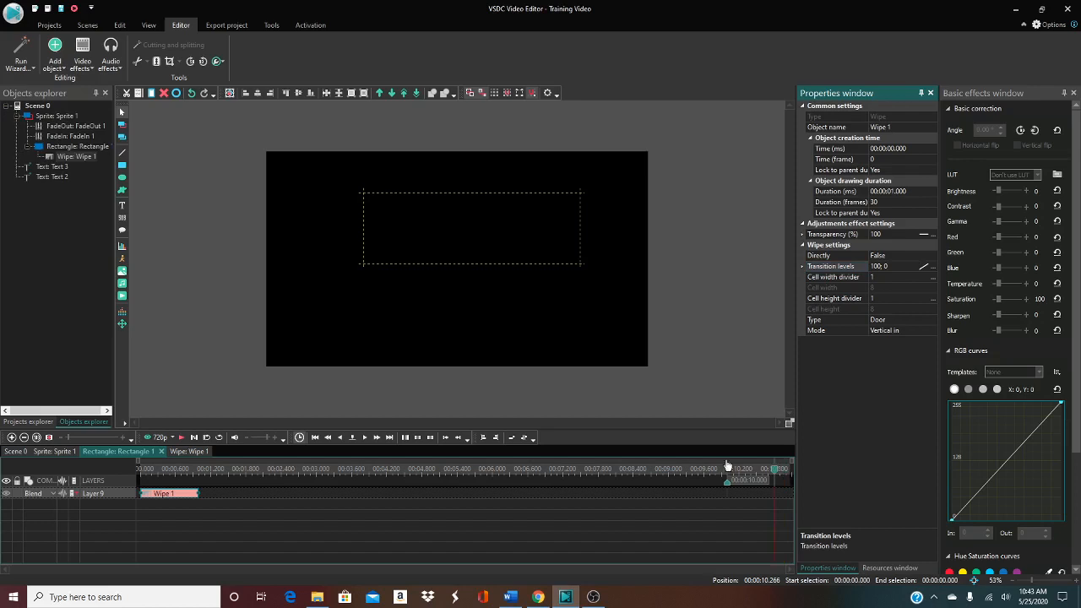
# Rewind and play the frame's wipe animation, then return to the Sprite 1 timeline
pyautogui.click(193, 435)
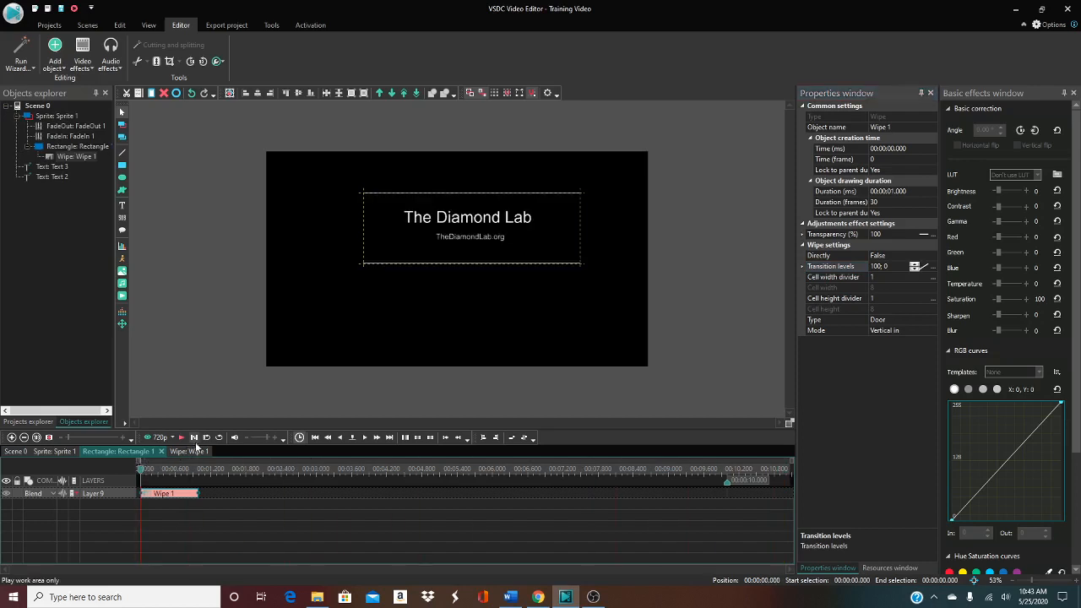
pyautogui.click(182, 437)
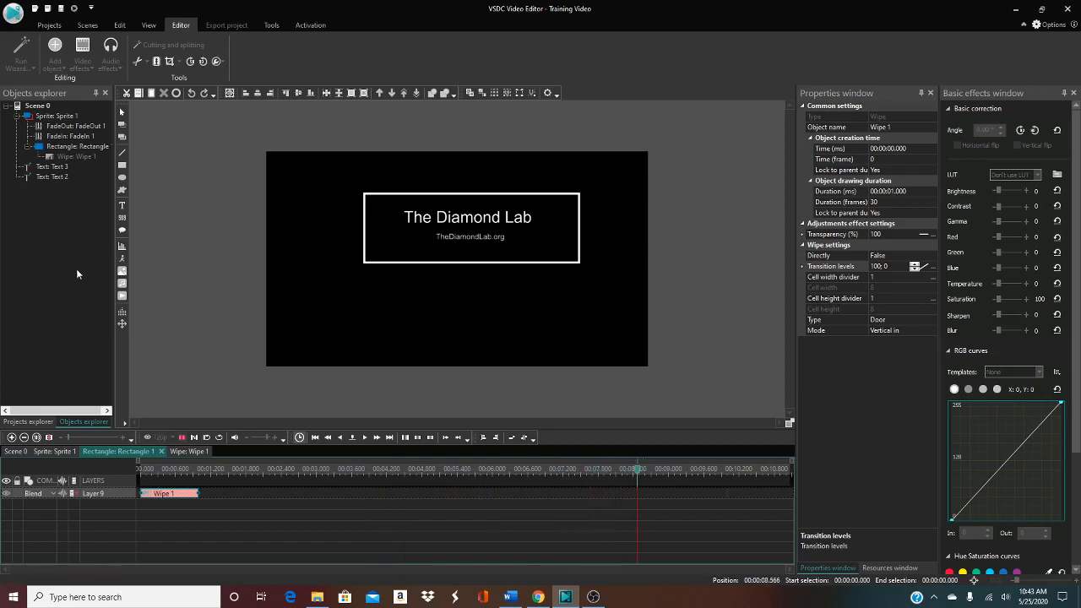
pyautogui.click(760, 469)
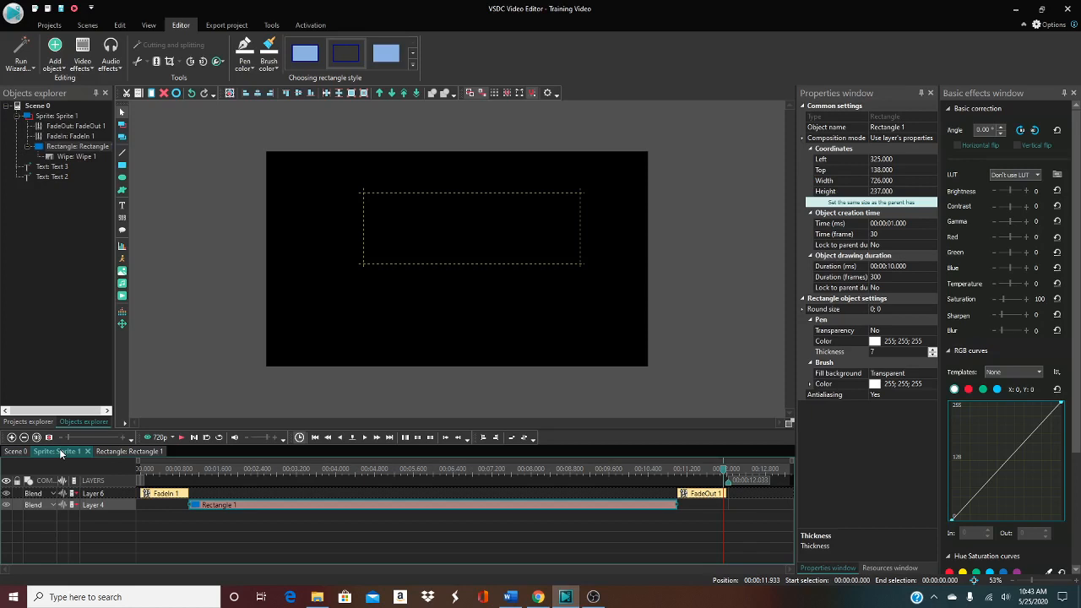
pyautogui.moveTo(347, 321)
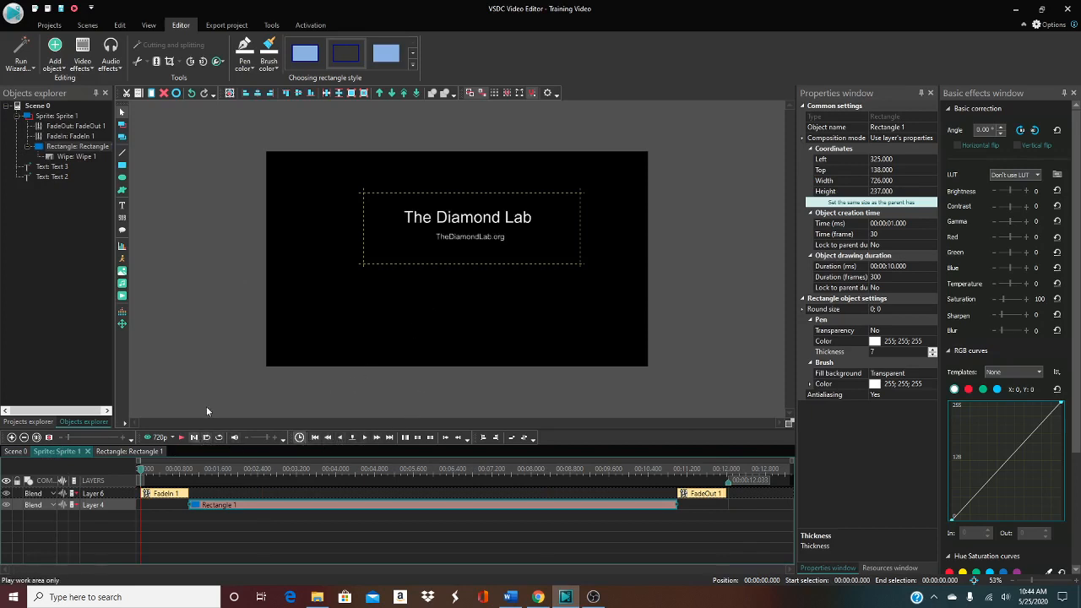
# Play back the rectangle sprite's animation, then close its timeline and return to the main scene
pyautogui.click(181, 436)
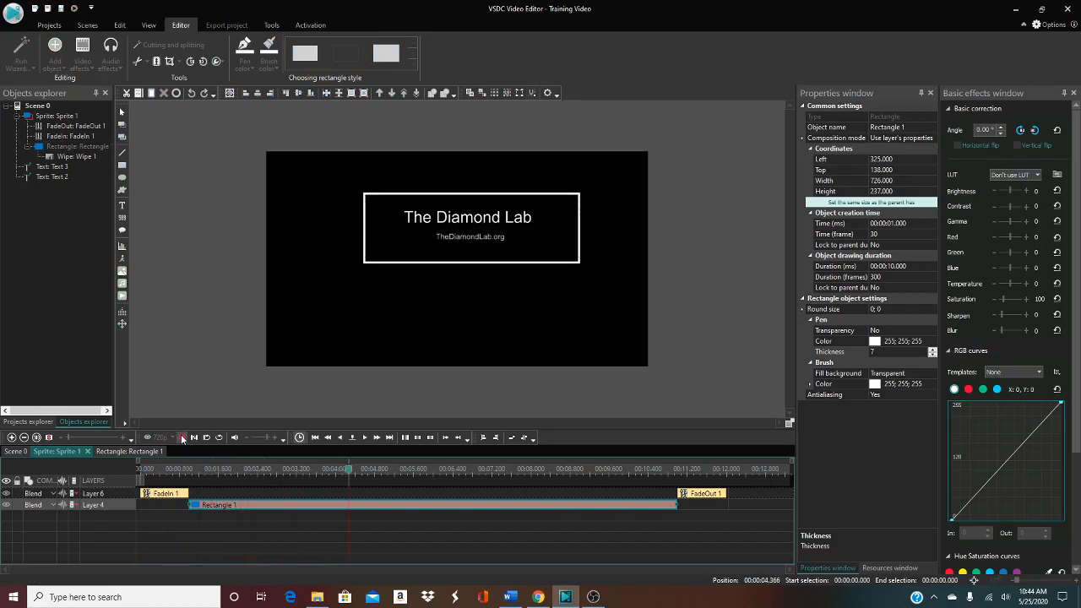
pyautogui.click(446, 469)
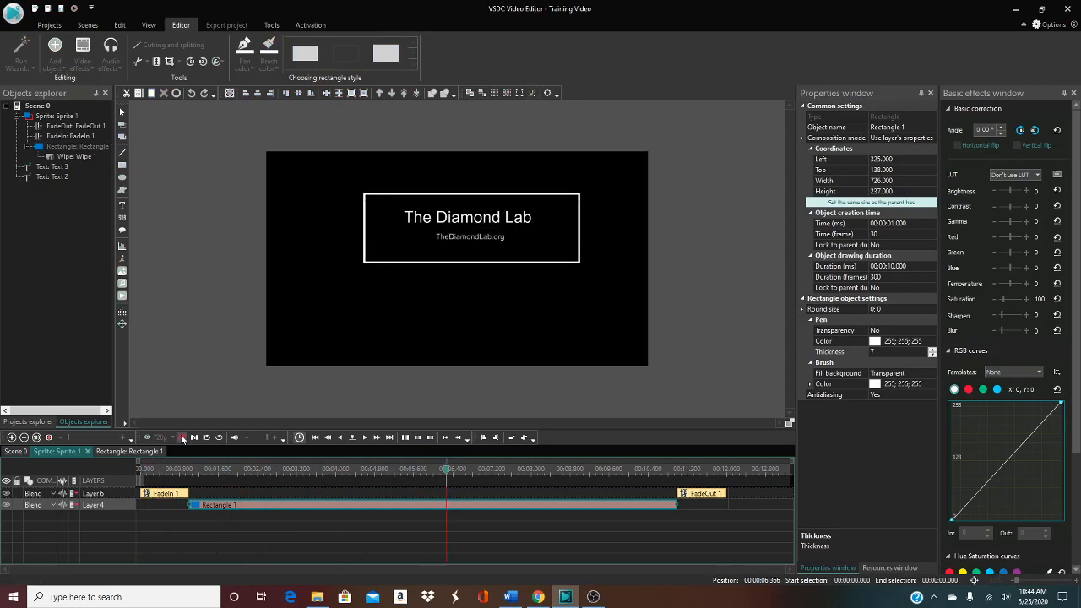
pyautogui.click(544, 469)
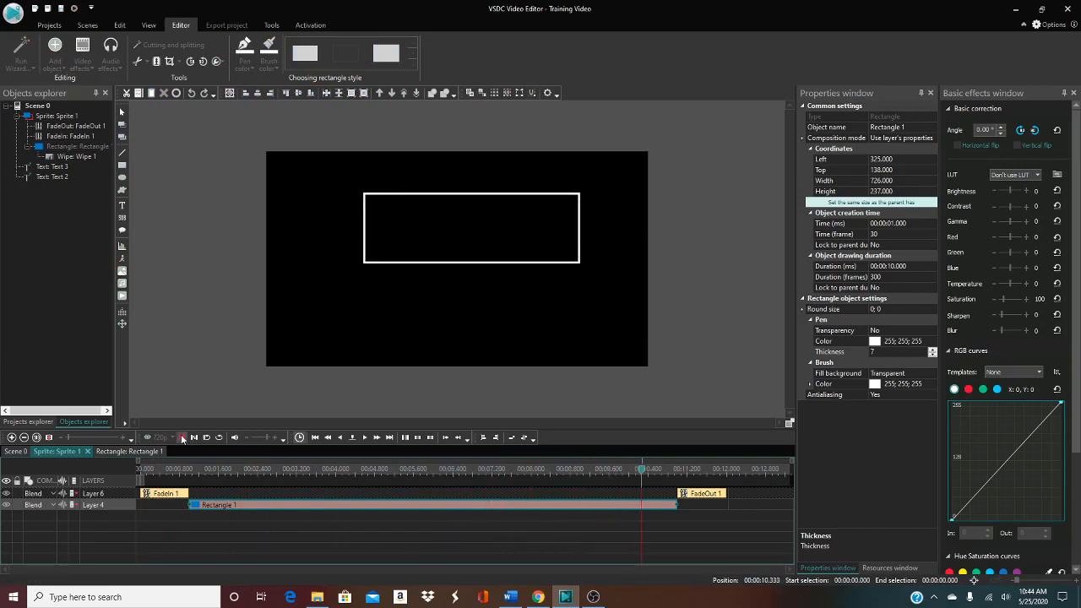
pyautogui.click(182, 435)
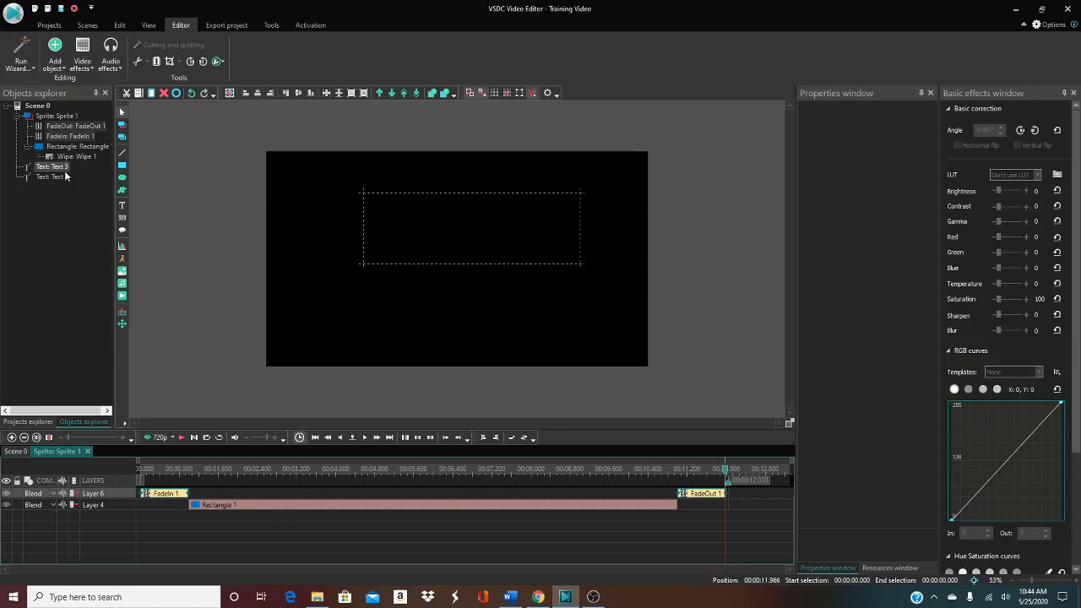
pyautogui.click(52, 167)
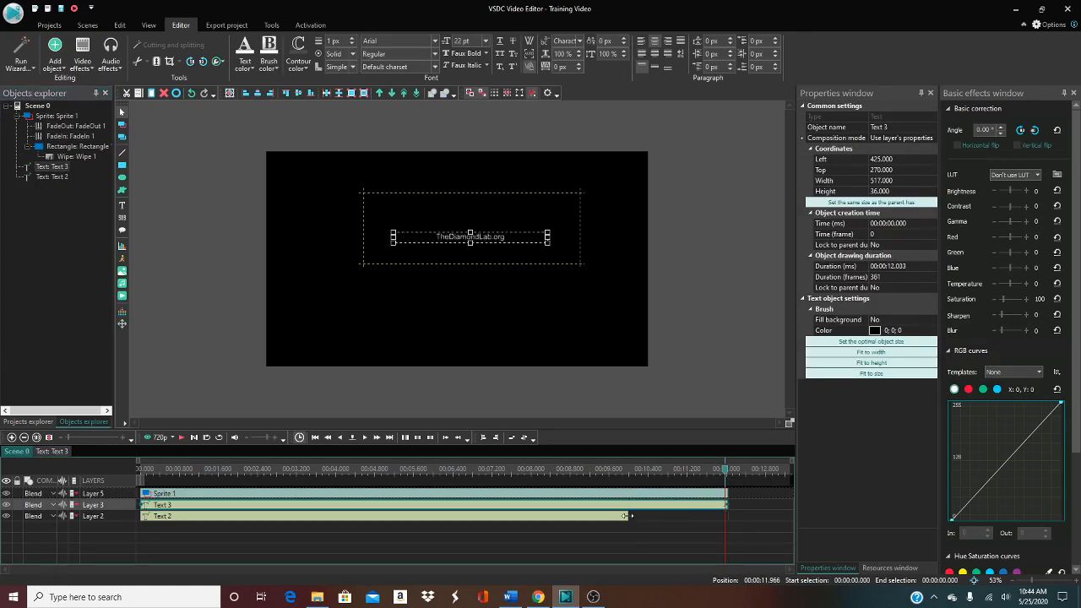
# Select Sprite 1 holding the animated frame, rewind to the start and play the whole title scene
pyautogui.click(337, 517)
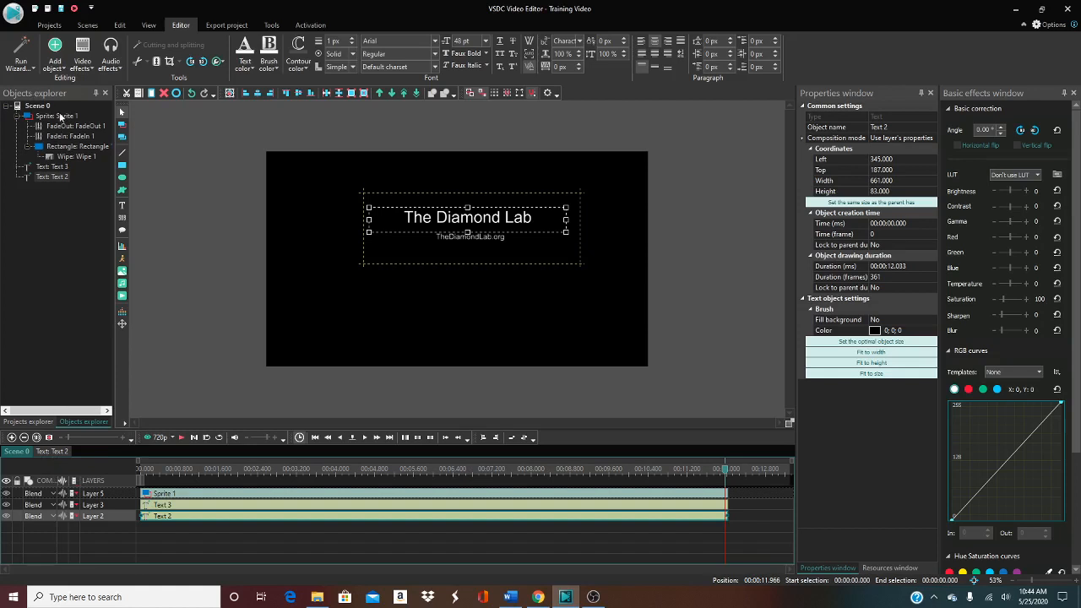
pyautogui.click(57, 115)
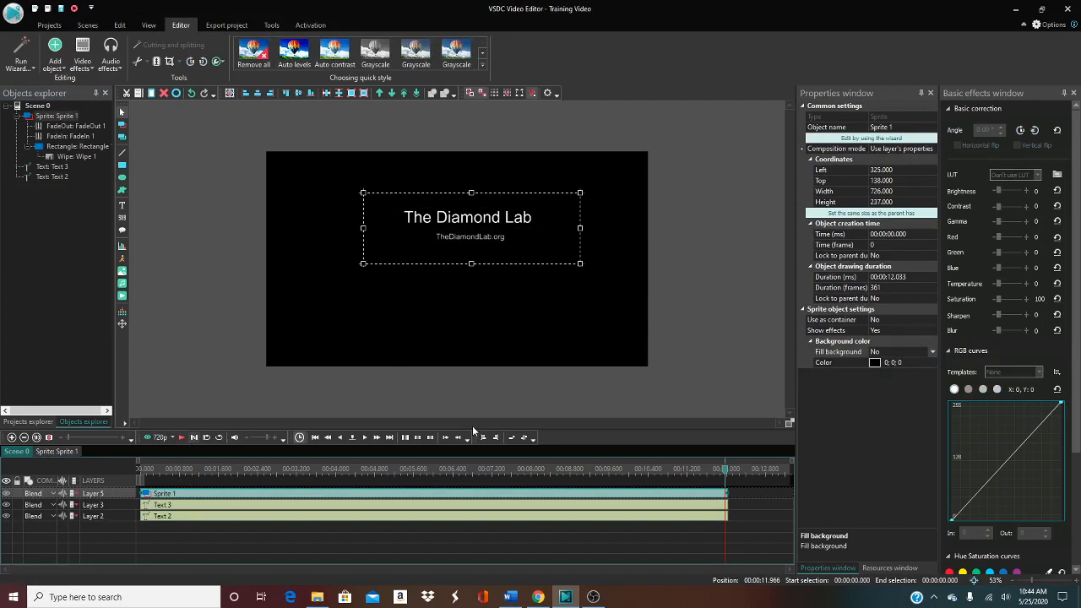
pyautogui.click(566, 470)
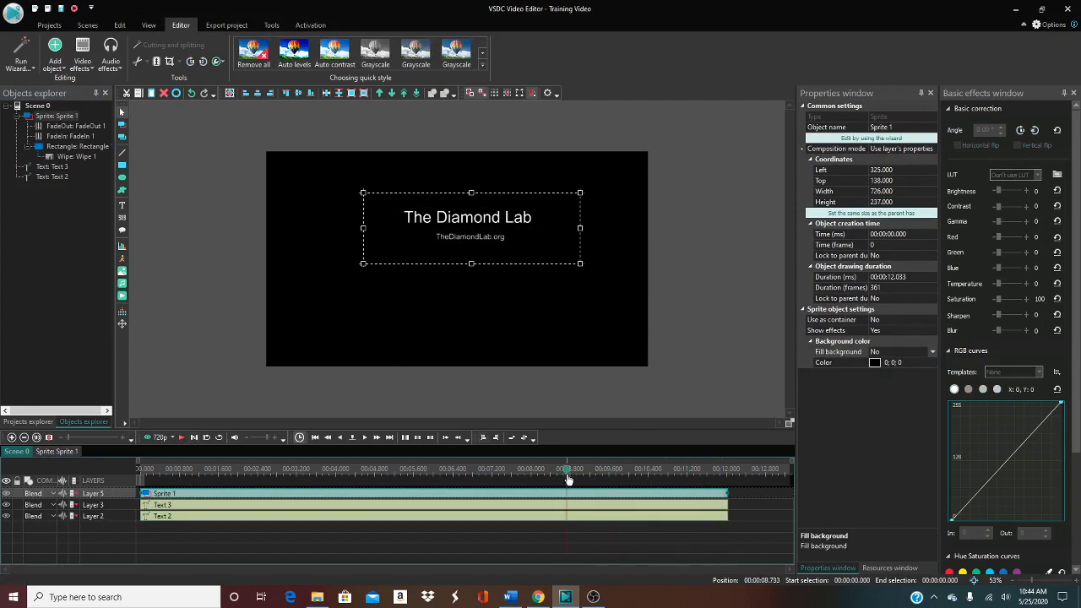
pyautogui.click(459, 469)
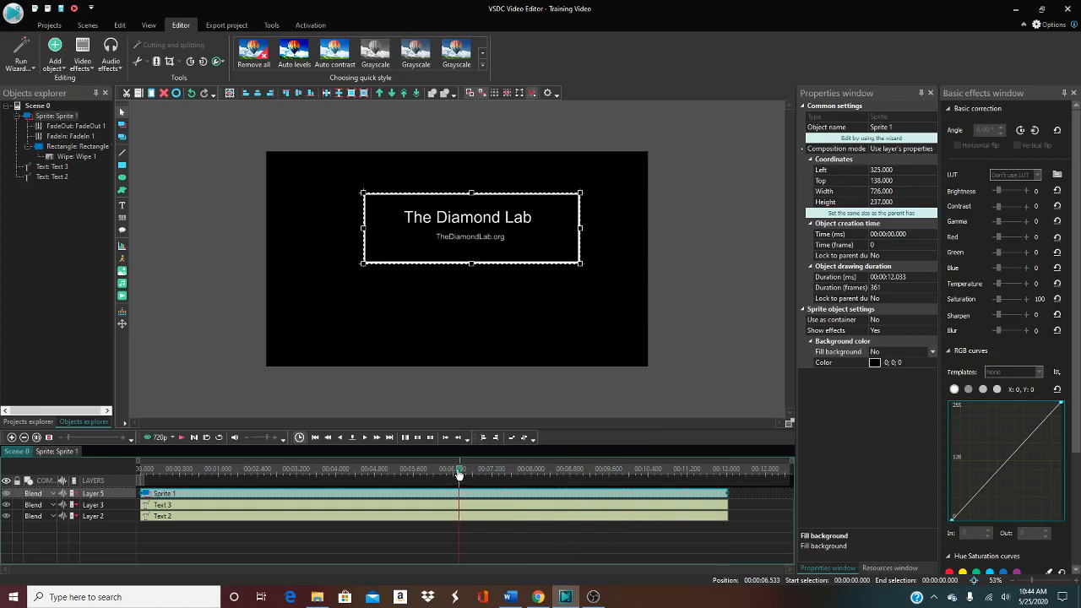
pyautogui.click(183, 438)
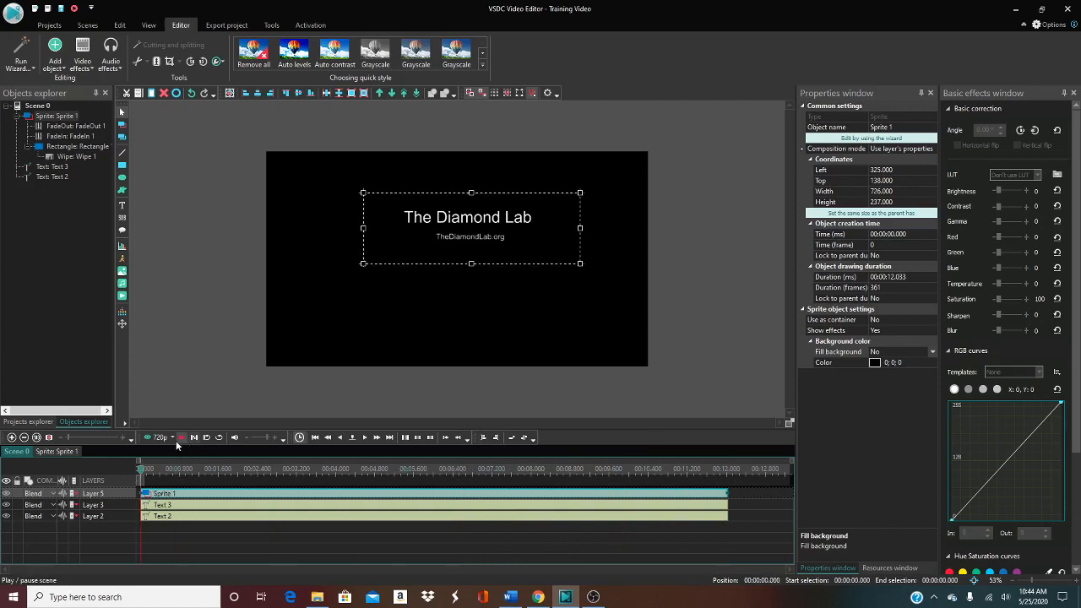
pyautogui.click(351, 436)
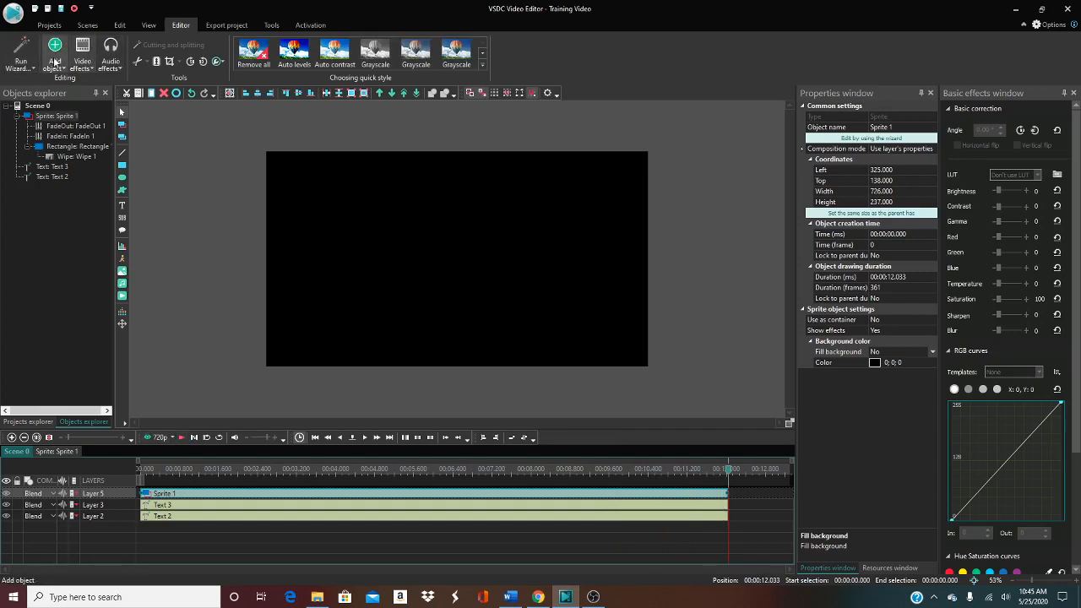
# Add the Pexels hands-typing stock video and move its layer below the title and frame layers
pyautogui.click(54, 54)
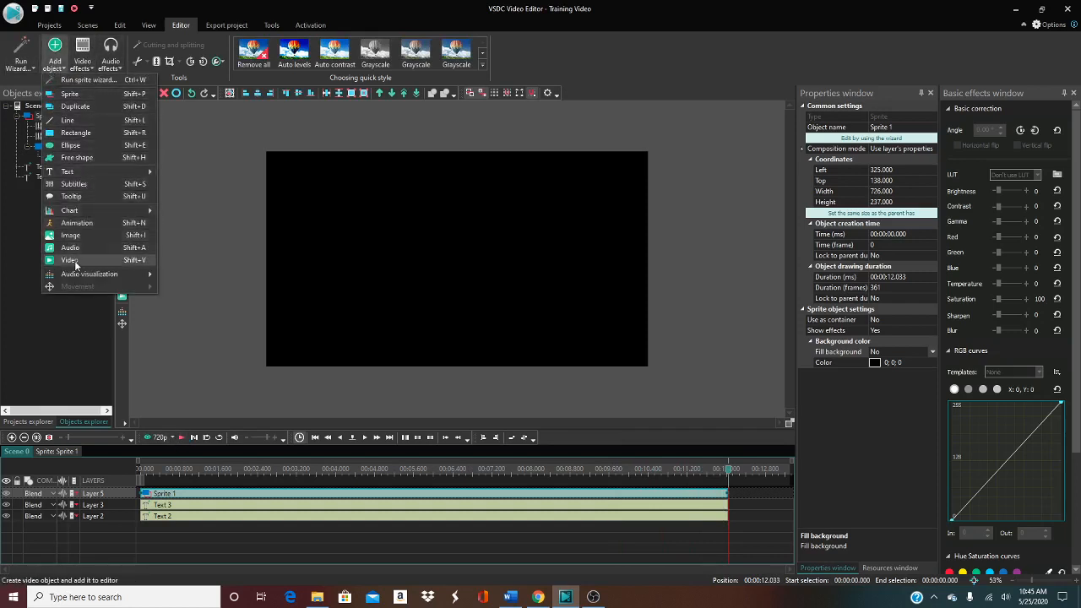
pyautogui.click(71, 260)
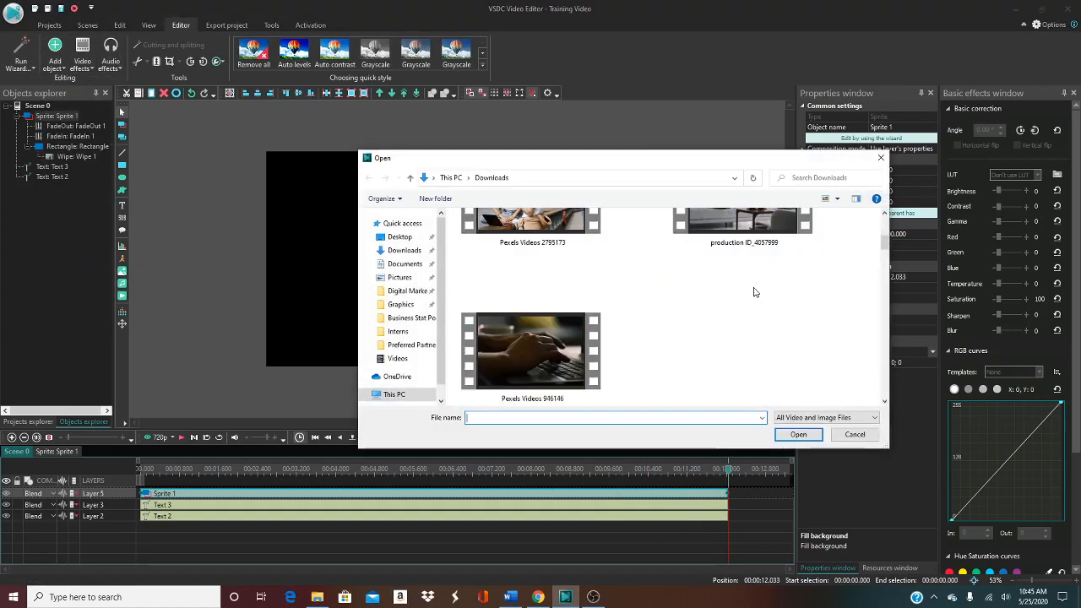
pyautogui.click(532, 350)
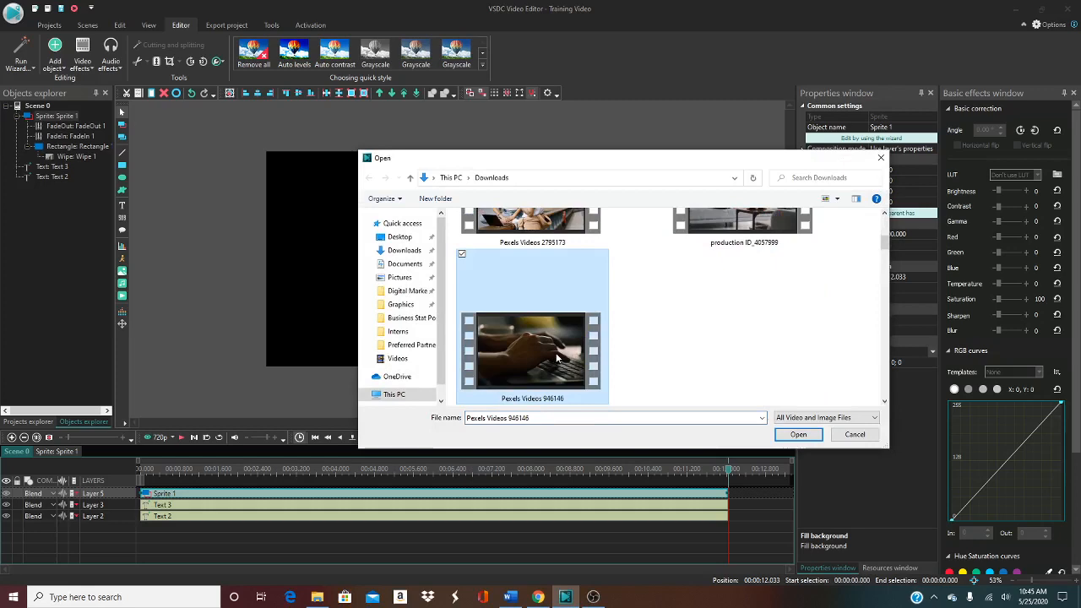
pyautogui.click(797, 434)
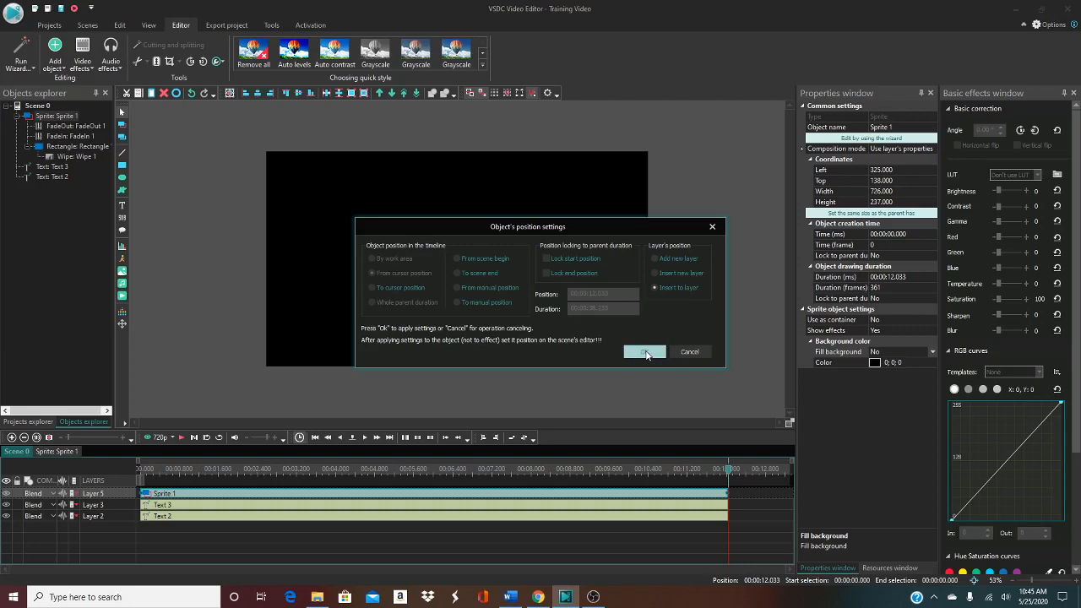
pyautogui.moveTo(660, 307)
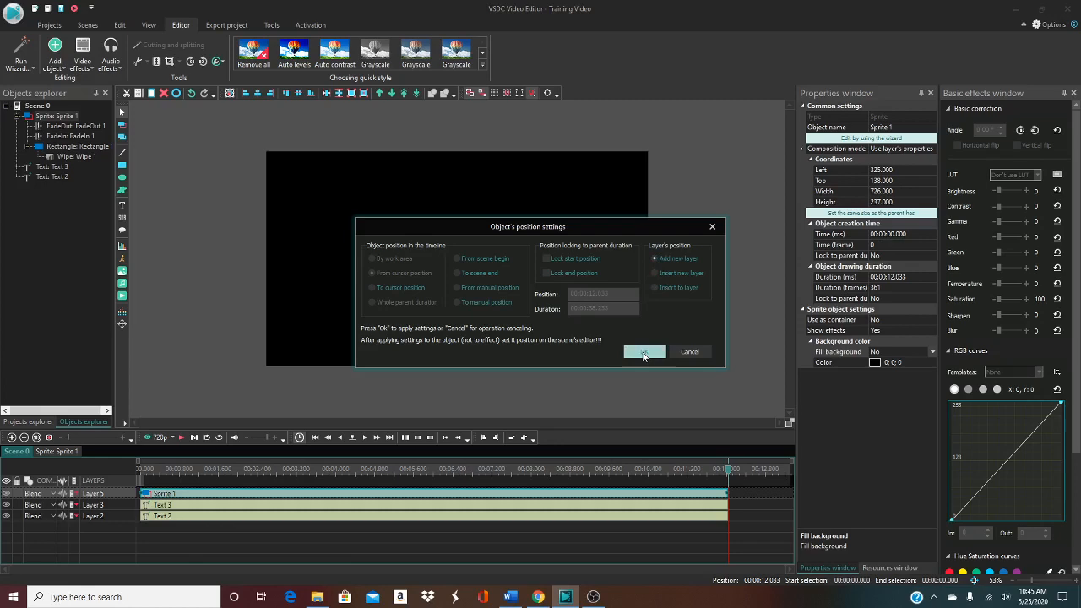
pyautogui.click(645, 351)
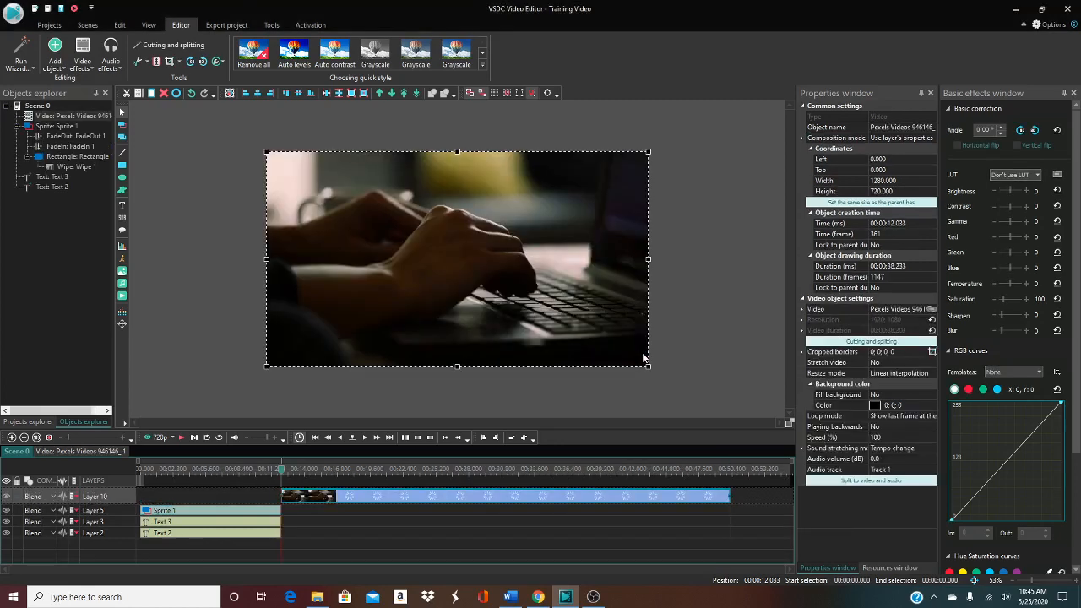
pyautogui.moveTo(345, 496)
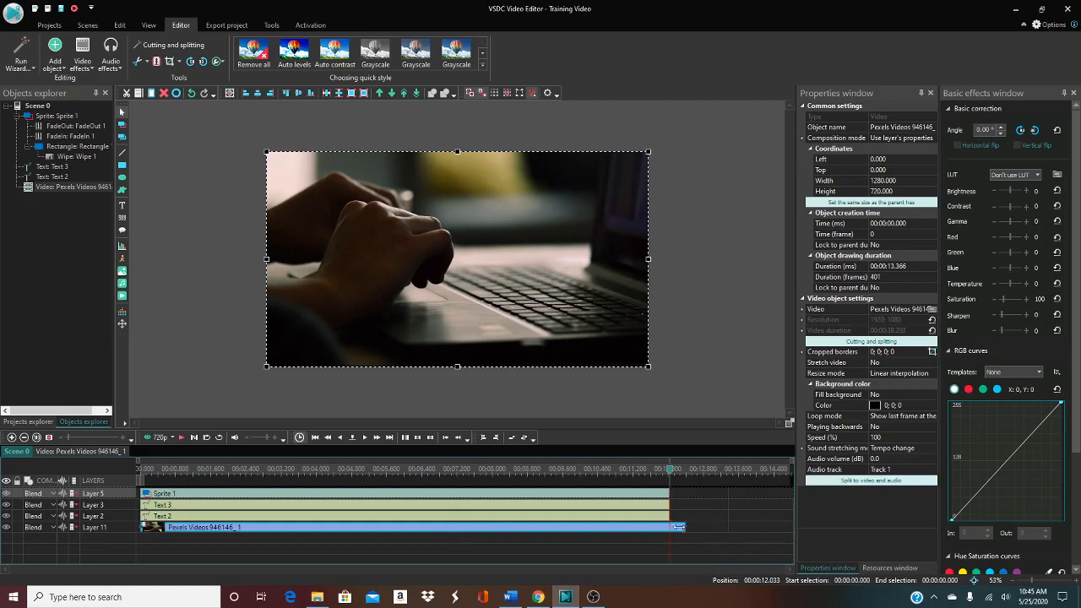
pyautogui.moveTo(679, 527); pyautogui.dragTo(724, 527)
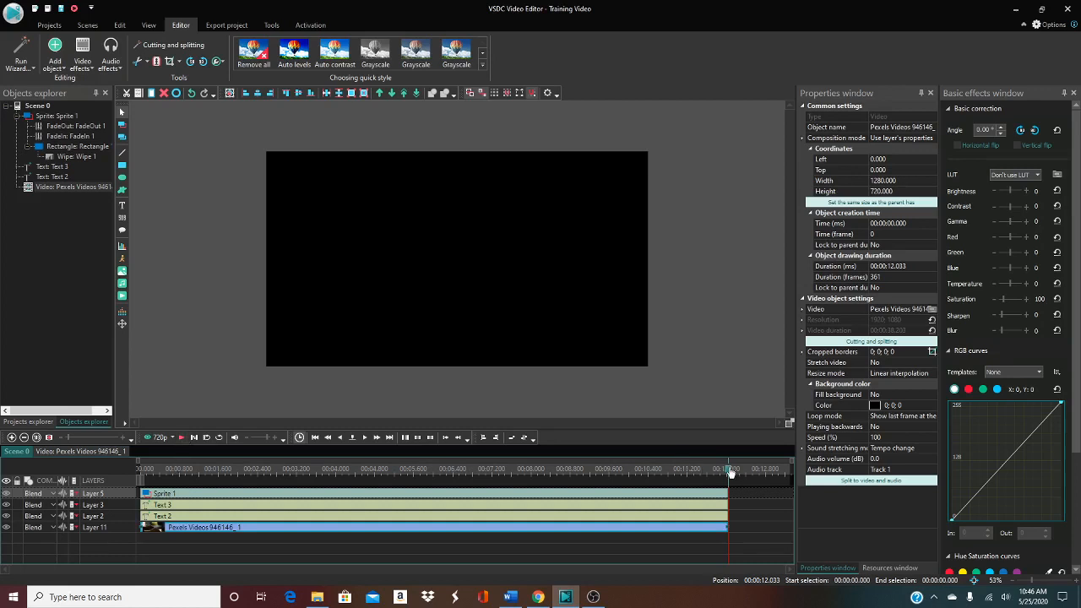
# Preview the framed title over the typing clip, then start adding an audio object to the scene
pyautogui.click(182, 437)
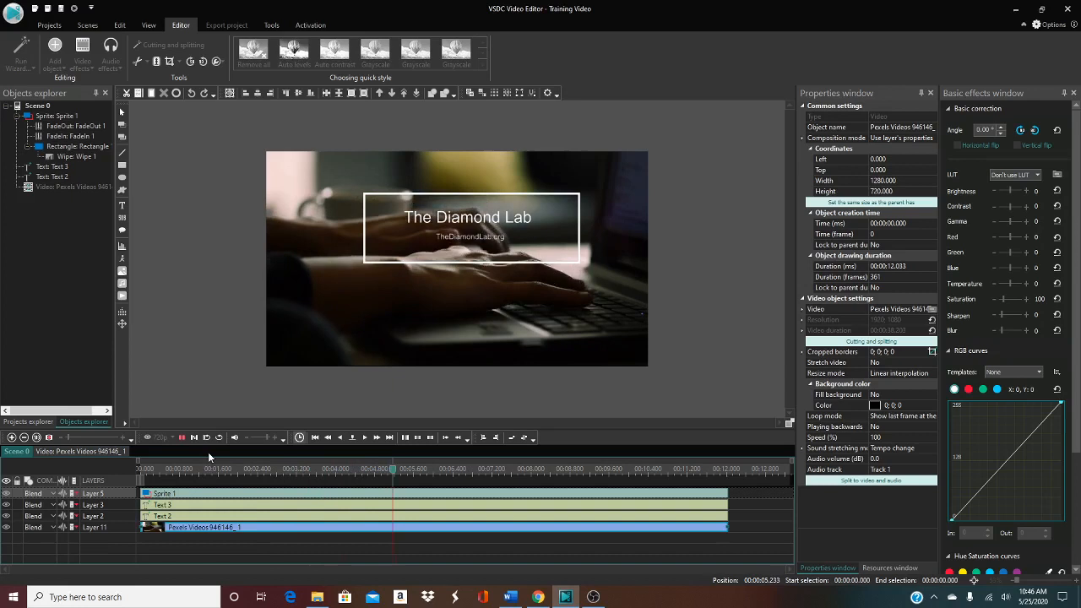
pyautogui.click(352, 436)
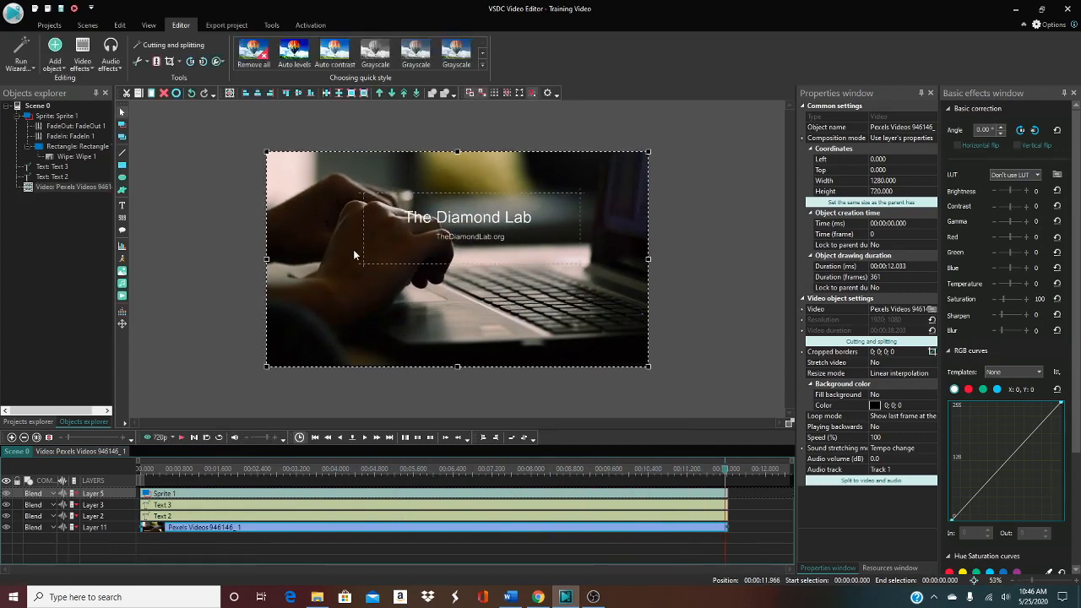
pyautogui.moveTo(412, 287)
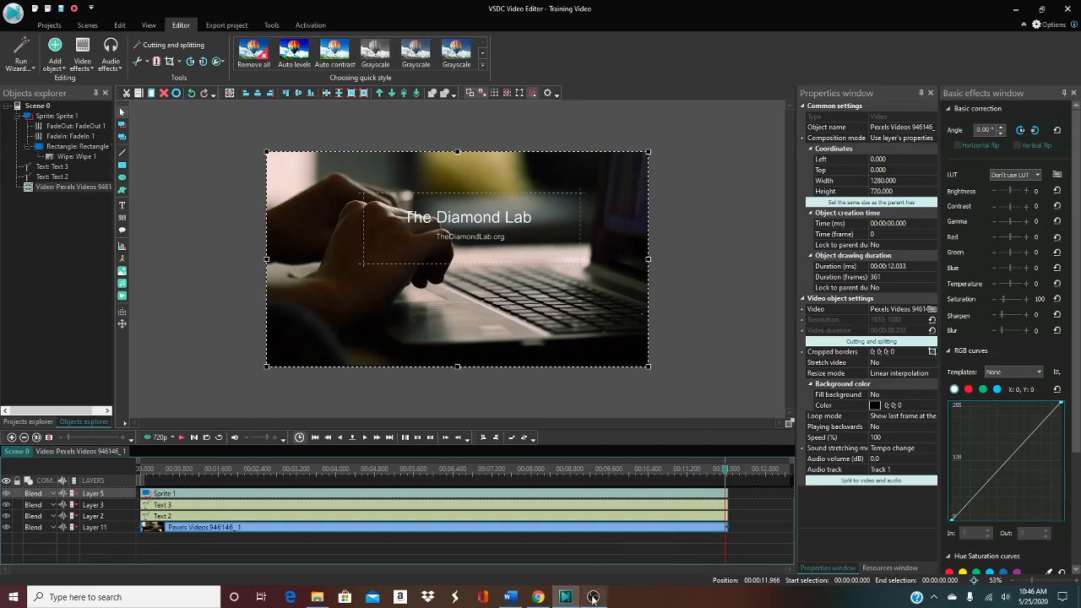
pyautogui.click(595, 598)
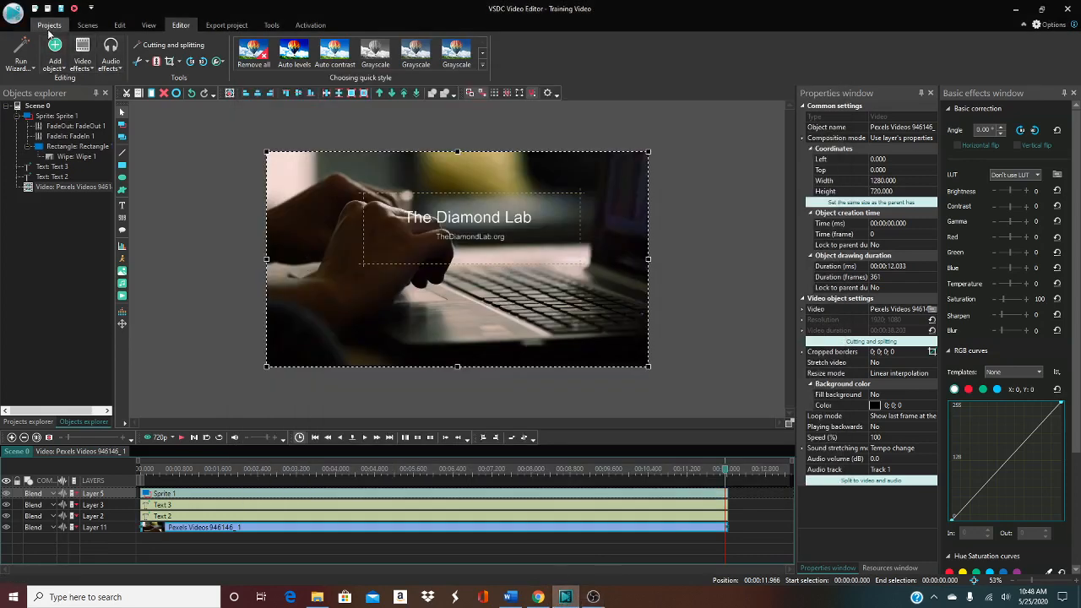
pyautogui.click(54, 51)
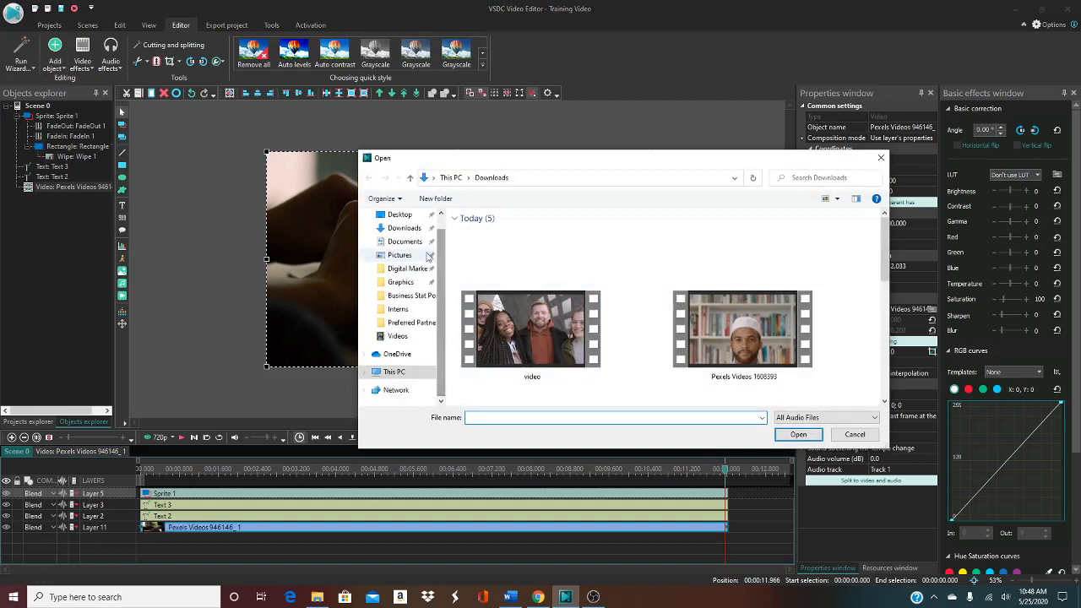
# Open Recording from Documents > Sound recordings and place it as a new audio layer under the video
pyautogui.click(405, 240)
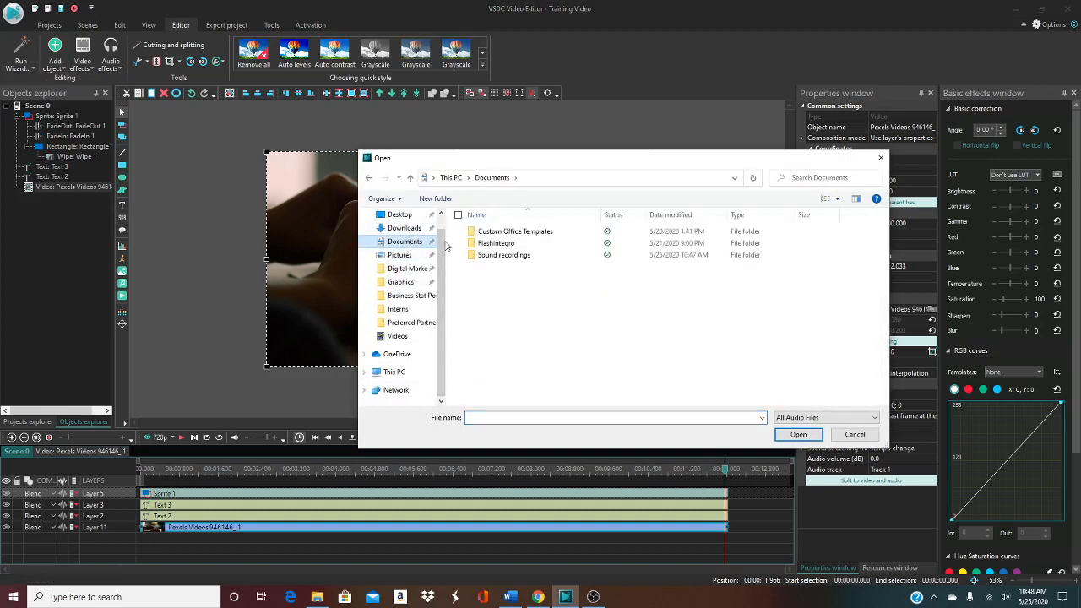
pyautogui.doubleClick(503, 255)
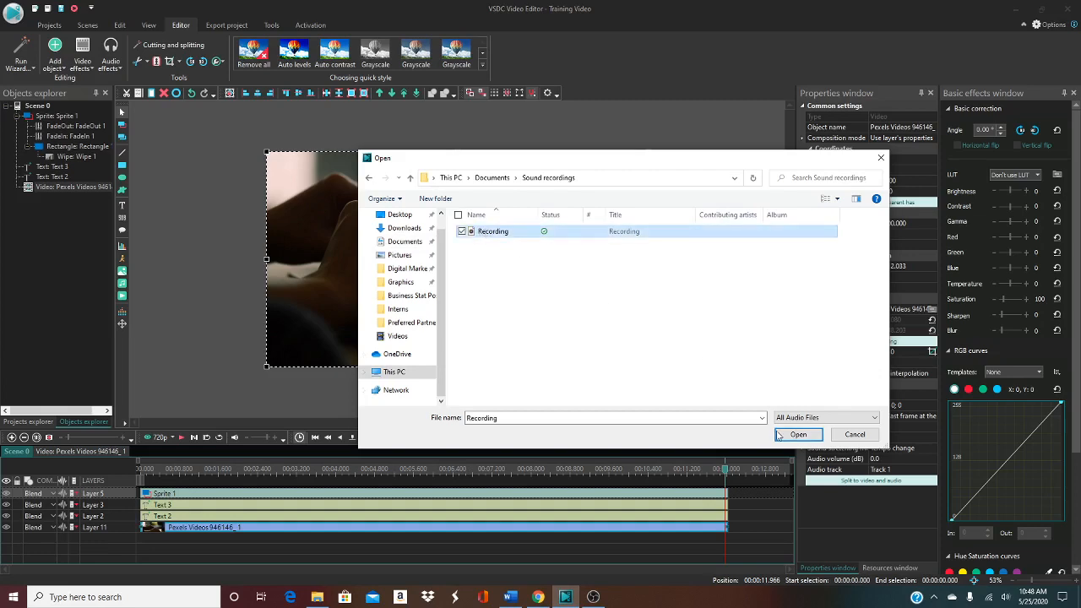
pyautogui.click(796, 434)
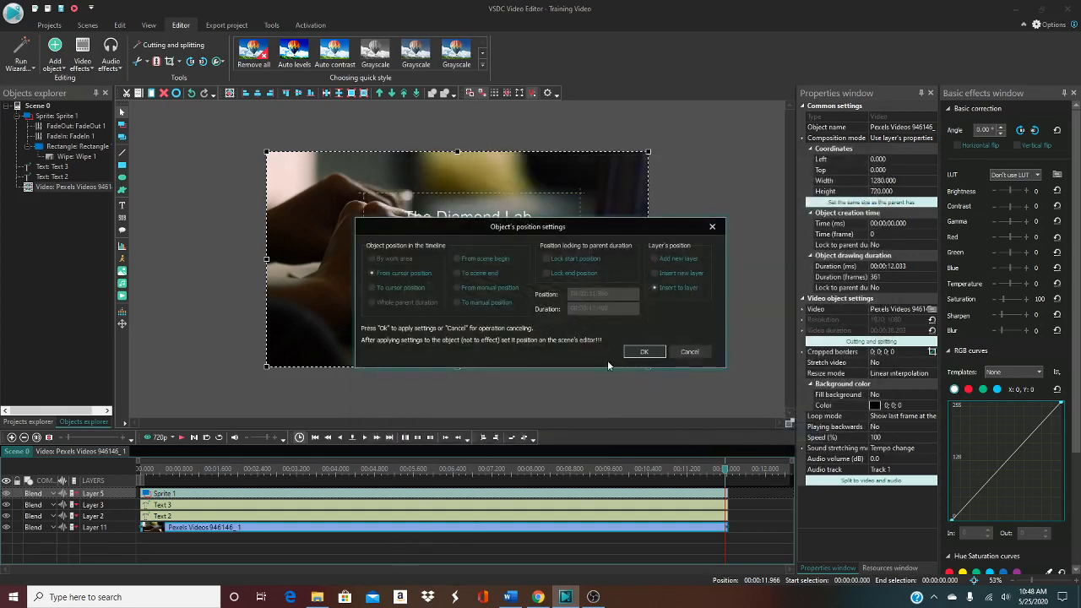
pyautogui.click(372, 287)
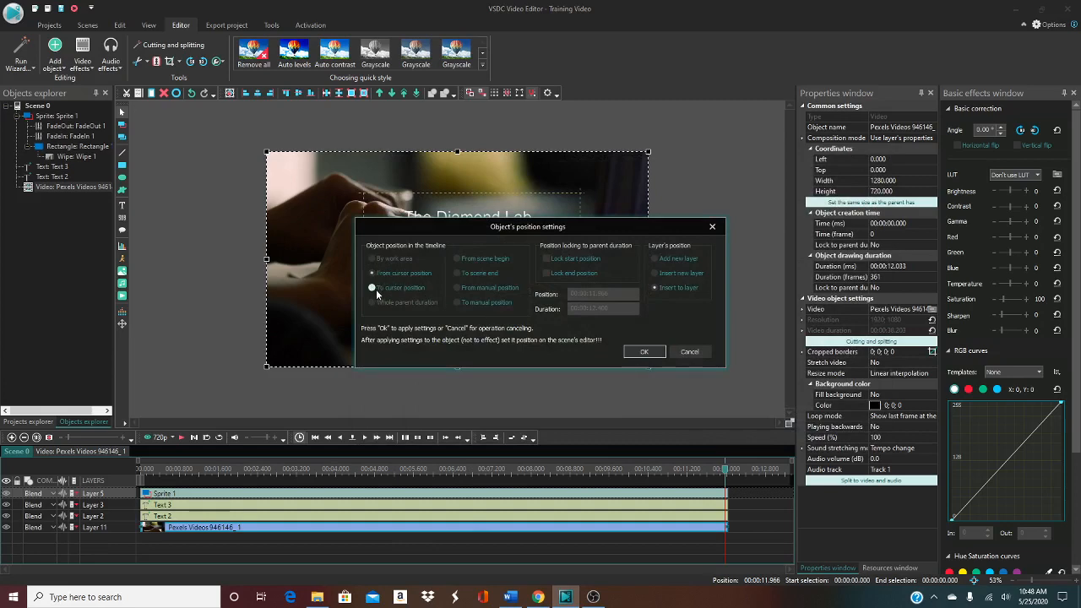
pyautogui.click(456, 258)
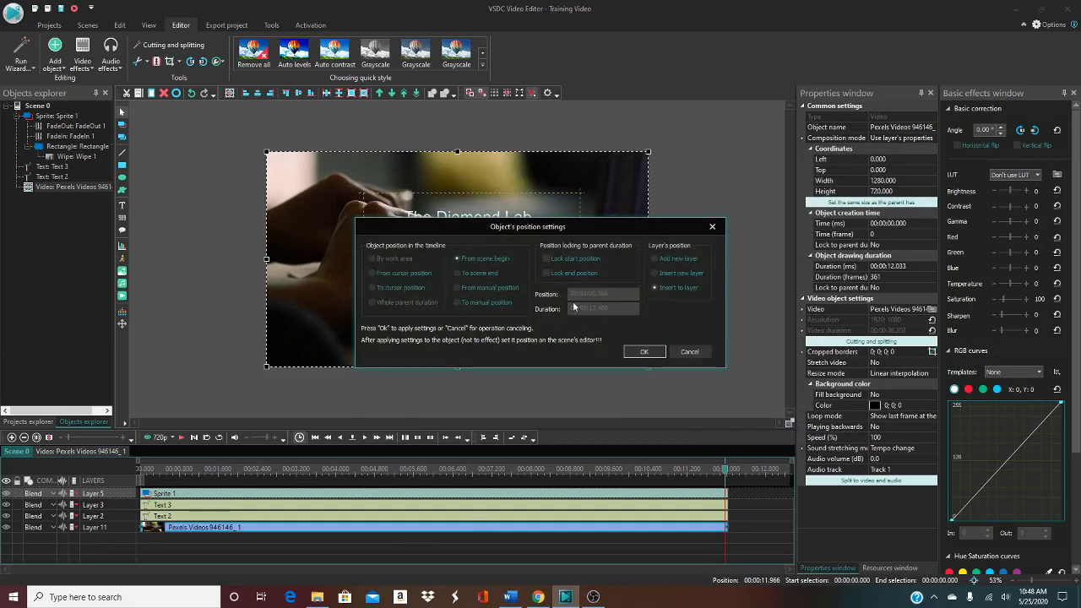
pyautogui.click(643, 351)
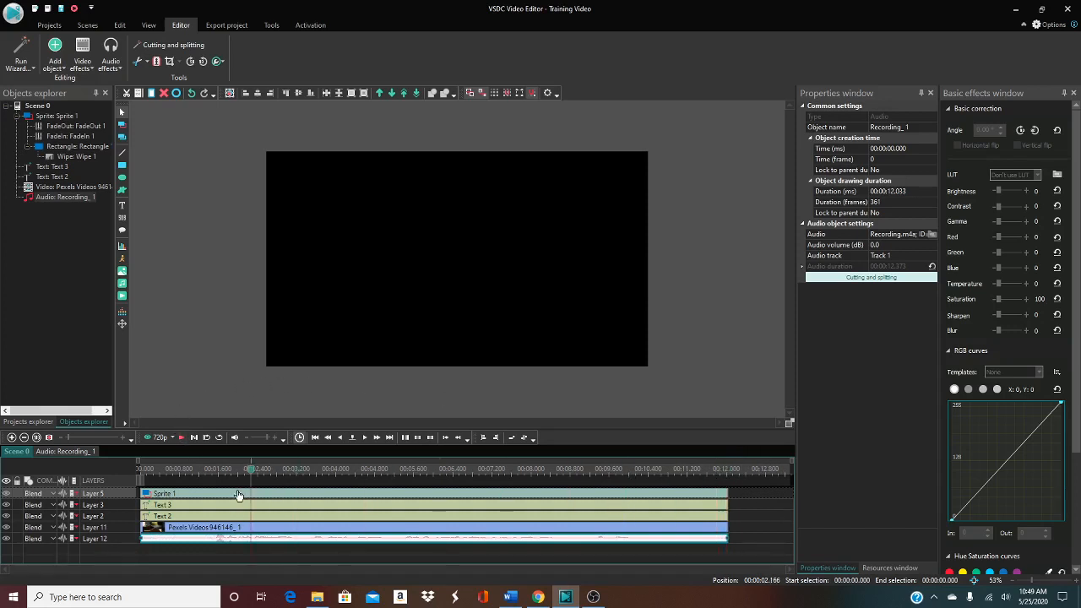
pyautogui.click(182, 437)
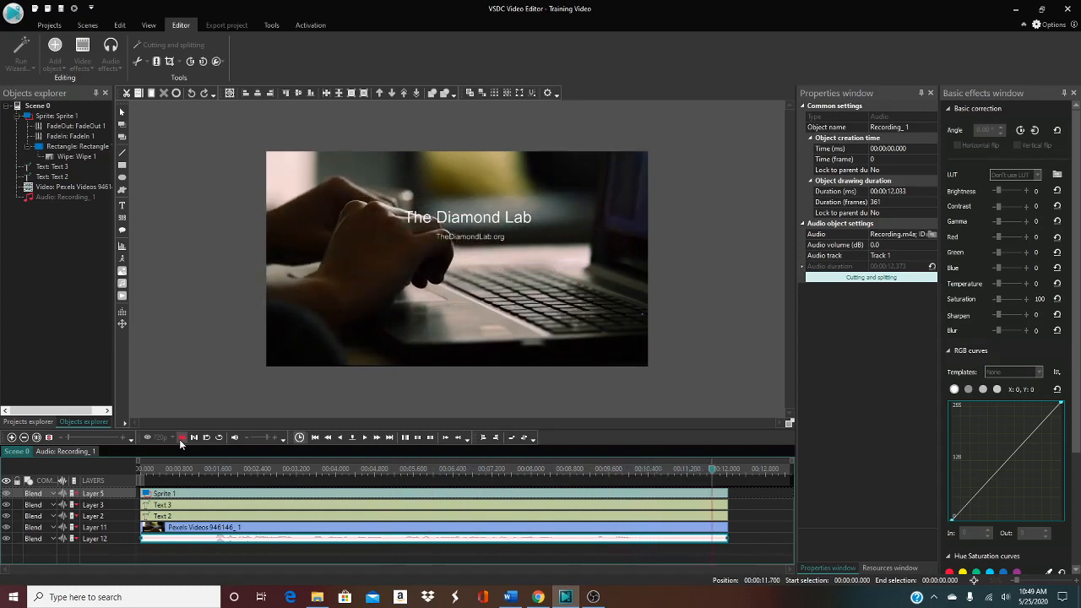
pyautogui.click(182, 437)
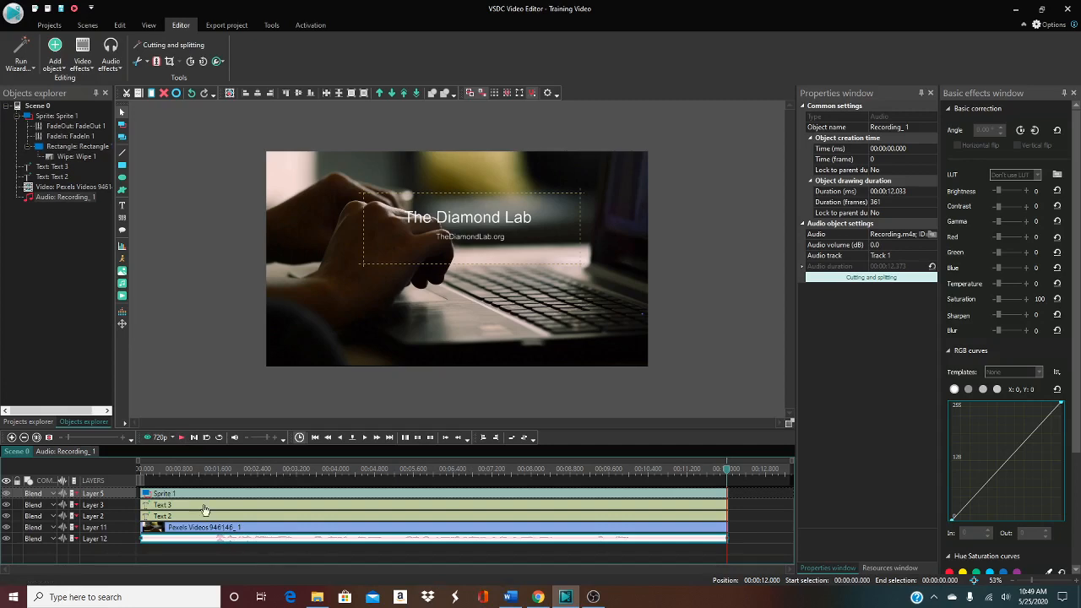
pyautogui.click(593, 598)
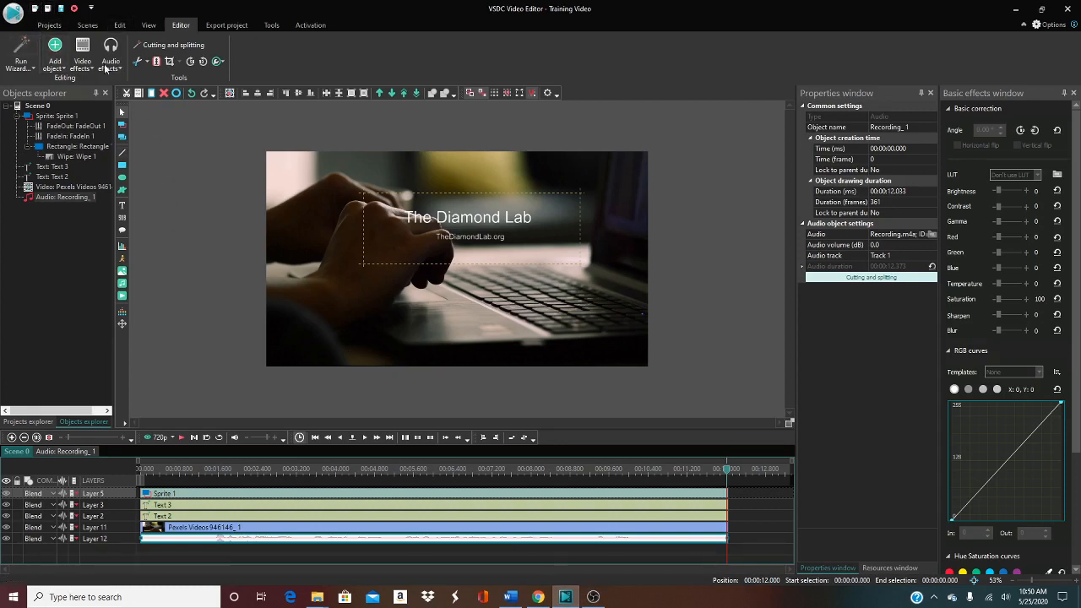
pyautogui.moveTo(54, 50)
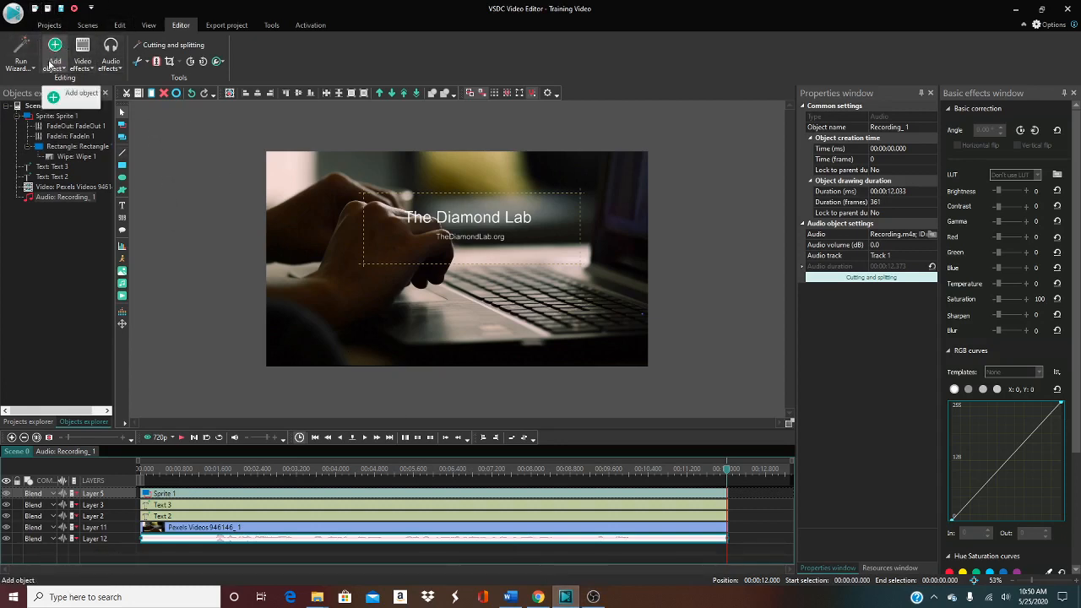
# Add the 0m32s happy piano drum loop from MusicLoopsPack1 > Music Loops as an audio layer below the voice
pyautogui.click(54, 61)
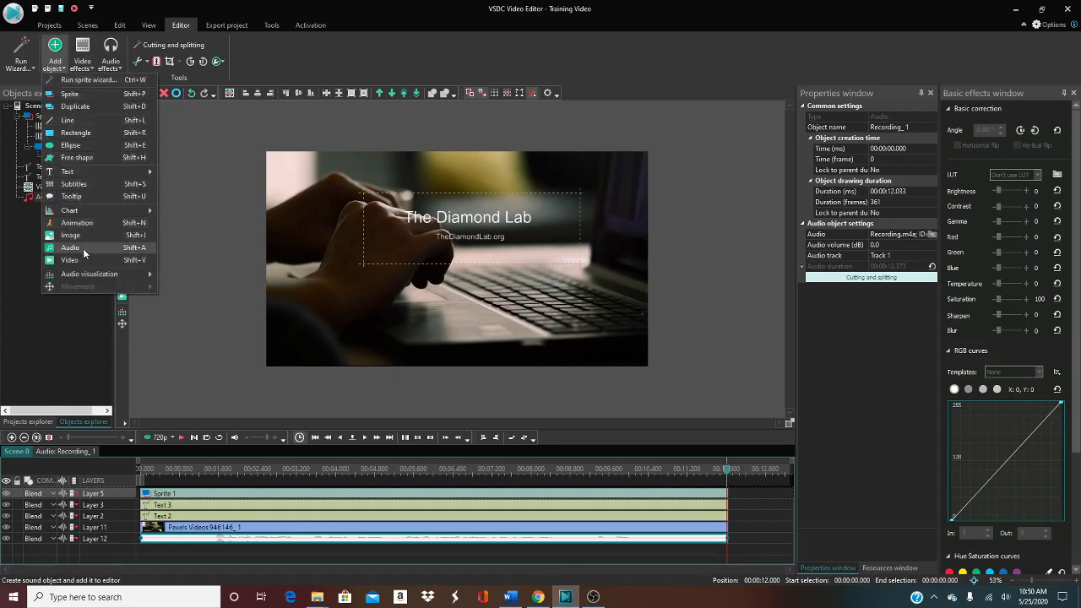
pyautogui.click(71, 247)
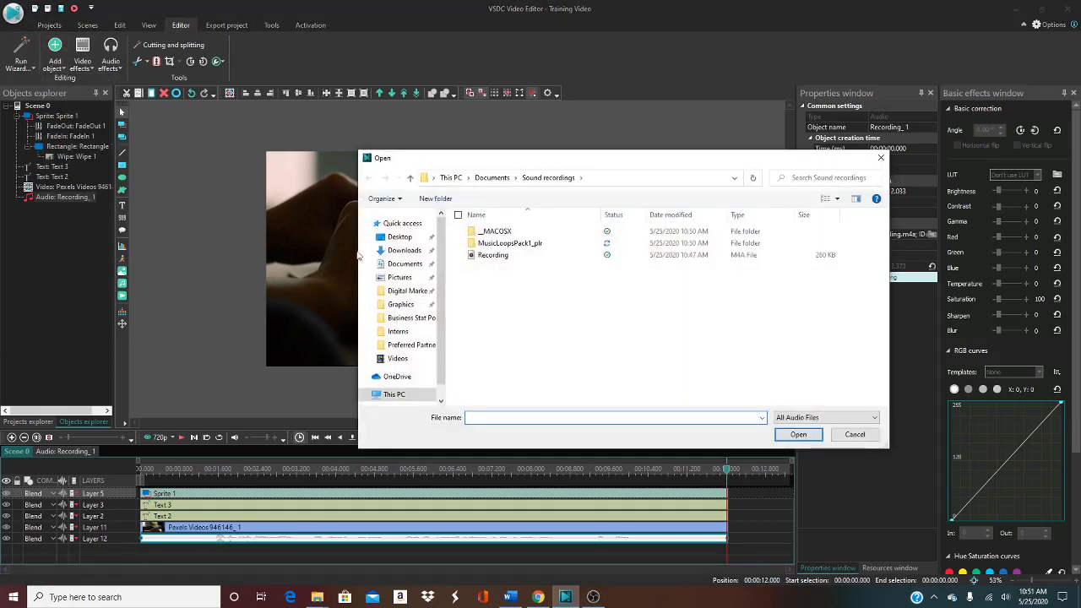
pyautogui.doubleClick(510, 243)
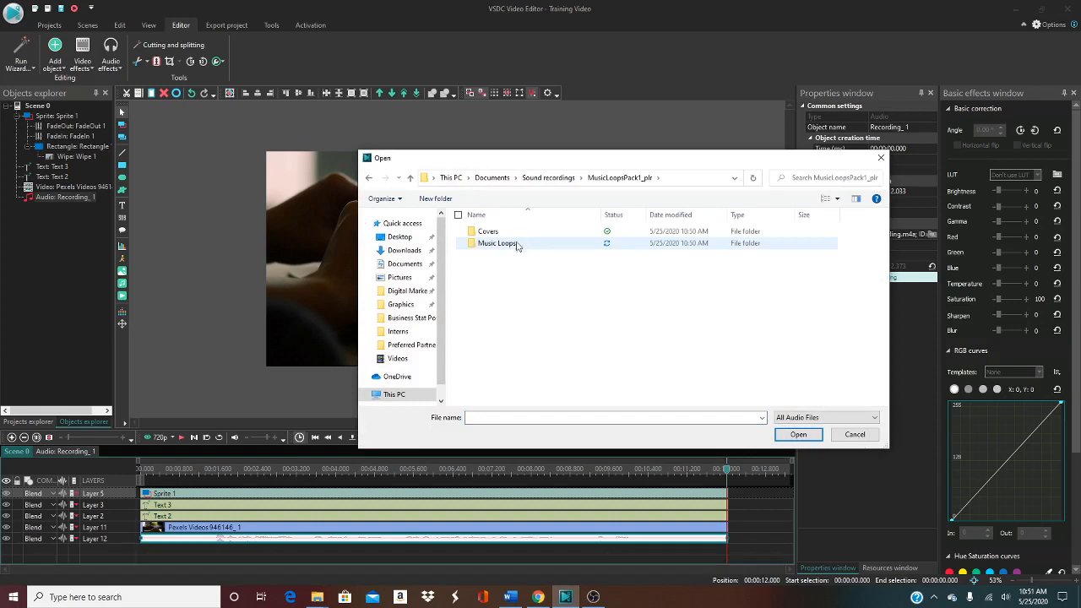
pyautogui.doubleClick(496, 243)
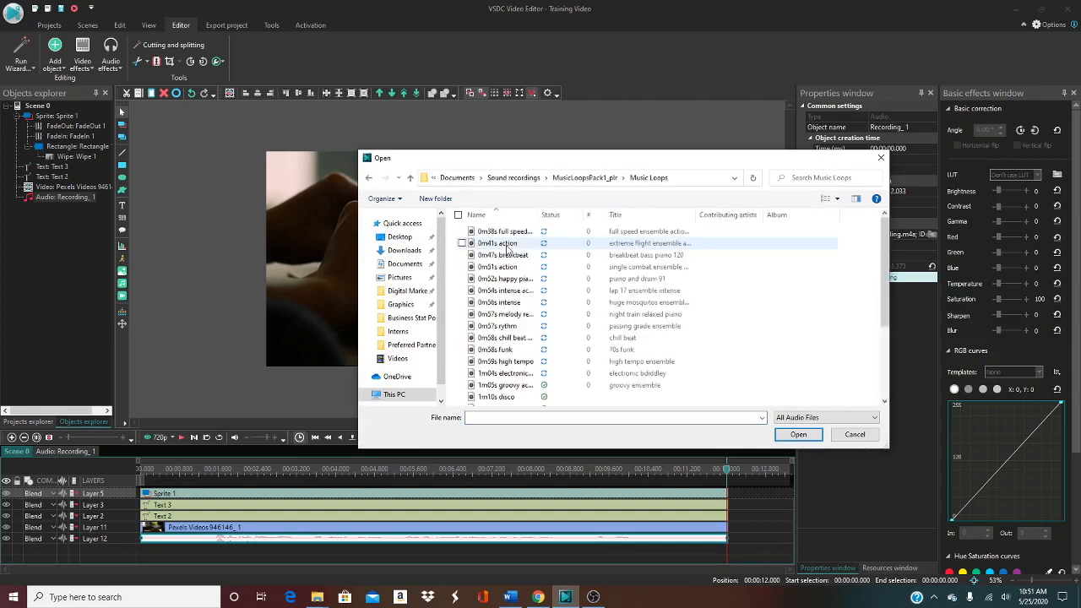
pyautogui.click(506, 267)
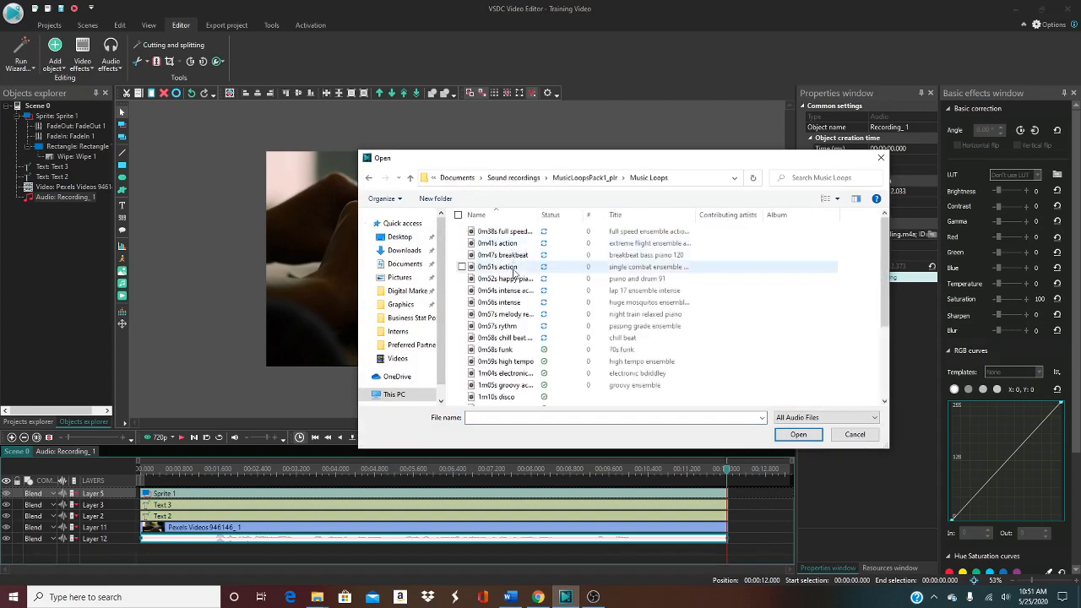
pyautogui.click(504, 277)
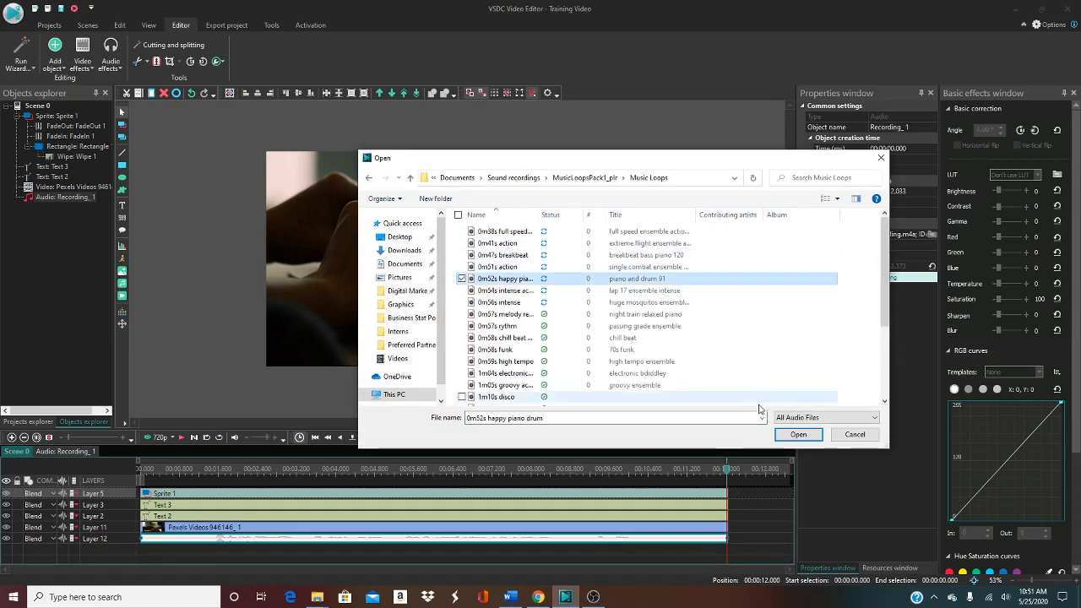
pyautogui.click(797, 434)
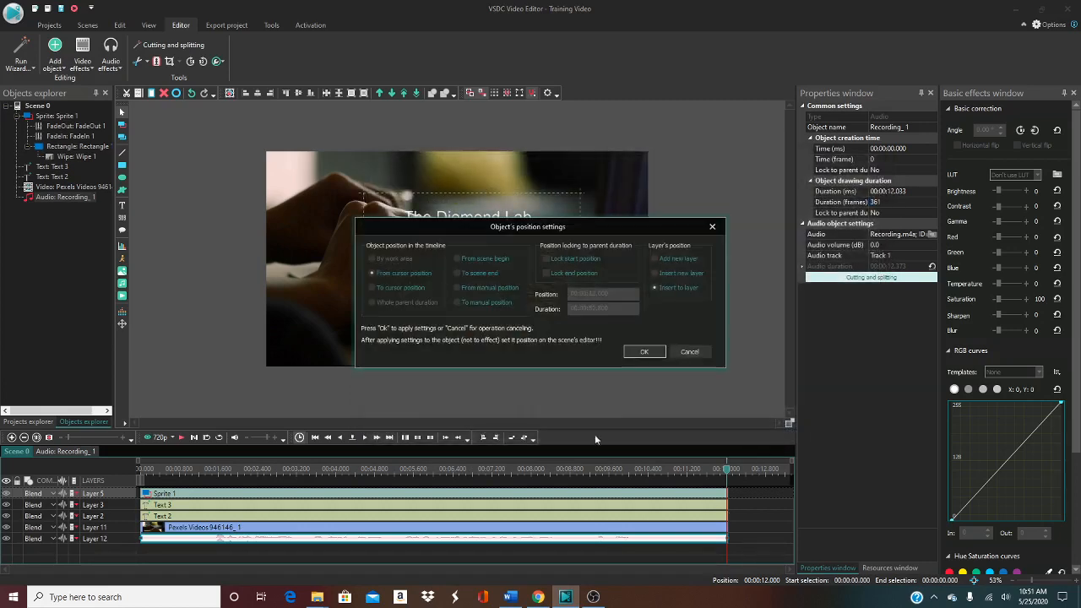
pyautogui.click(456, 287)
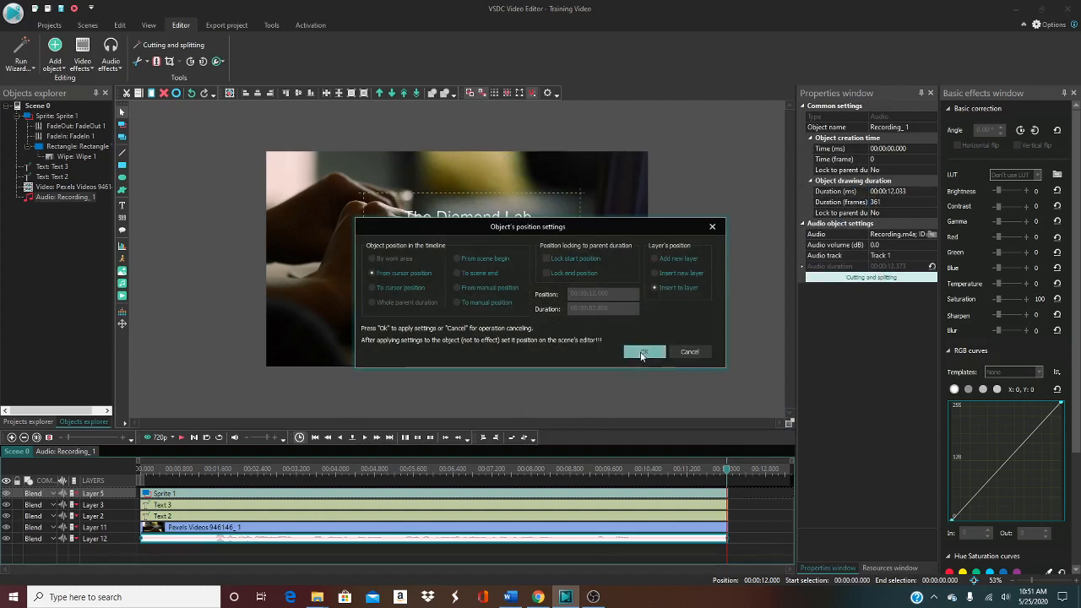
pyautogui.click(644, 353)
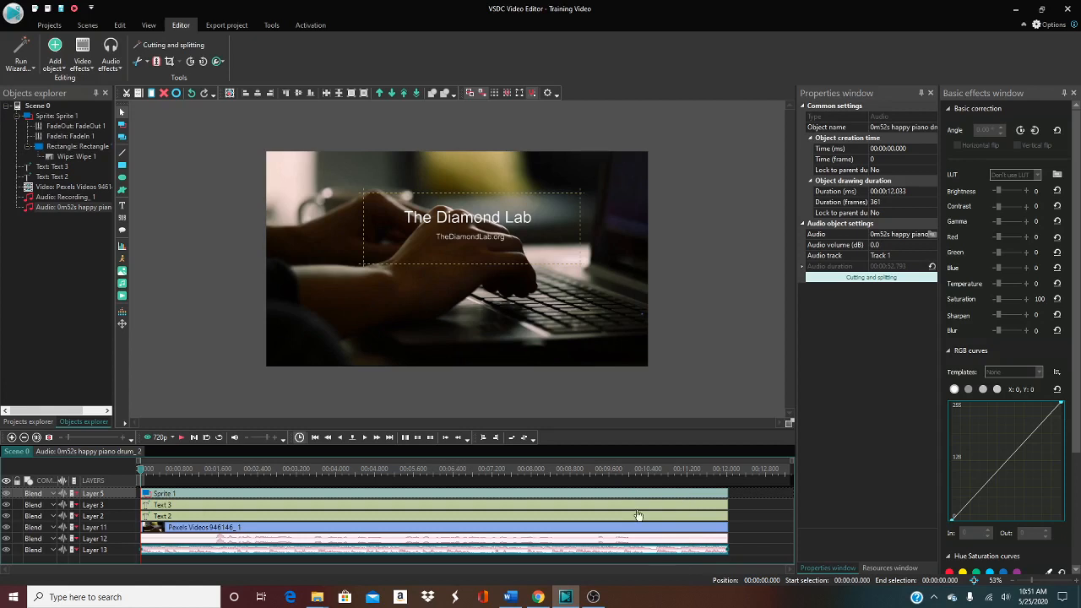
pyautogui.moveTo(692, 506)
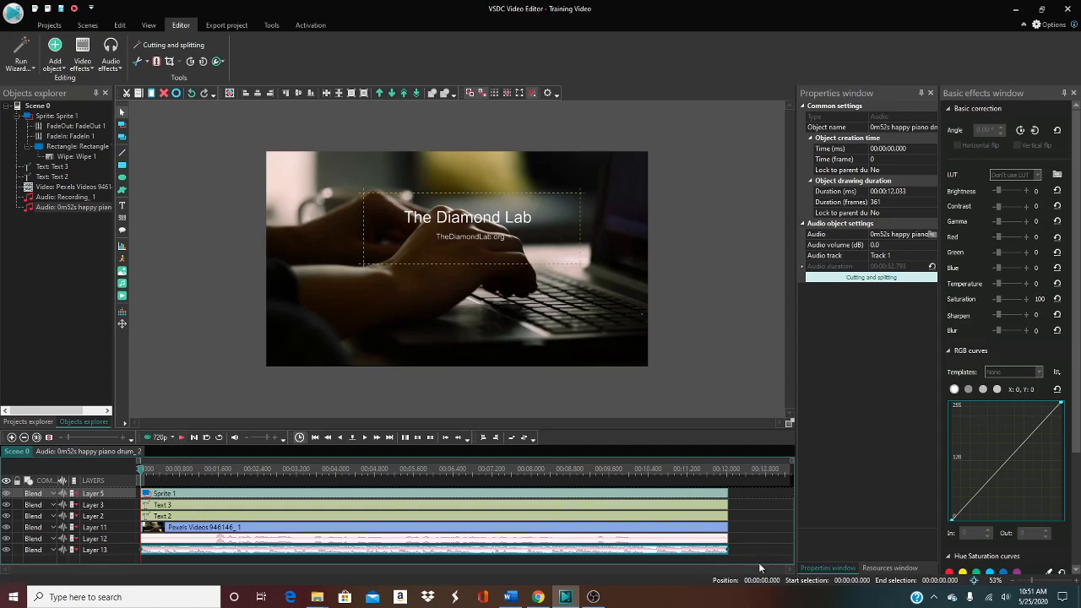
pyautogui.moveTo(775, 550)
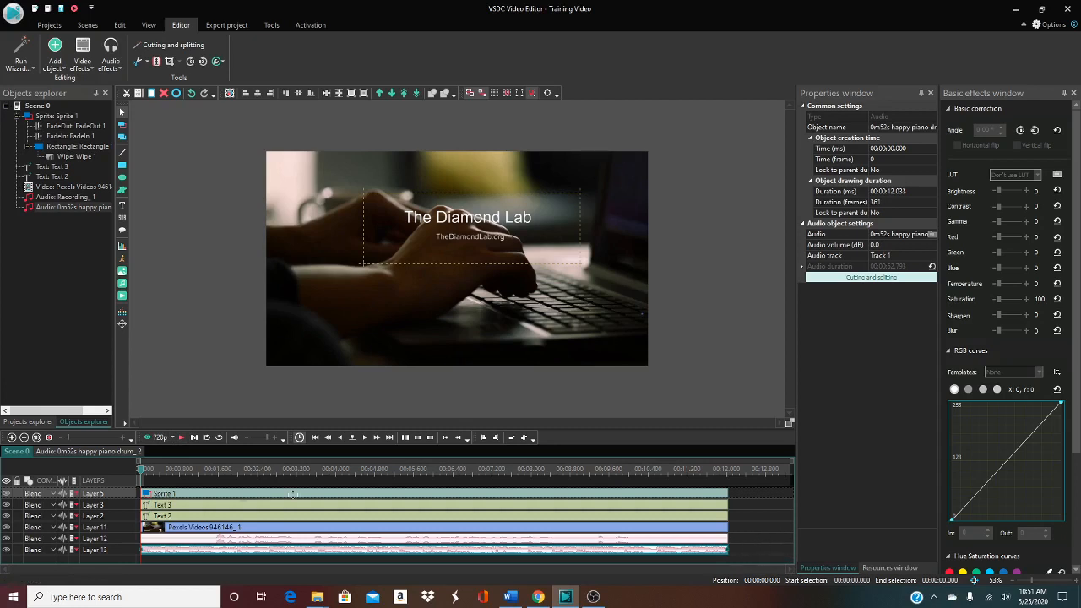
pyautogui.click(182, 436)
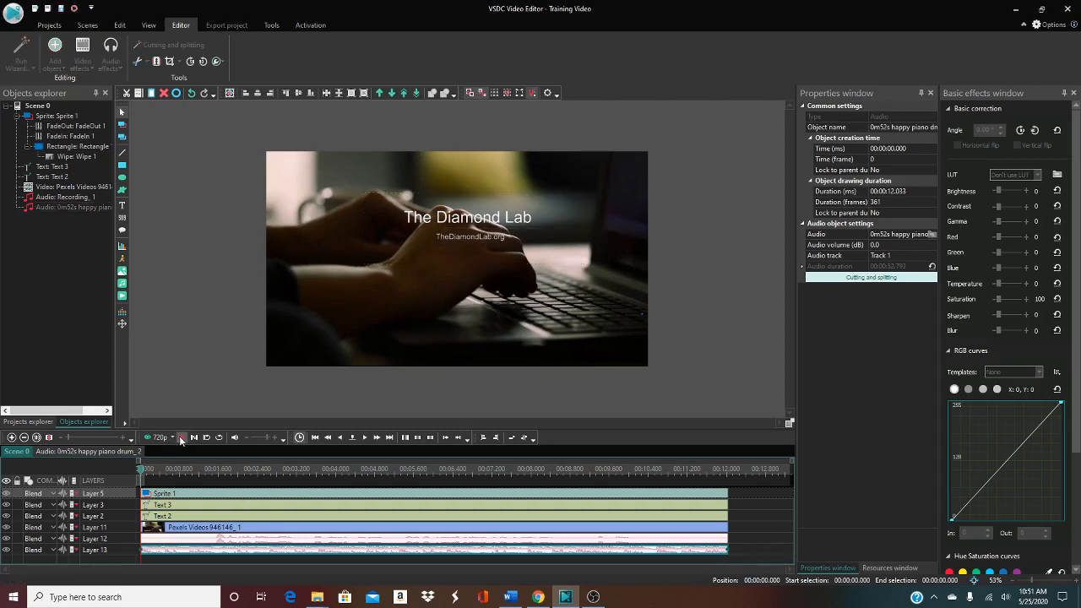
pyautogui.click(183, 437)
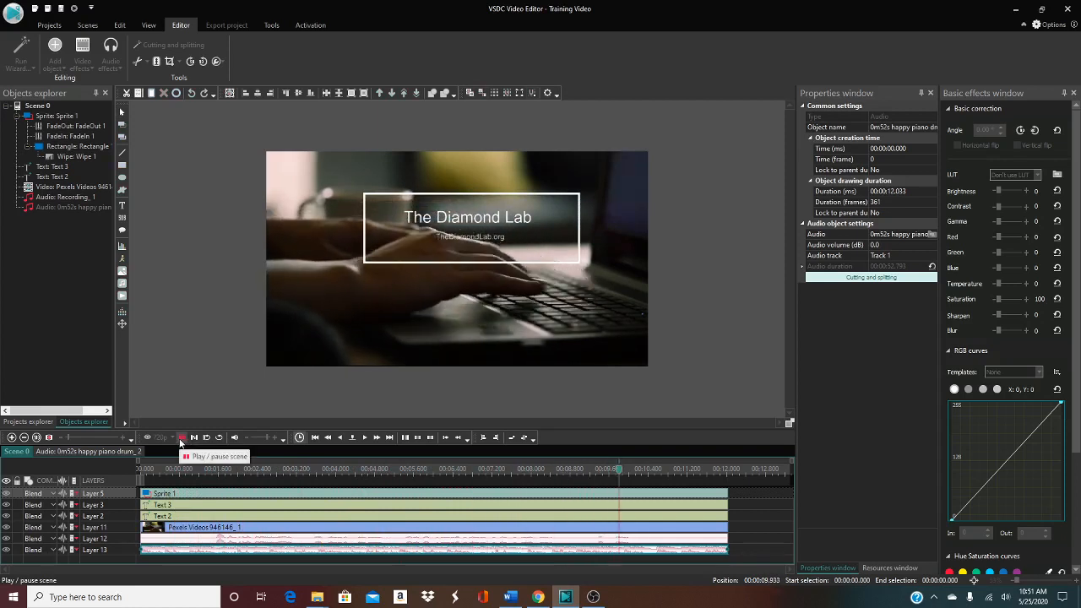
pyautogui.click(182, 438)
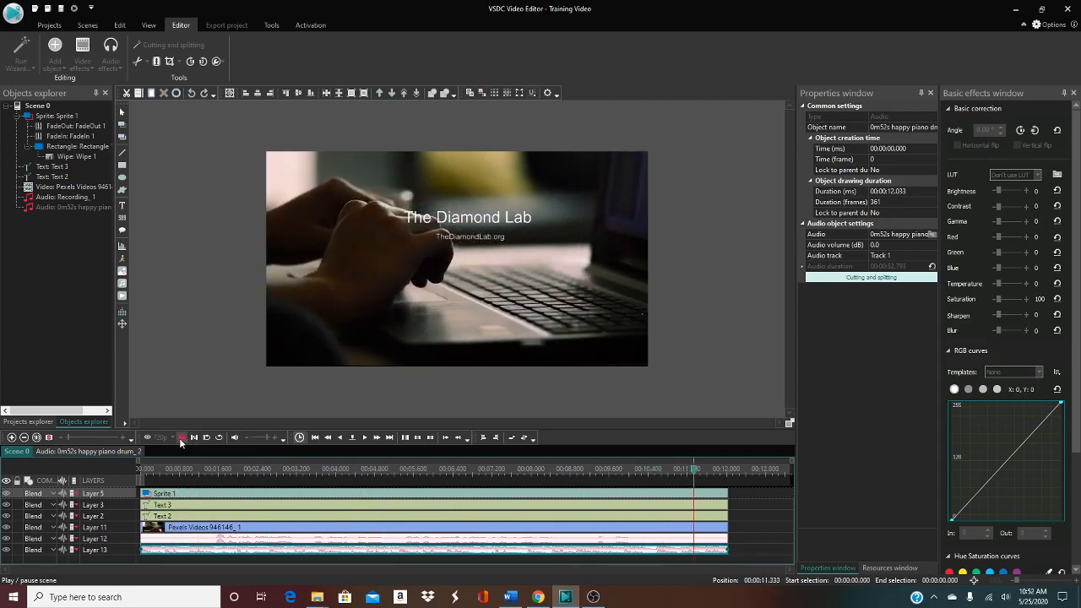
pyautogui.click(182, 438)
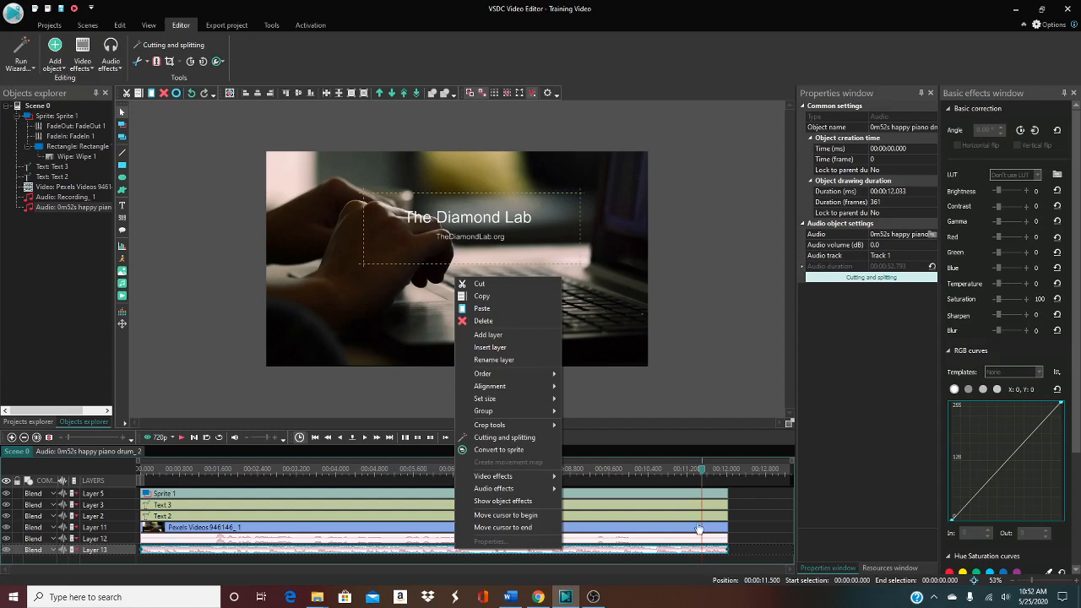
pyautogui.moveTo(273, 555)
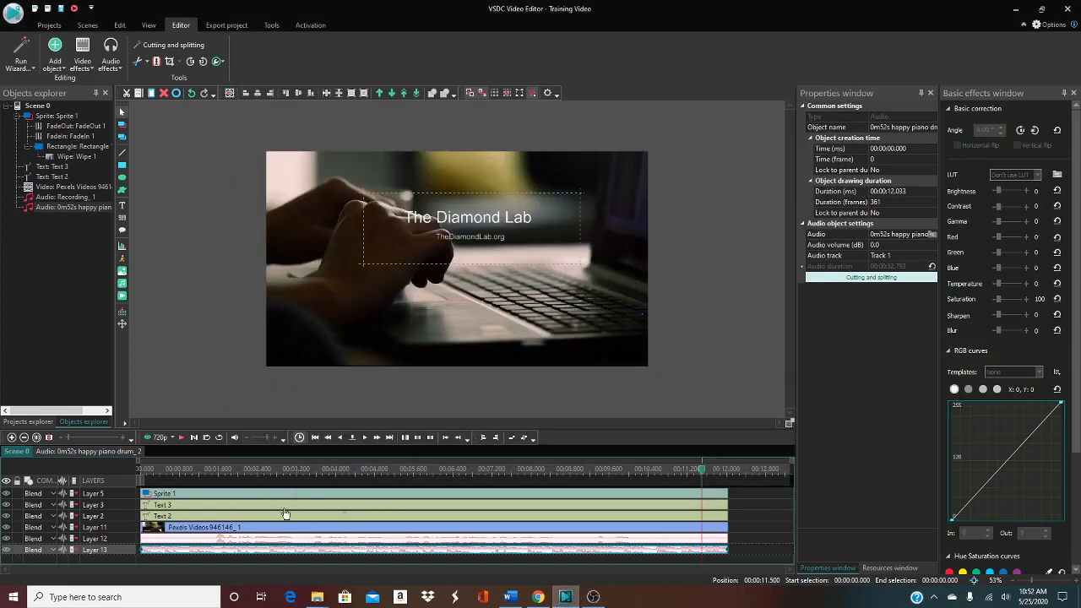
# Open the piano music clip's actions and confirm placement of its audio effect on its own timeline
pyautogui.rightClick(283, 514)
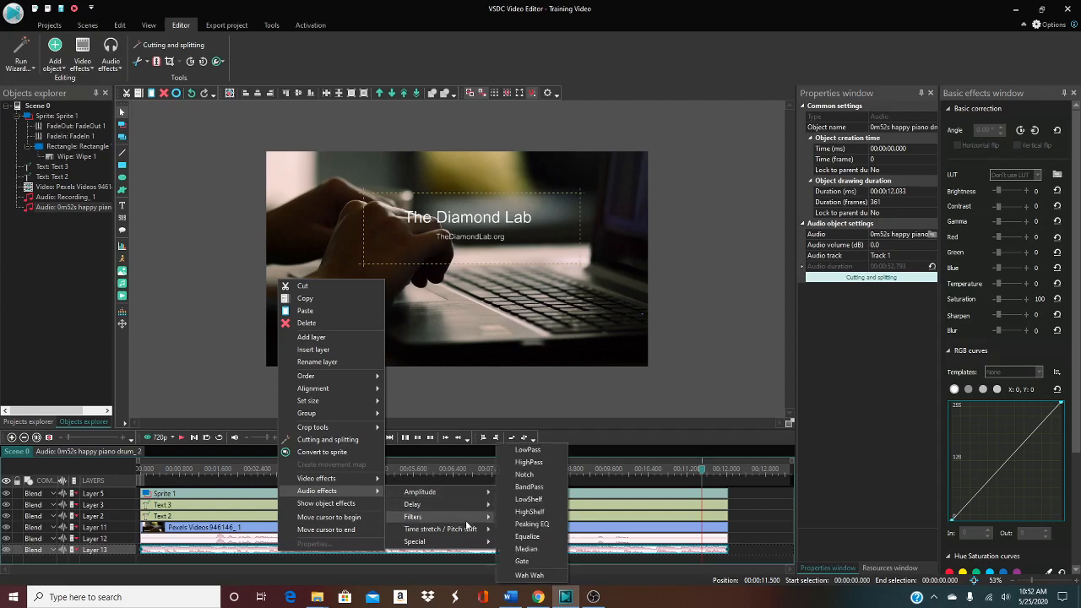
pyautogui.moveTo(412, 503)
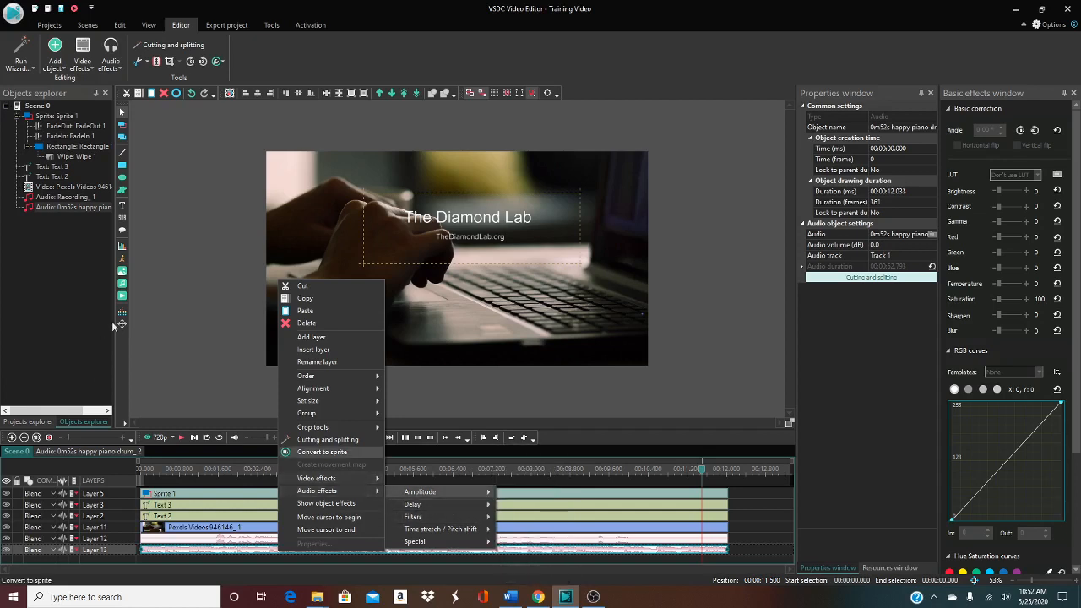
pyautogui.moveTo(328, 517)
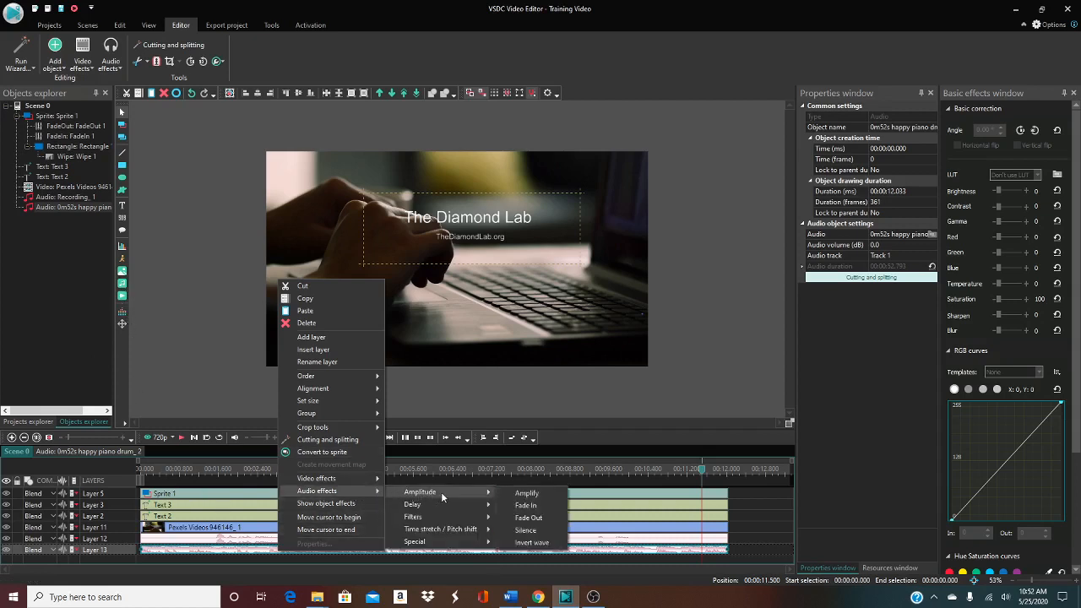
pyautogui.moveTo(526, 493)
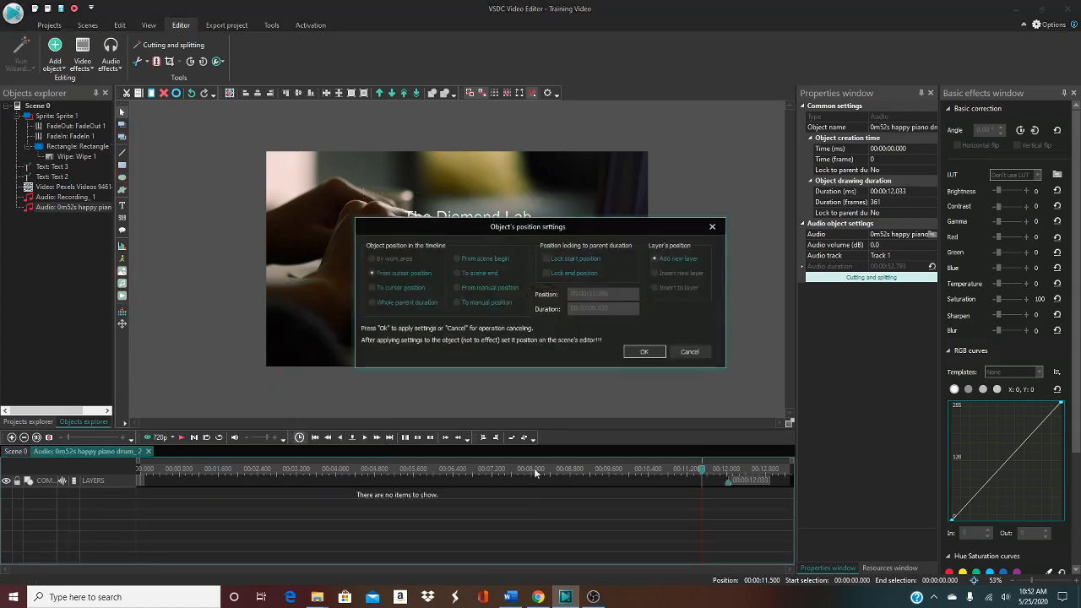
pyautogui.click(643, 351)
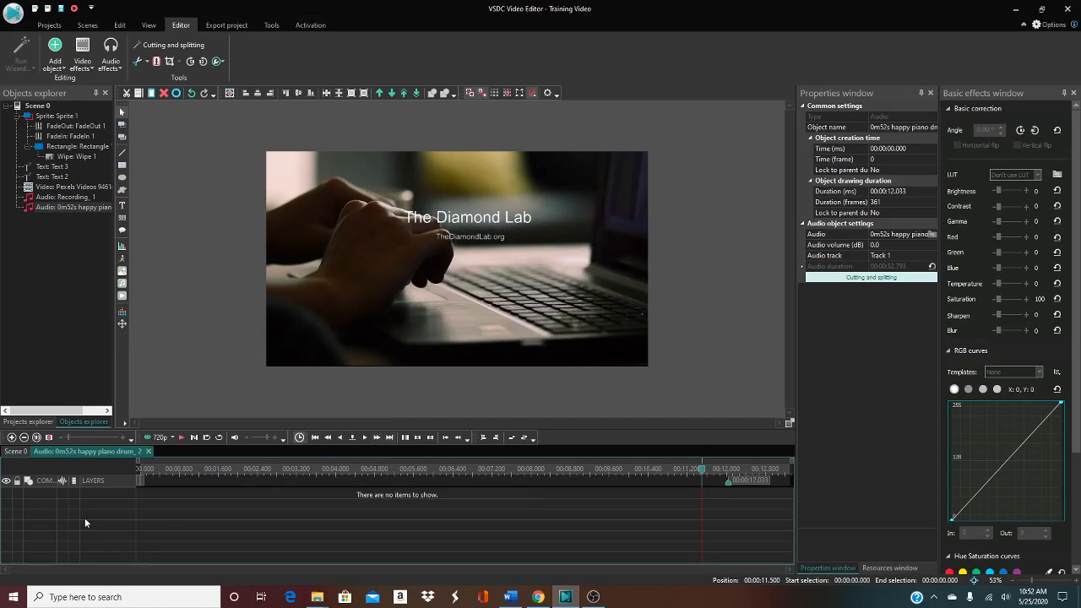
pyautogui.moveTo(148, 453)
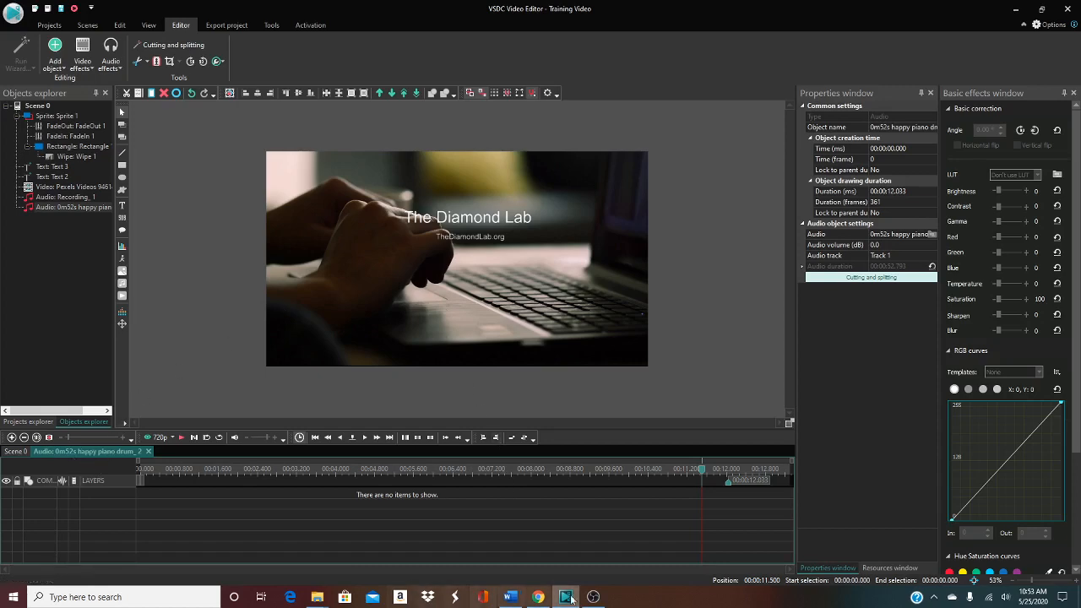
# Go back to the Scene 0 timeline and start editing the piano music's Audio volume (dB)
pyautogui.click(564, 597)
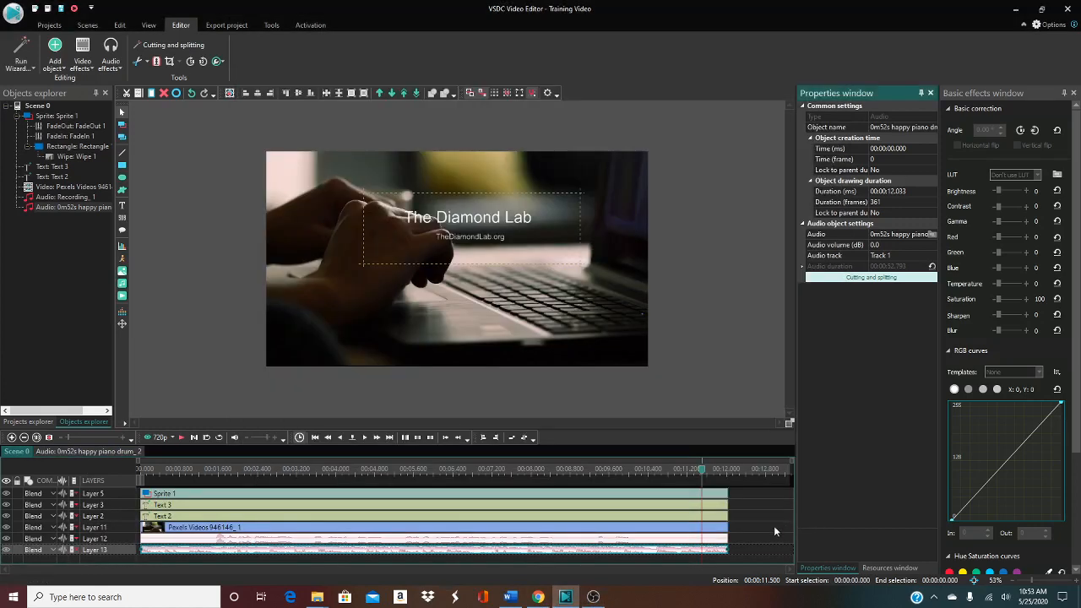
pyautogui.moveTo(750, 346)
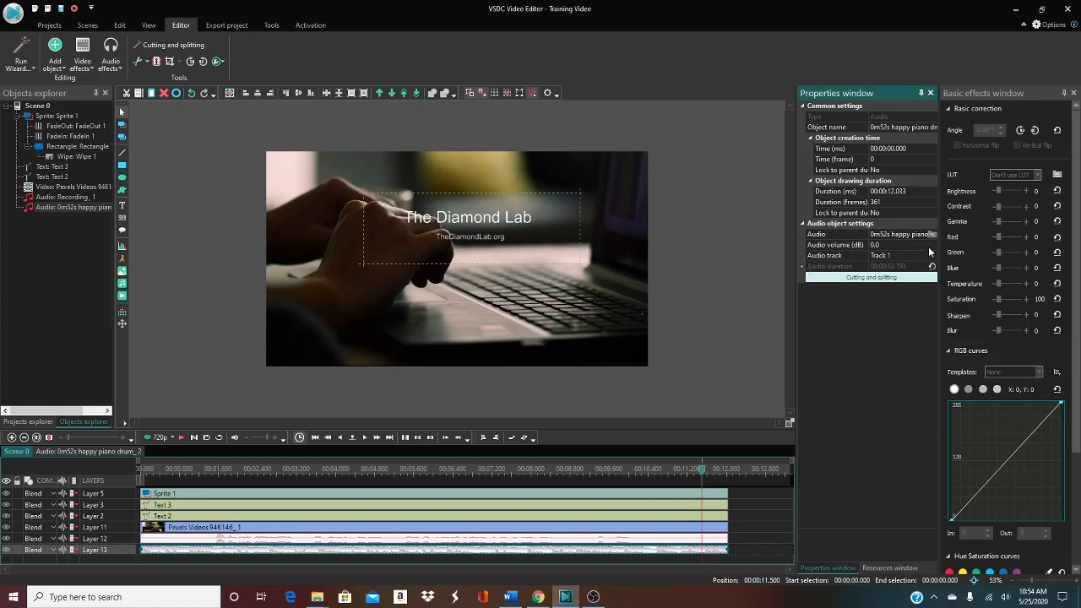
pyautogui.moveTo(895, 254)
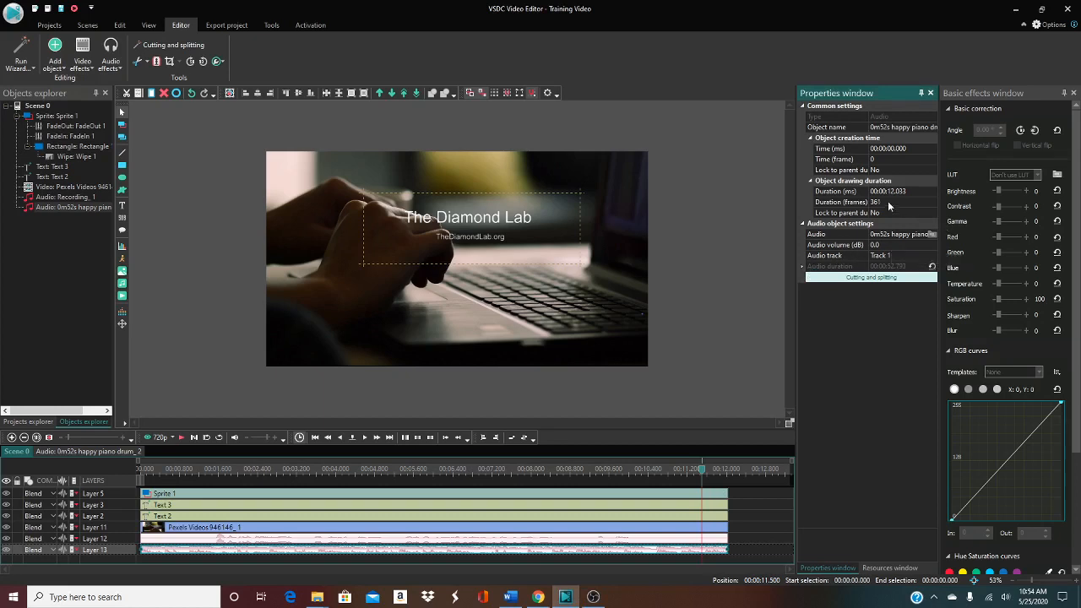
pyautogui.click(834, 243)
pyautogui.write('-60')
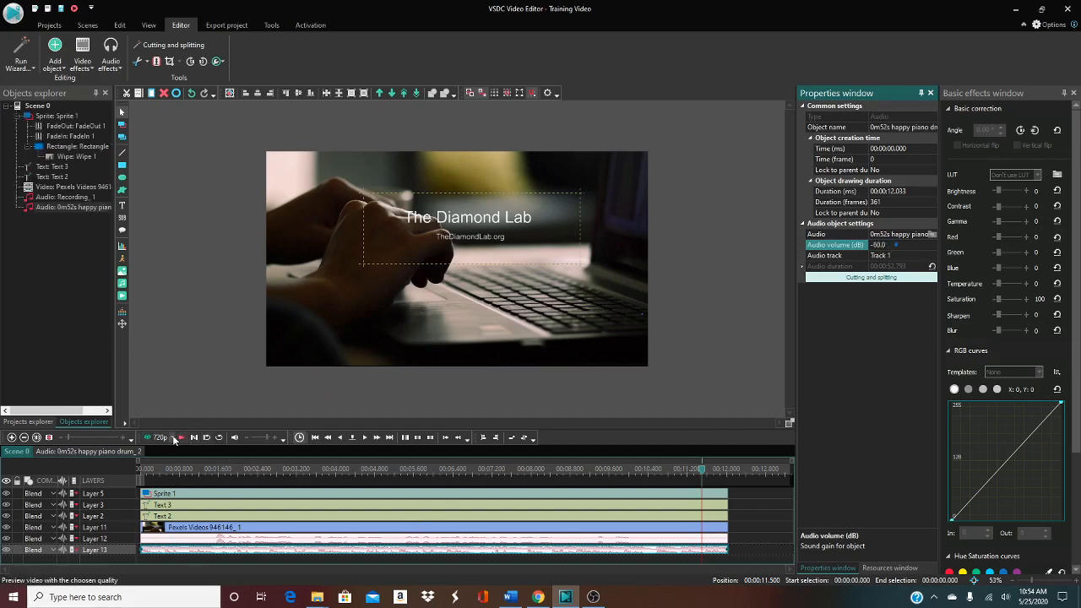
pyautogui.moveTo(183, 438)
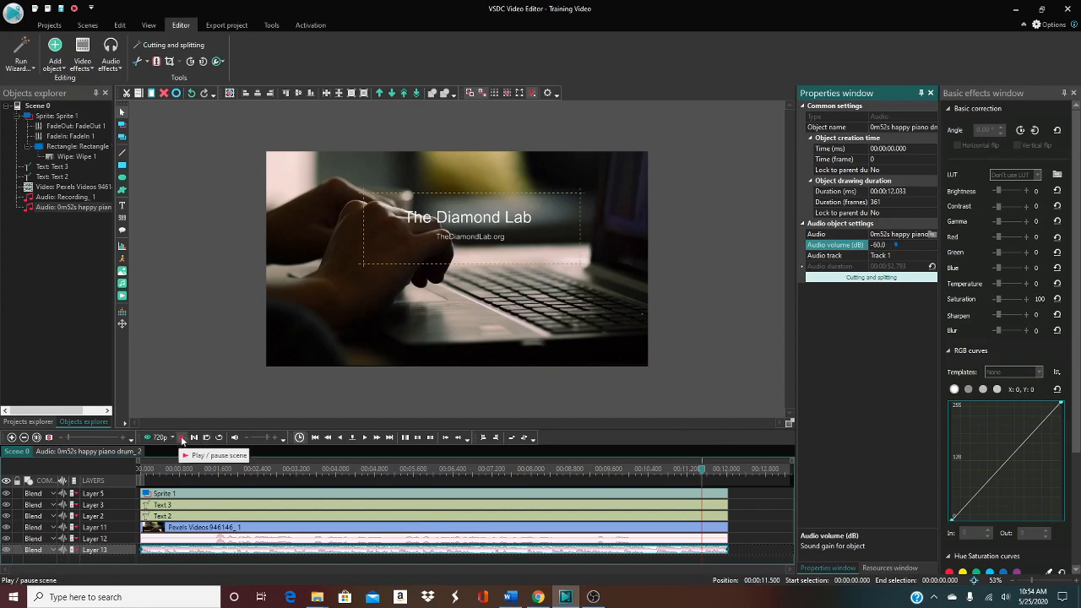
# Preview the scene at several points with the music and replay the work area to judge its loudness
pyautogui.click(194, 435)
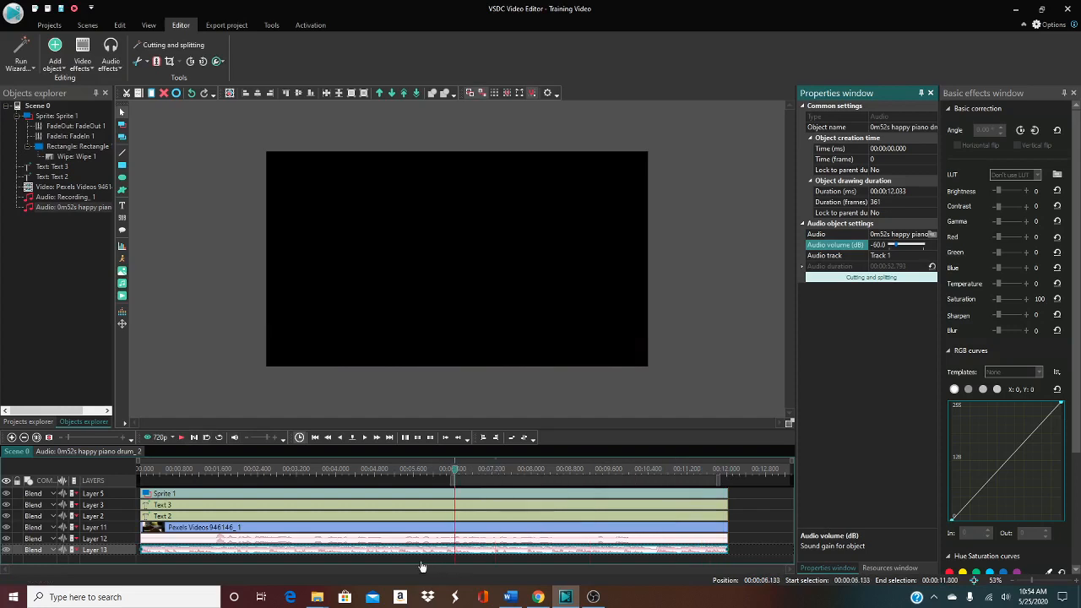
pyautogui.click(336, 469)
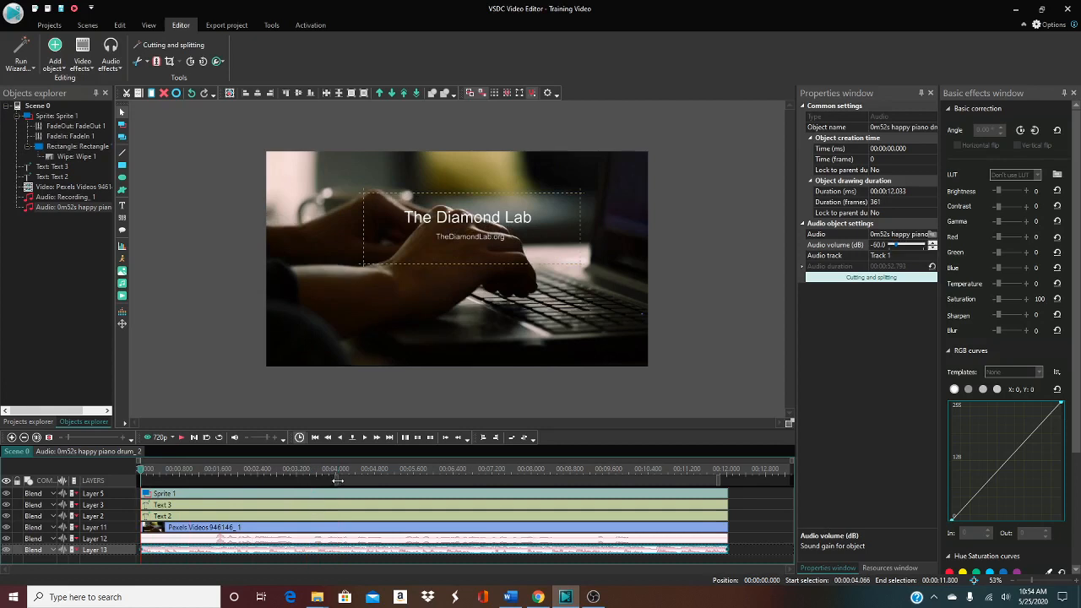
pyautogui.click(709, 470)
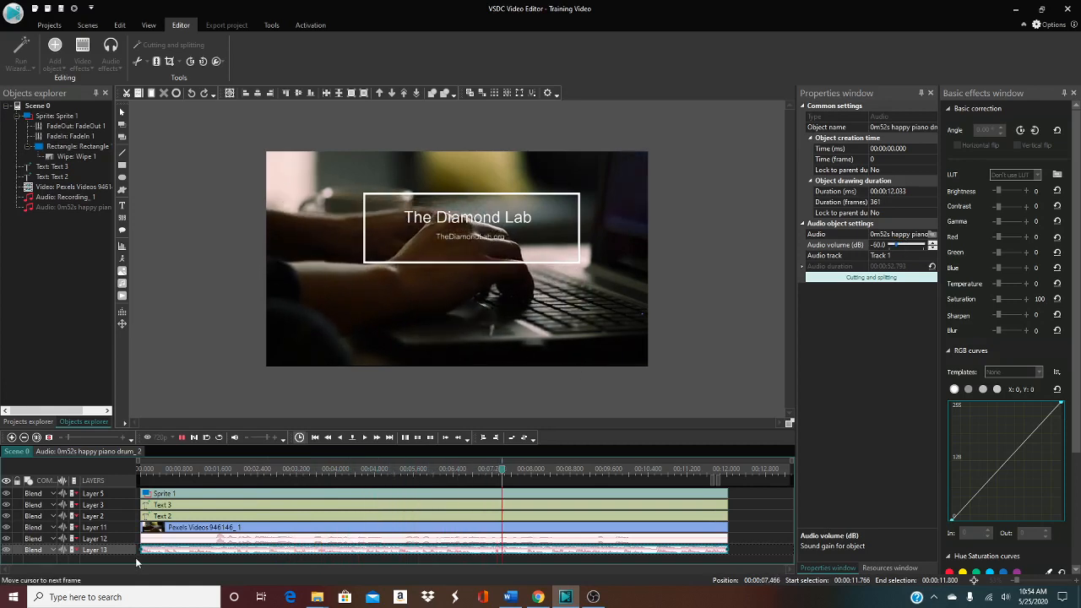
pyautogui.click(182, 436)
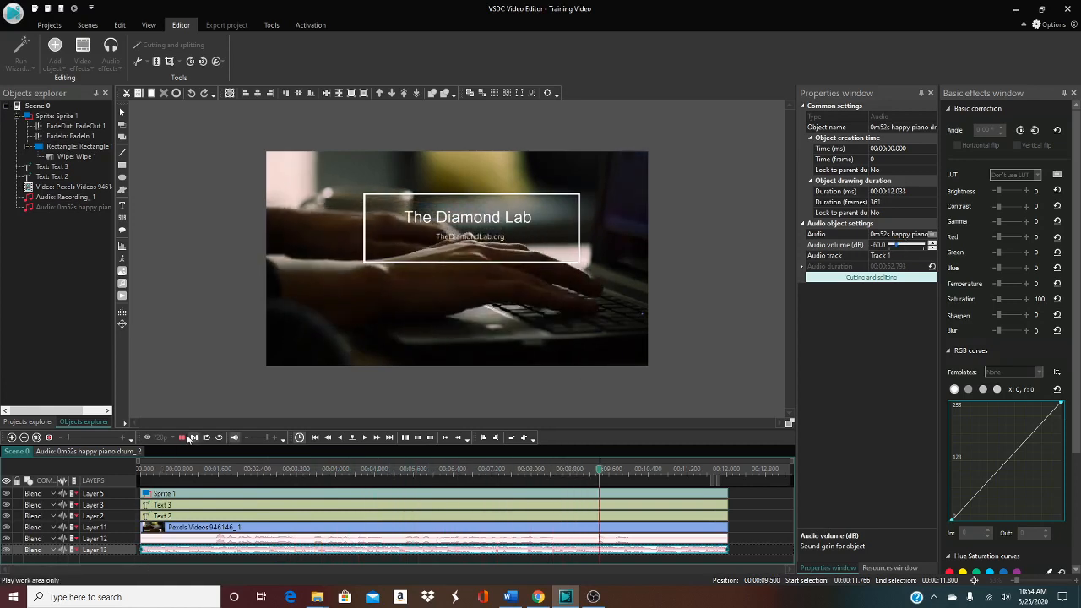
pyautogui.click(183, 435)
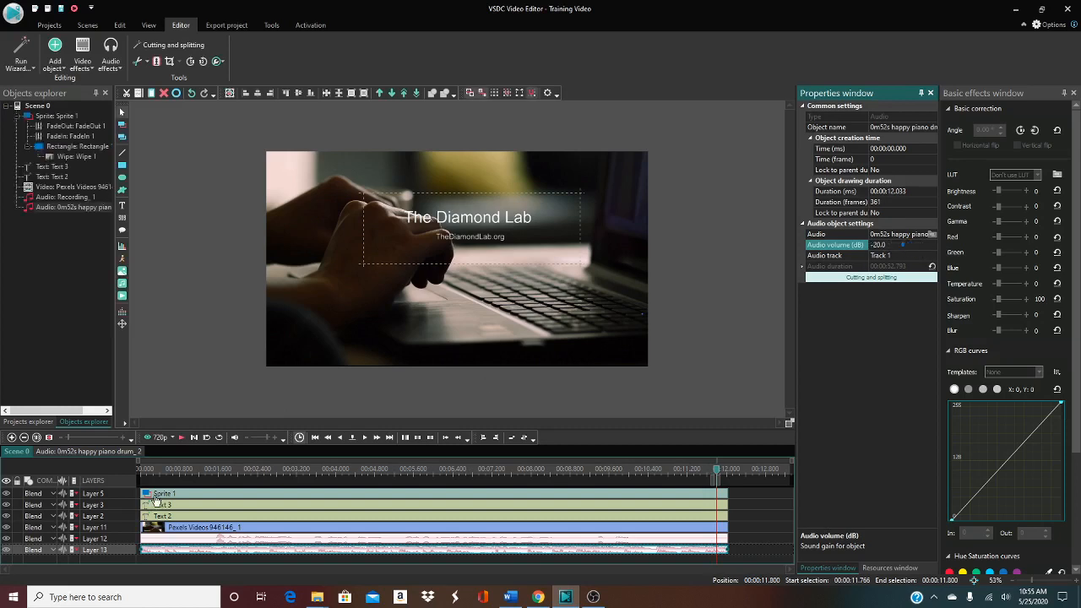
# Lower the music volume value and replay the scene to hear the balance with the voice
pyautogui.click(182, 438)
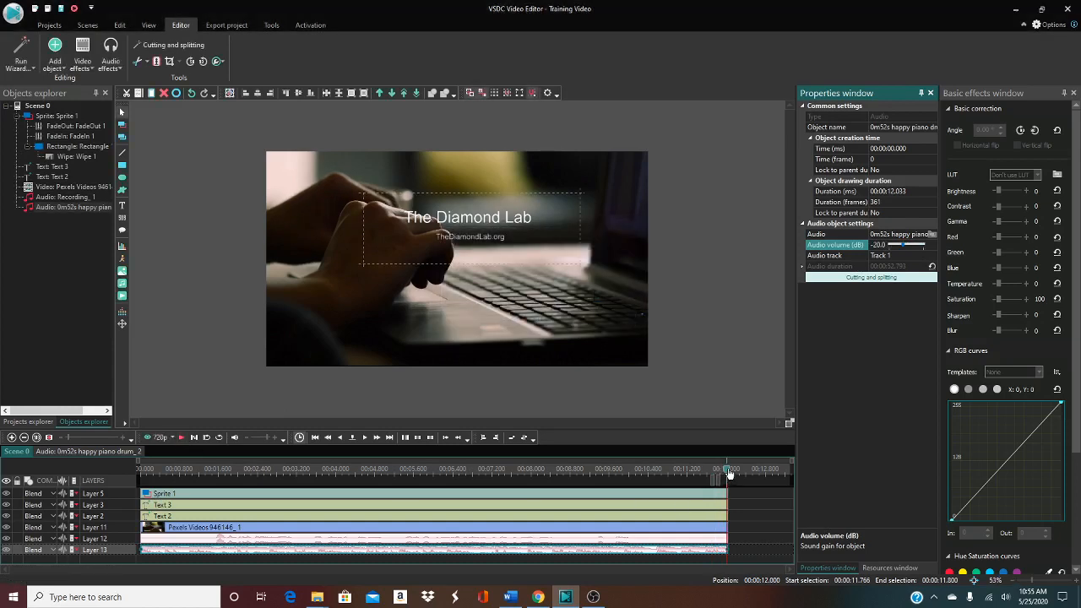
pyautogui.click(182, 438)
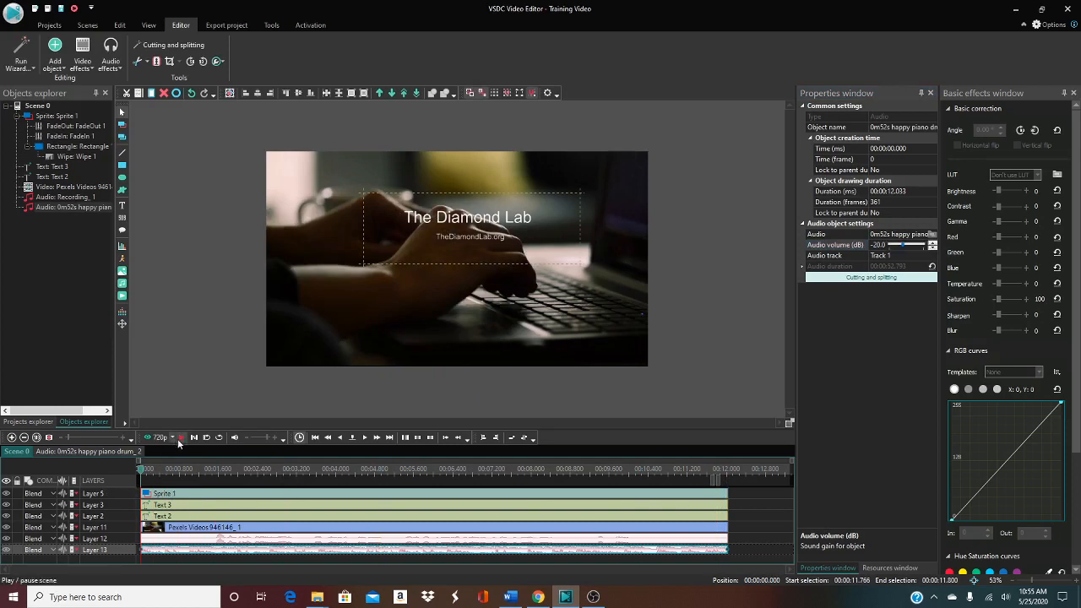
pyautogui.click(182, 436)
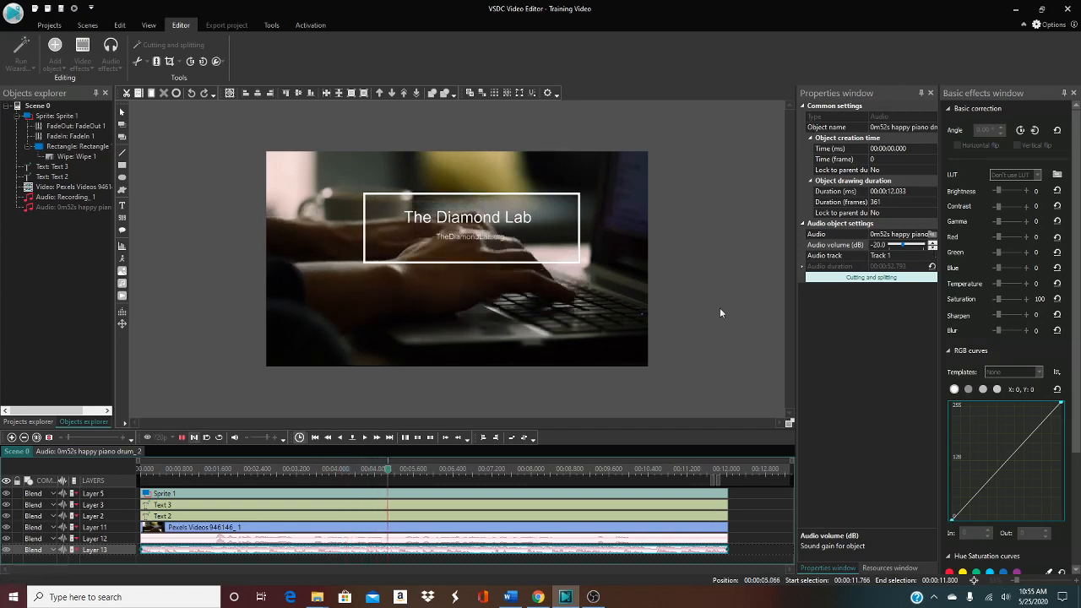
pyautogui.click(182, 435)
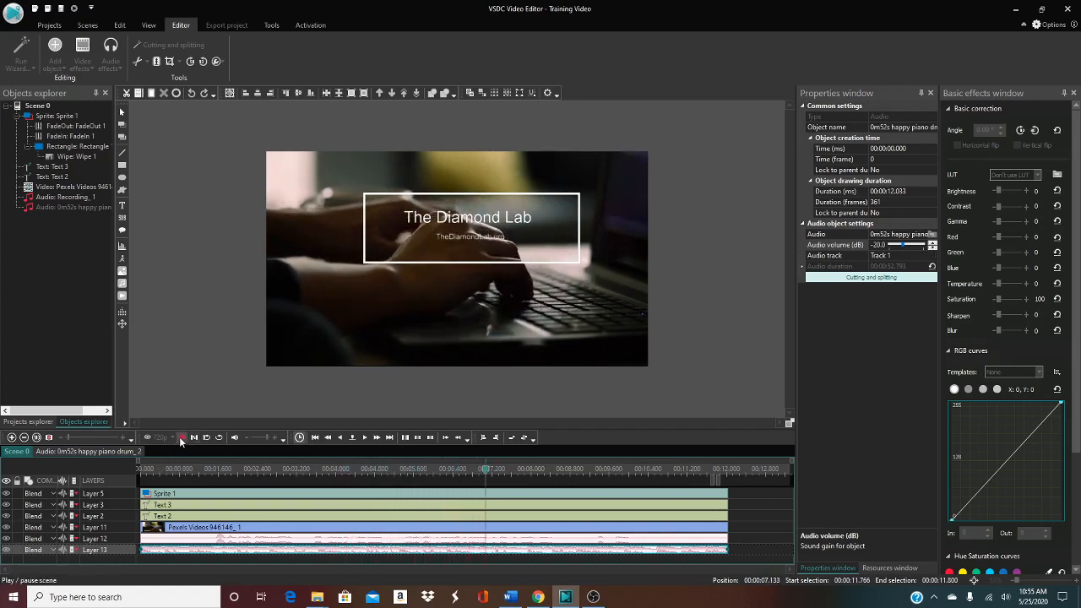
pyautogui.click(182, 437)
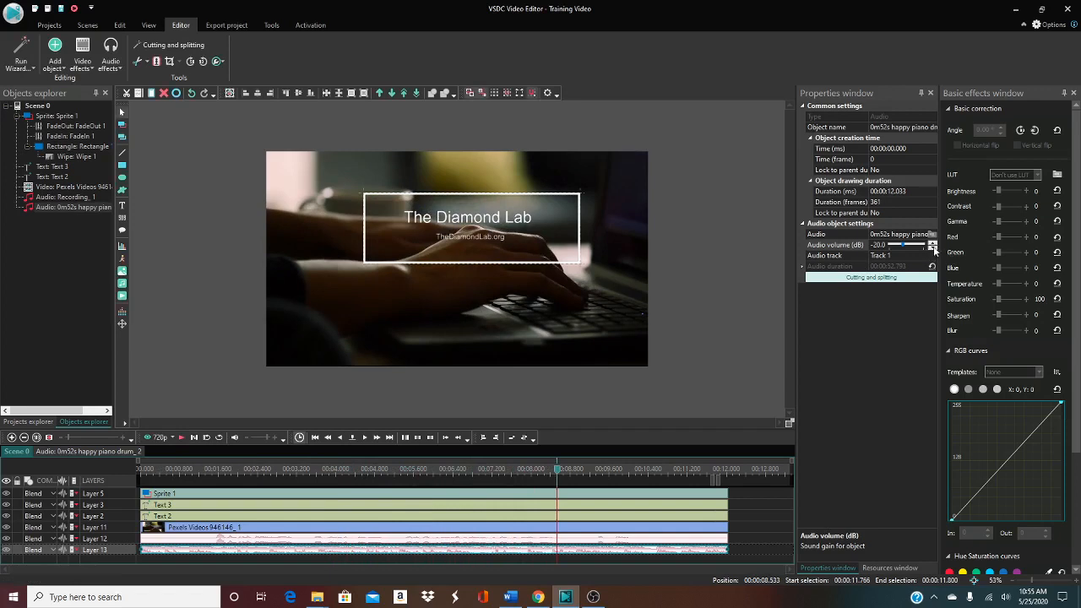
# Nudge the Audio volume (dB) with the spin arrows and replay the scene again to check it
pyautogui.click(903, 245)
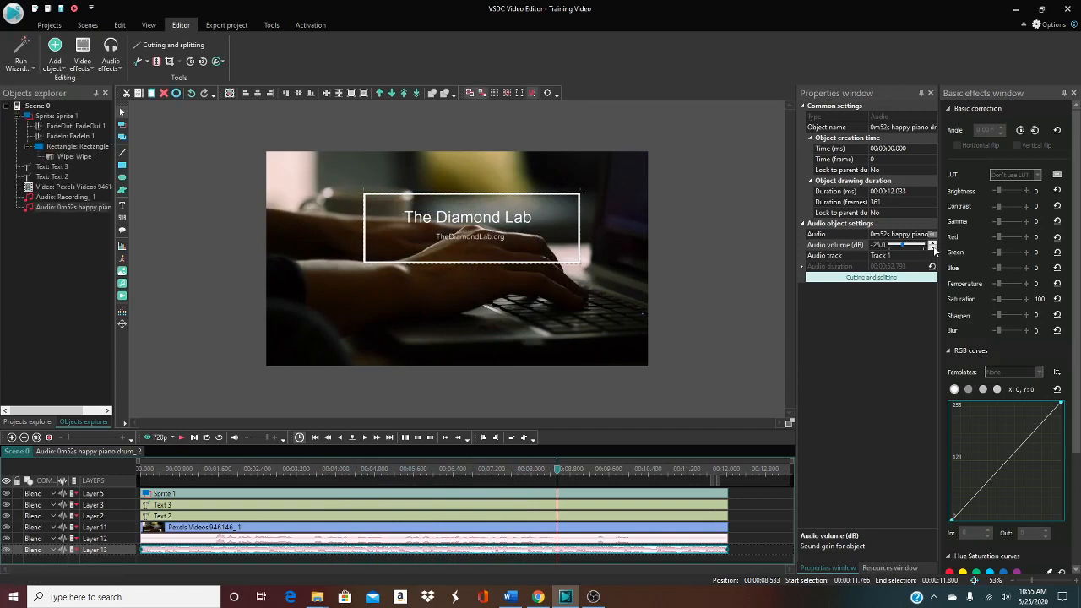
pyautogui.click(932, 246)
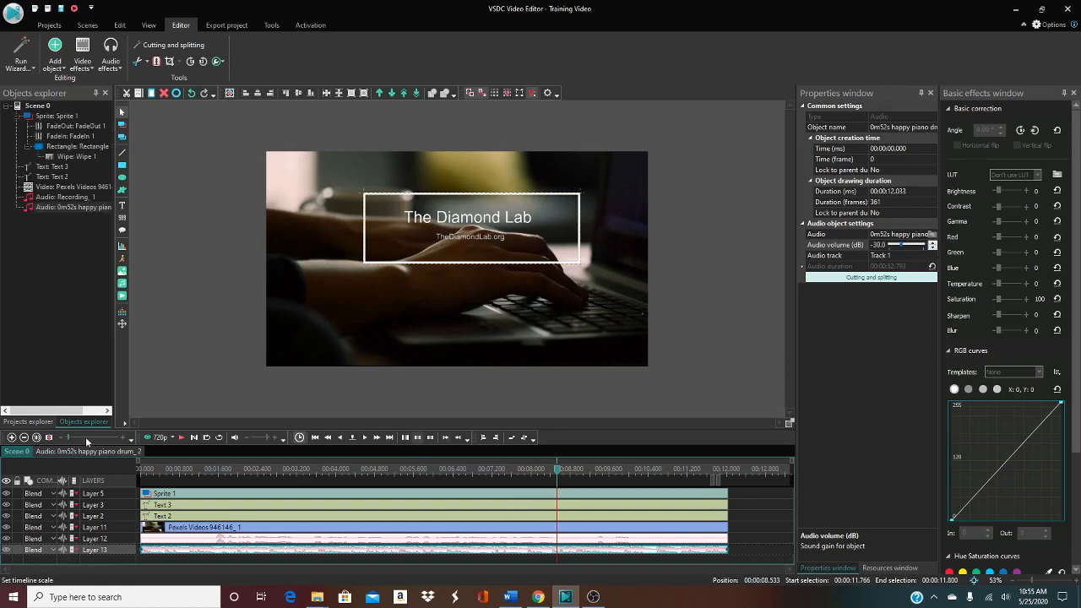
pyautogui.click(182, 437)
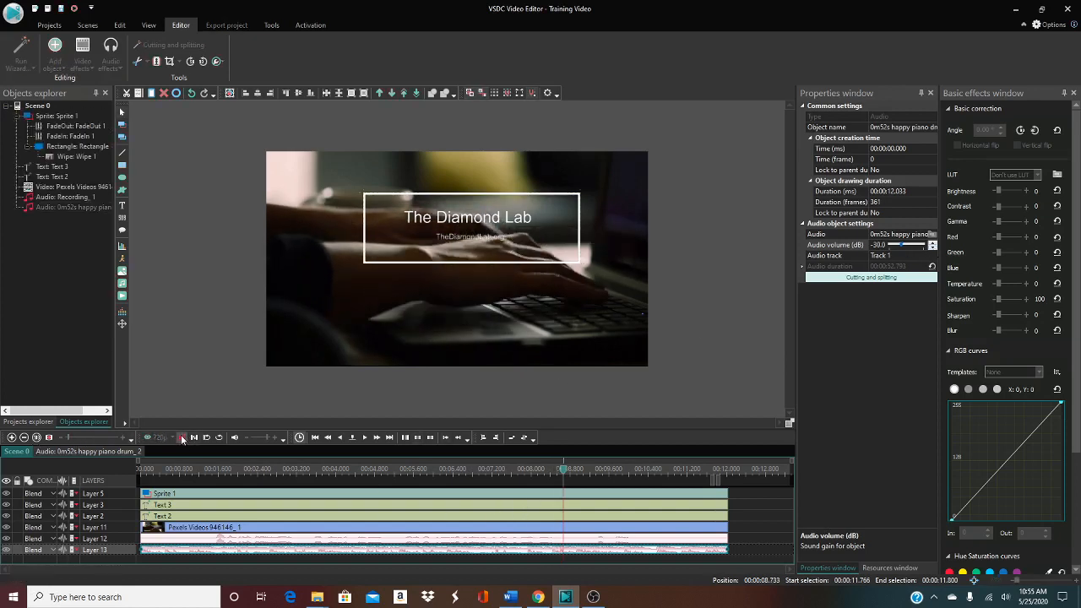
pyautogui.click(182, 437)
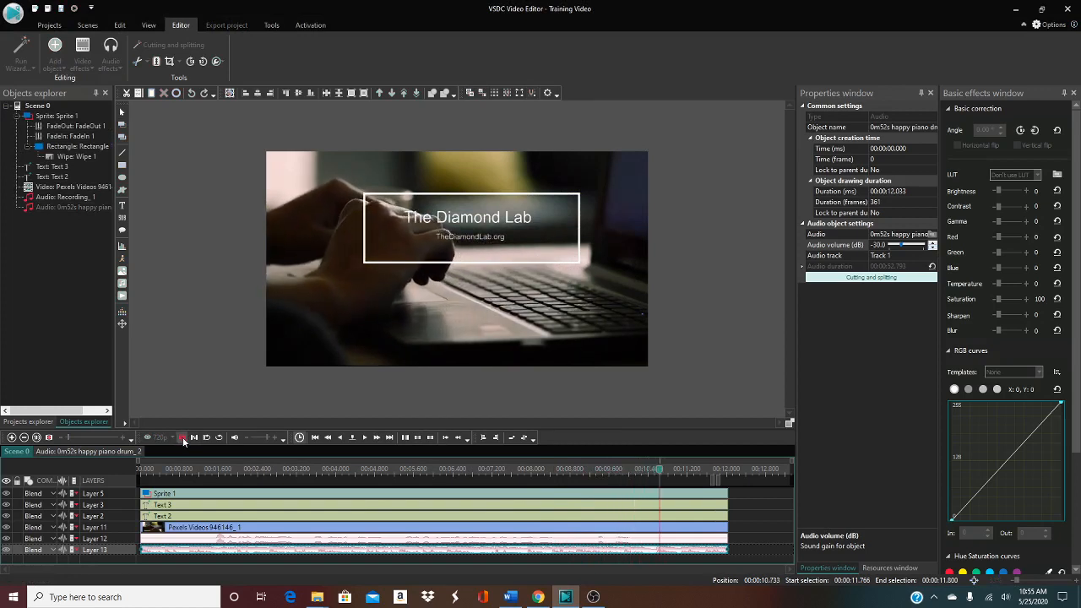
pyautogui.click(182, 437)
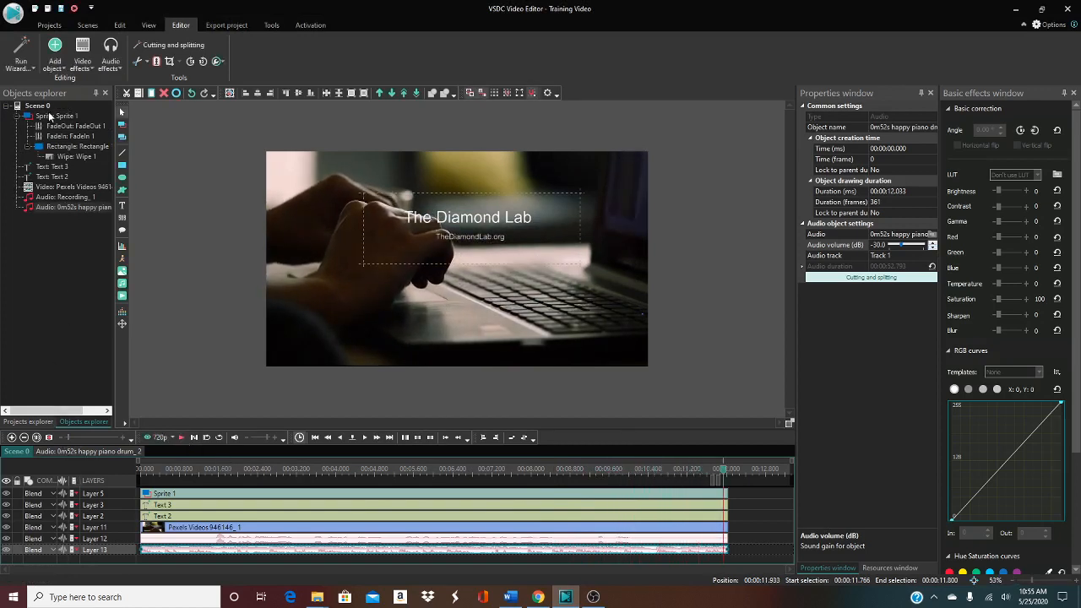
# Return to the main scene, play the finished title scene to its end, then bring up OBS Studio
pyautogui.click(37, 105)
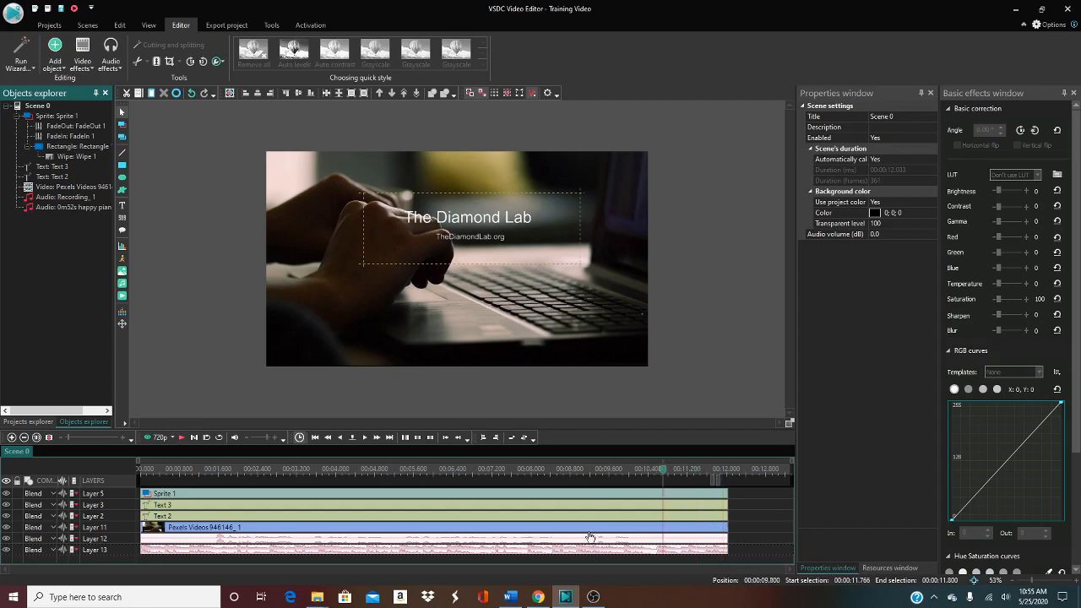
pyautogui.click(182, 435)
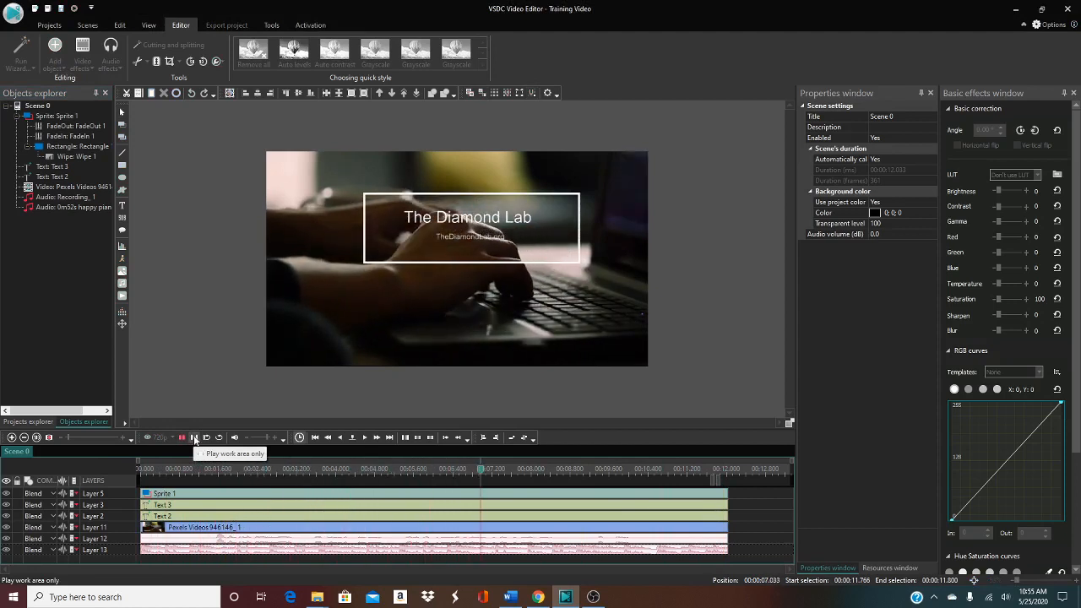
pyautogui.click(182, 437)
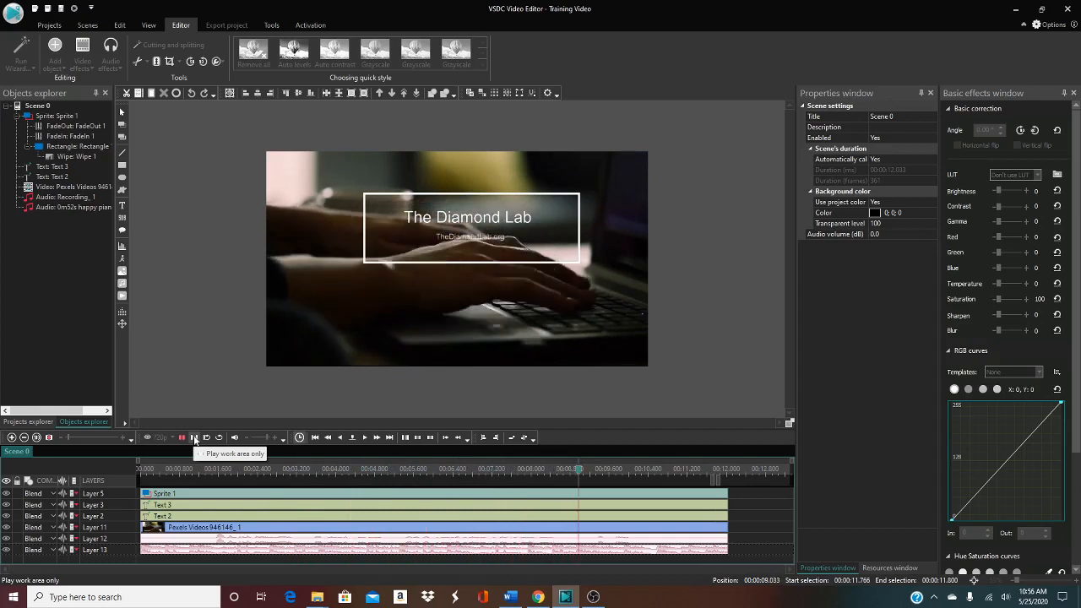
pyautogui.click(195, 436)
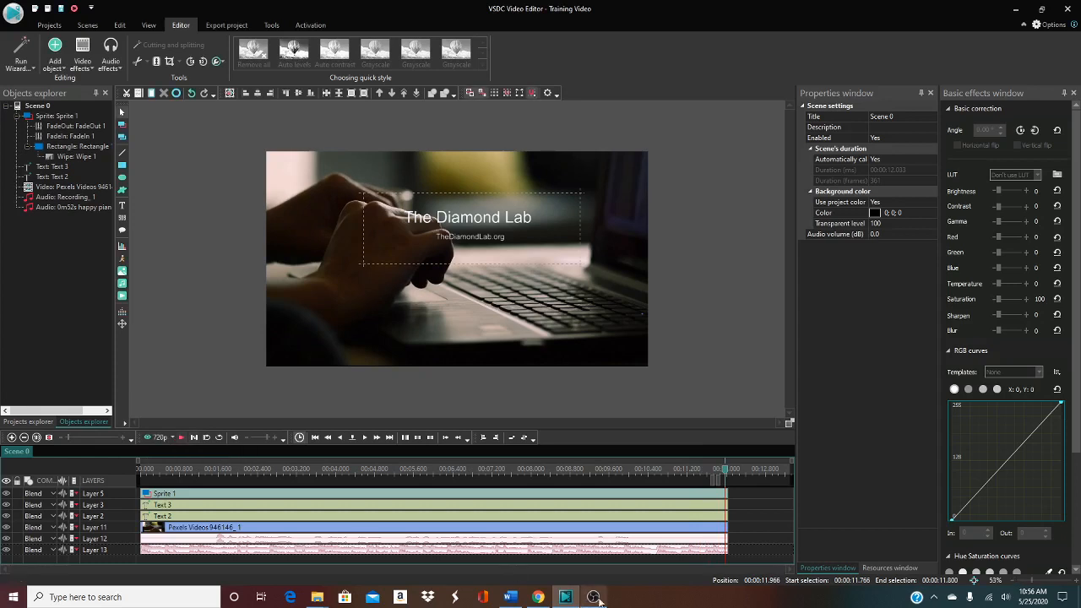
pyautogui.moveTo(594, 598)
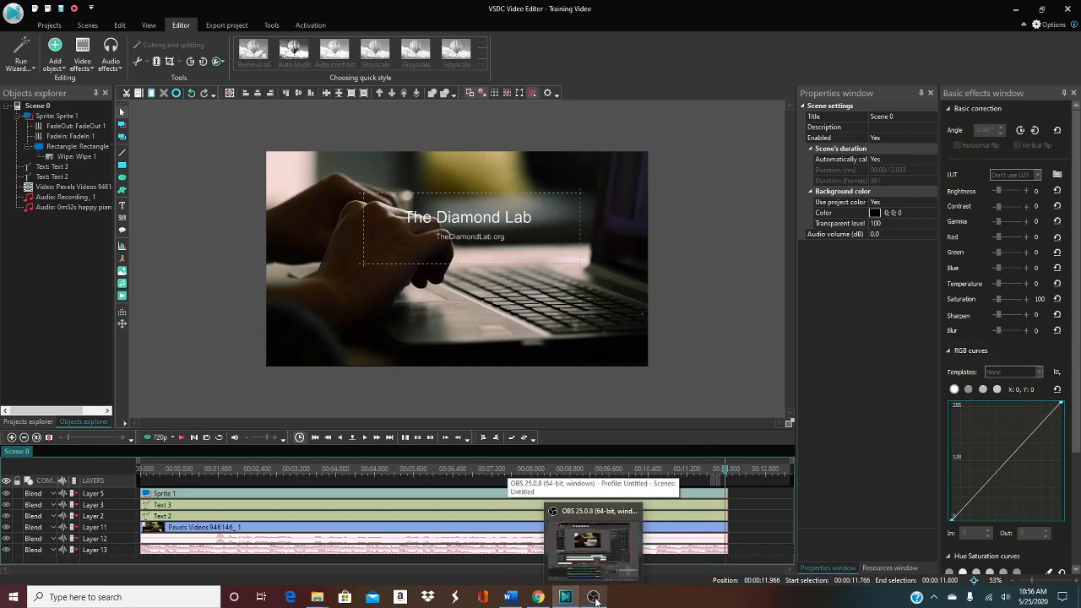
pyautogui.click(590, 597)
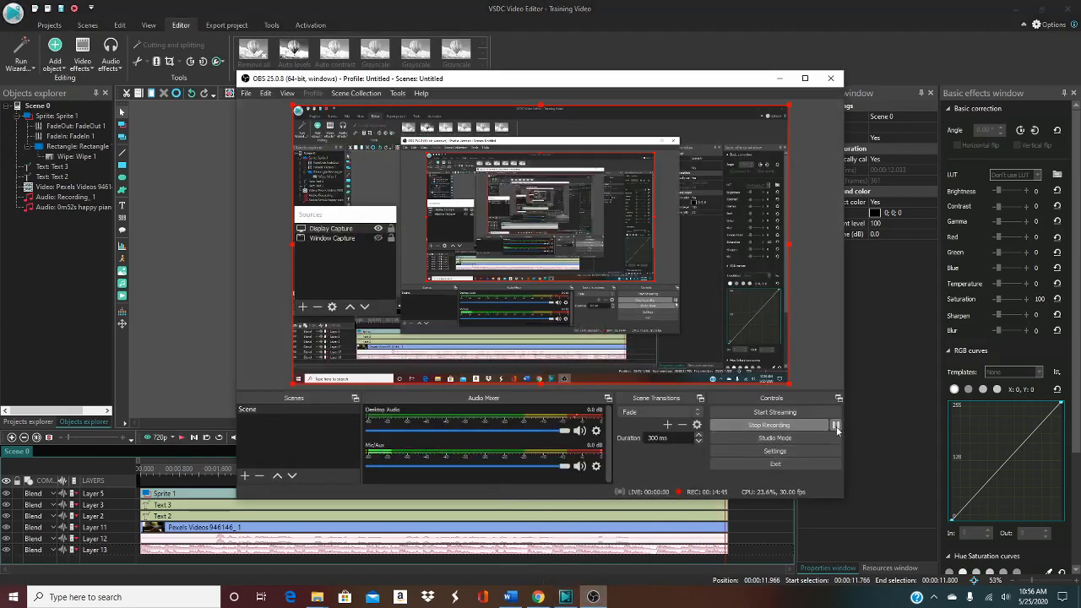